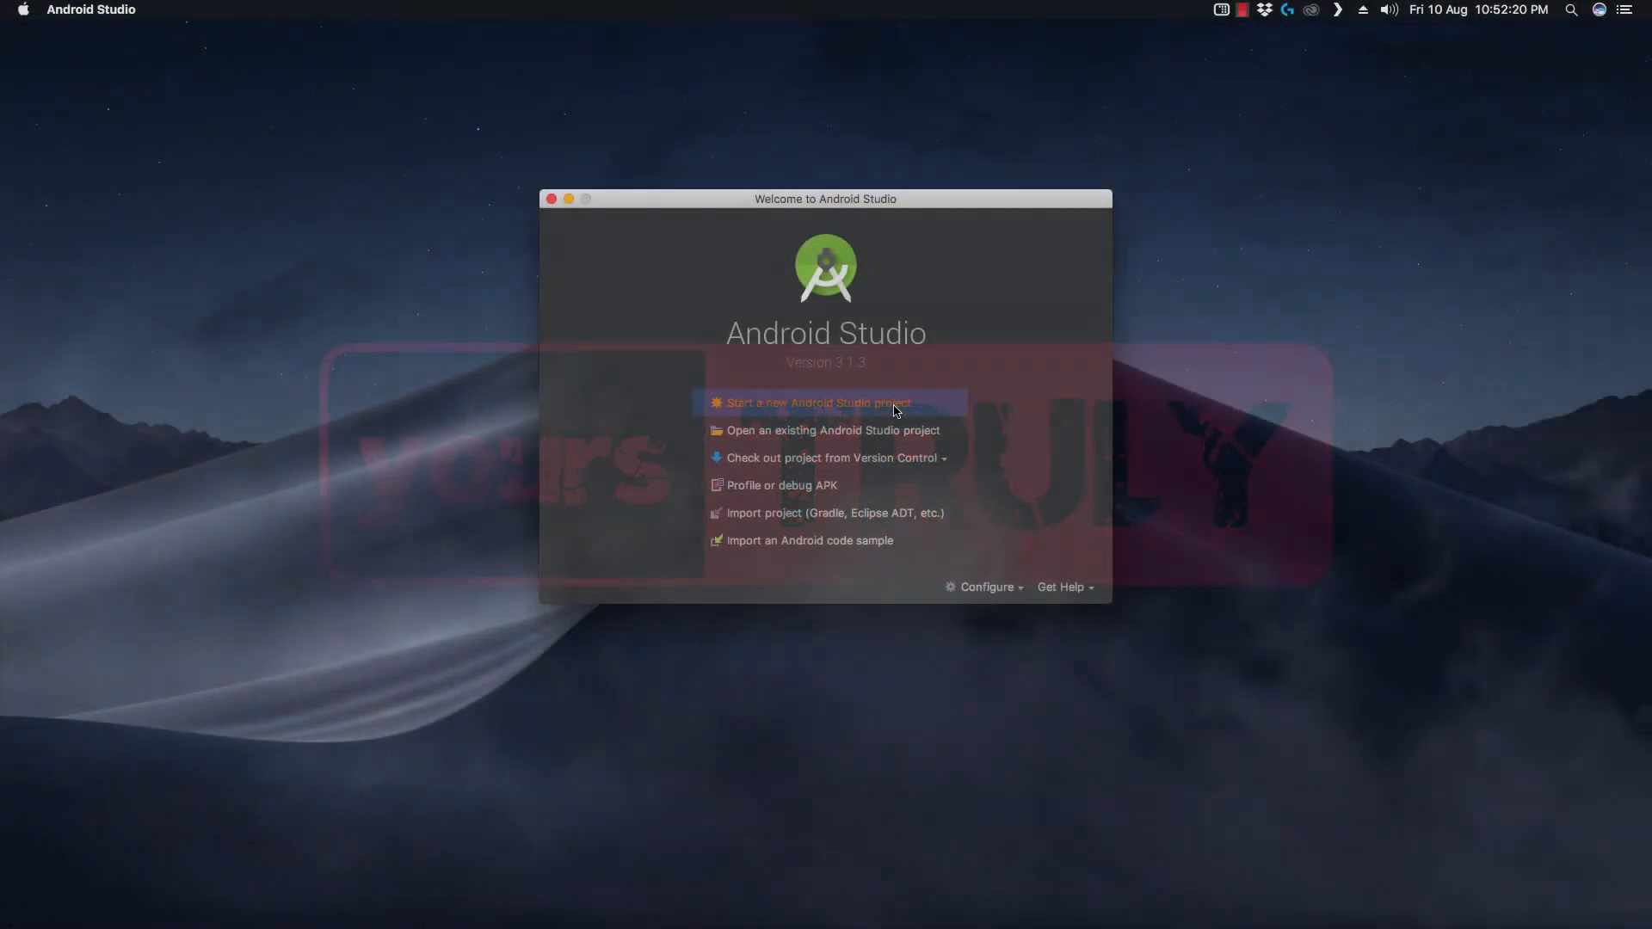
Step: Create the CustomToast project using the Empty Activity template
click(816, 403)
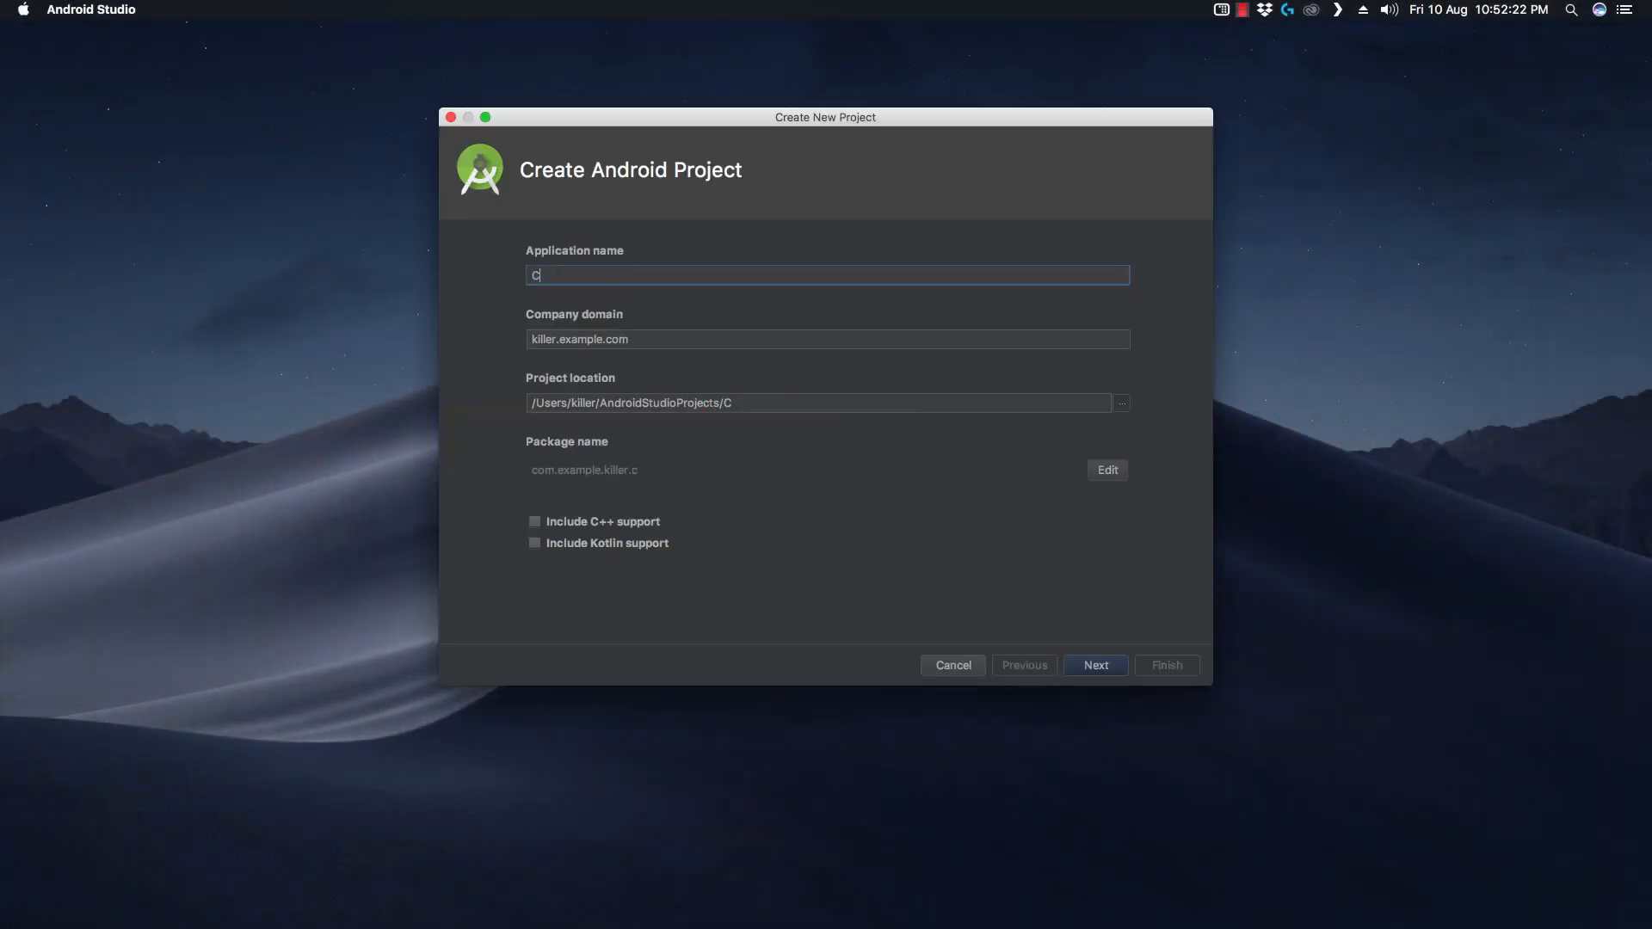
text(ustomToa)
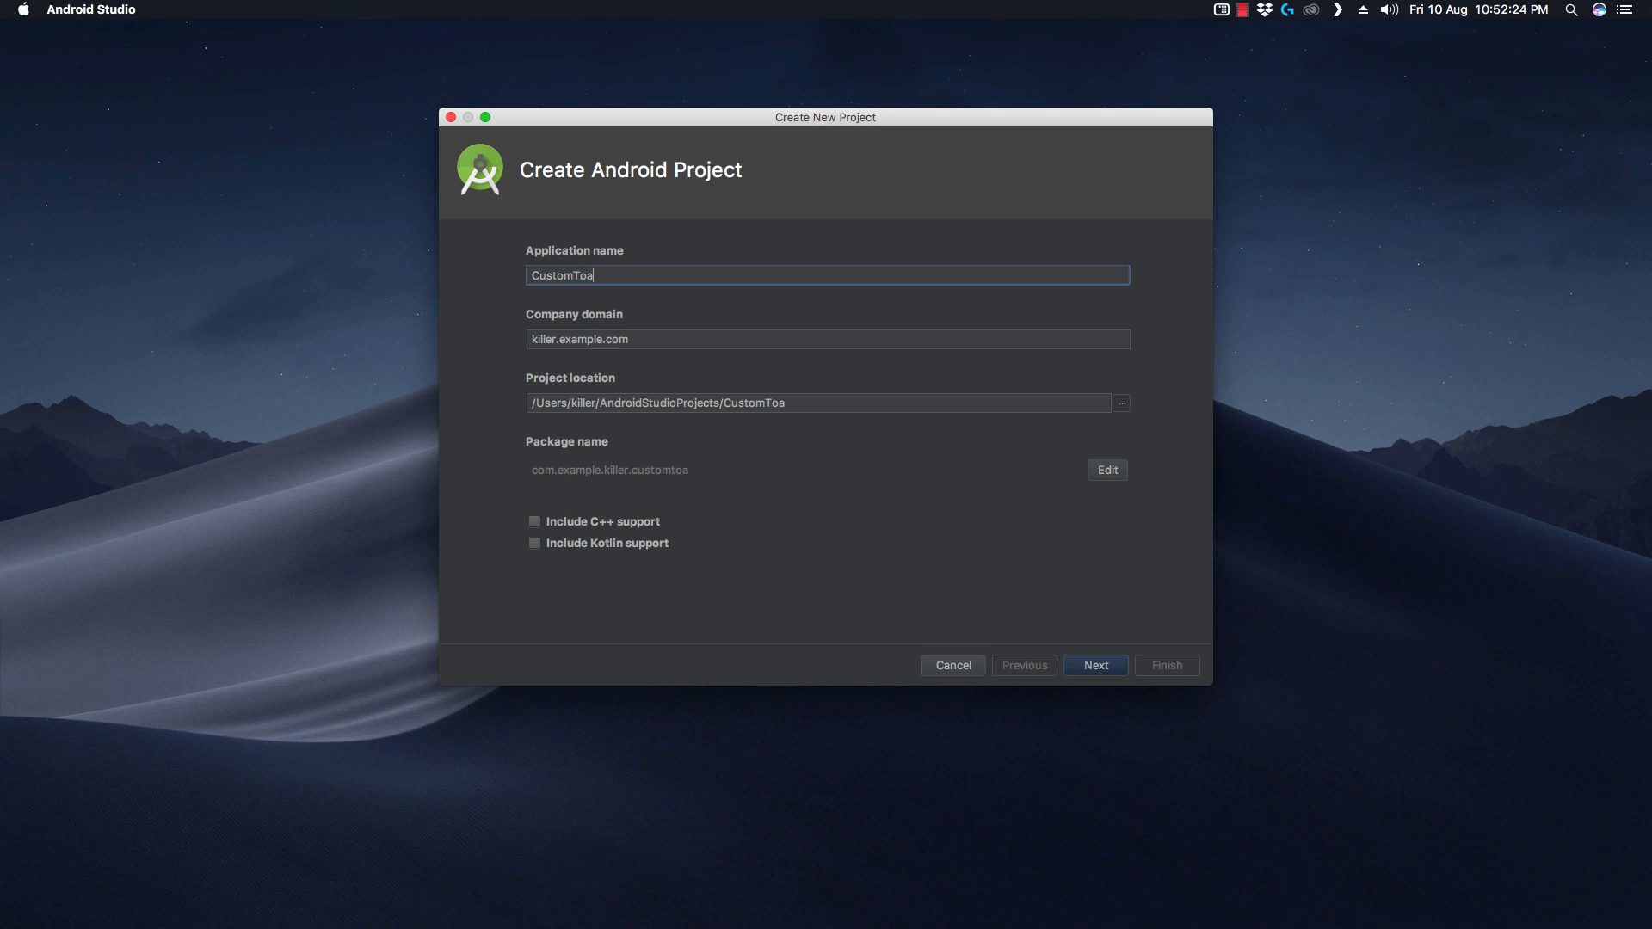
click(1093, 665)
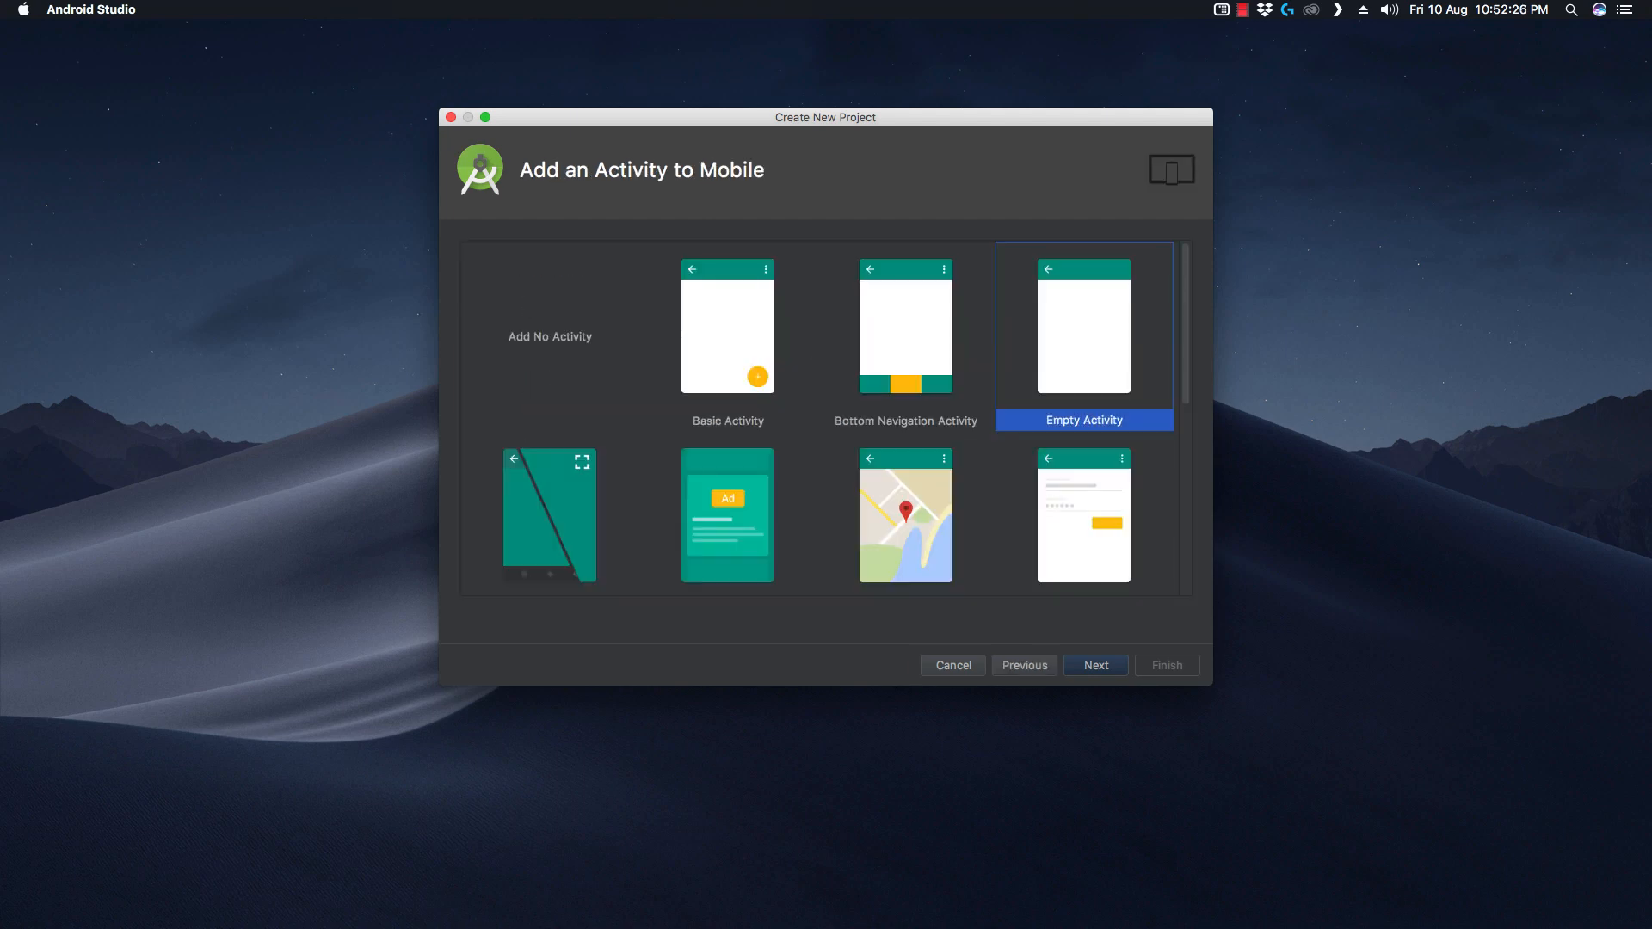
click(1094, 665)
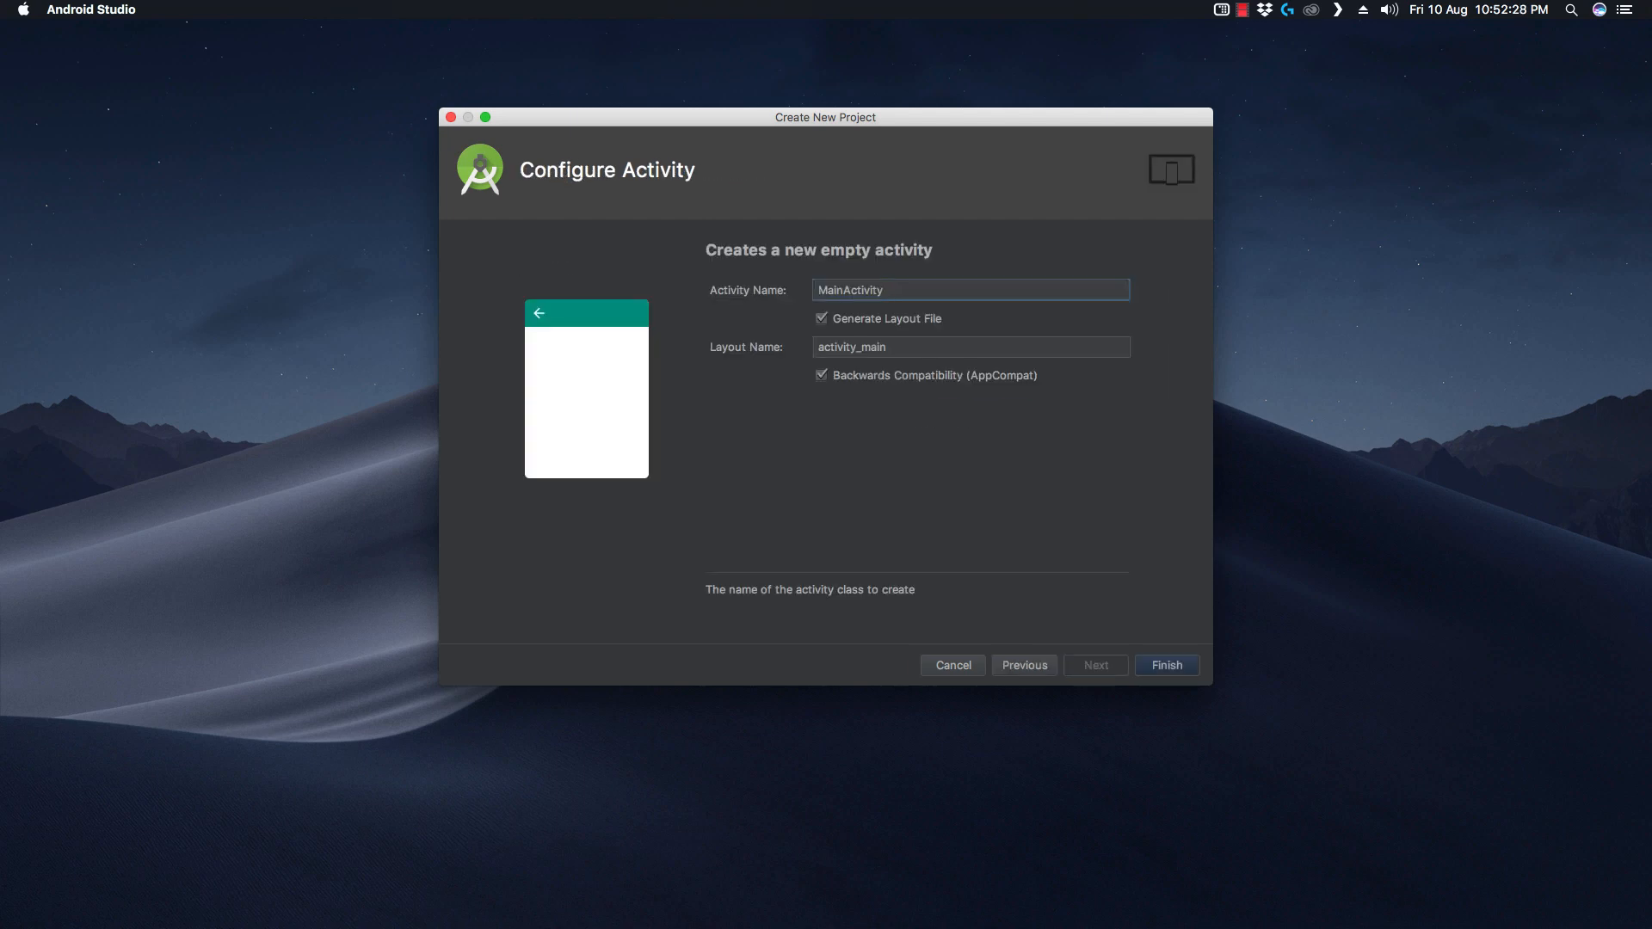
click(1165, 665)
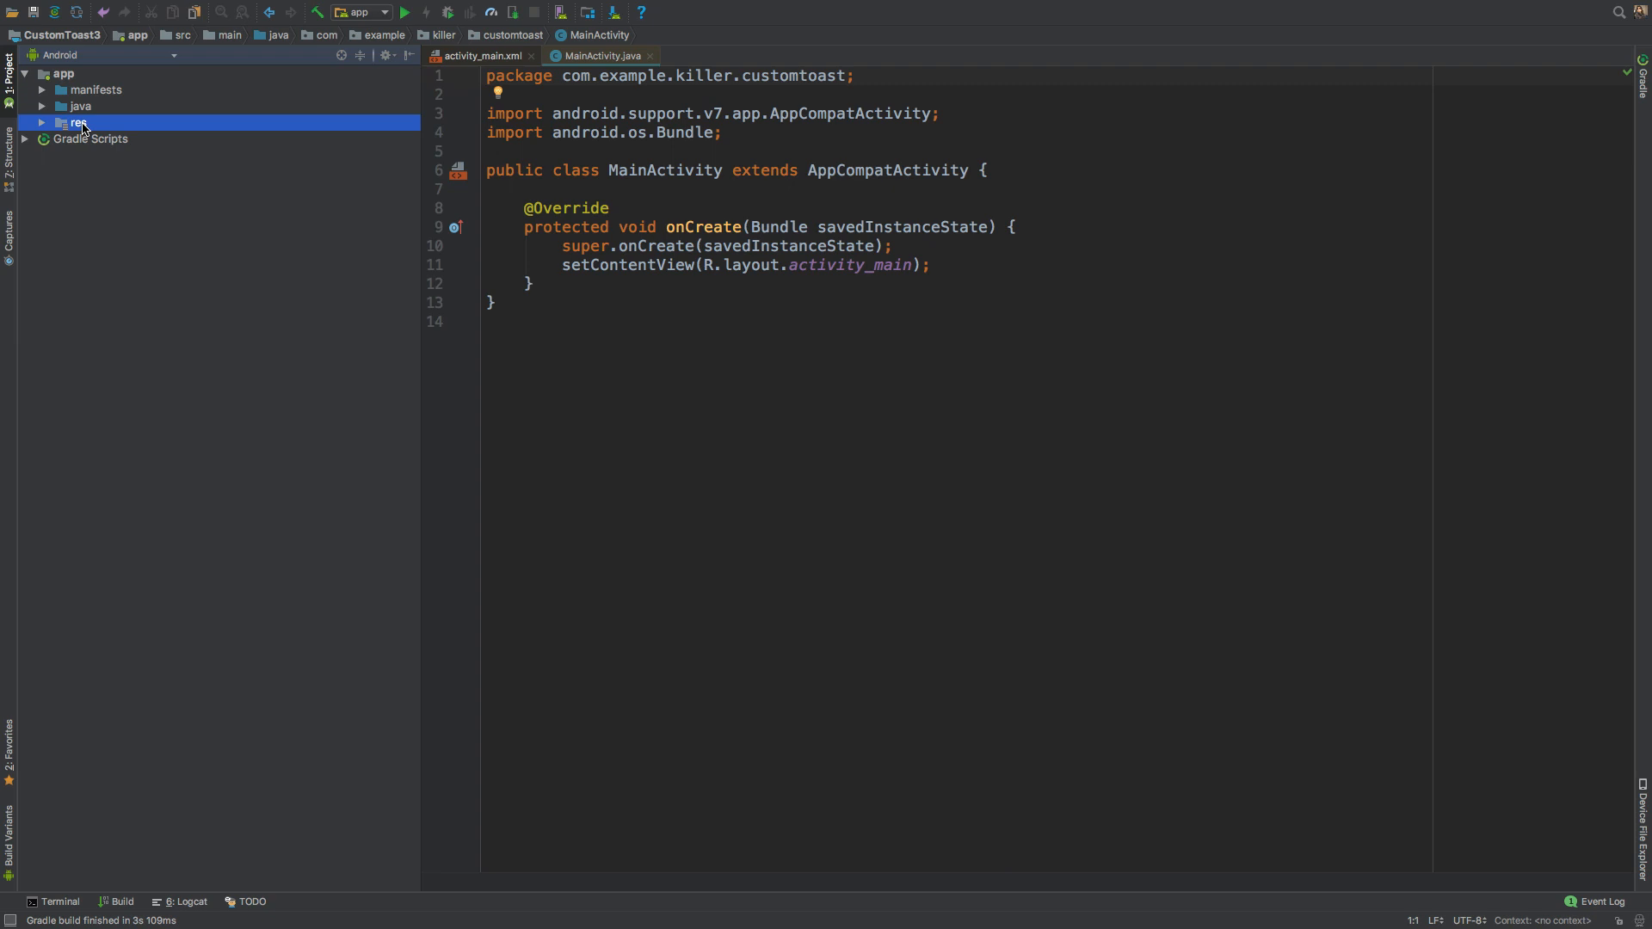
Step: Add a toast_layout layout resource file and view its XML text
right_click(104, 155)
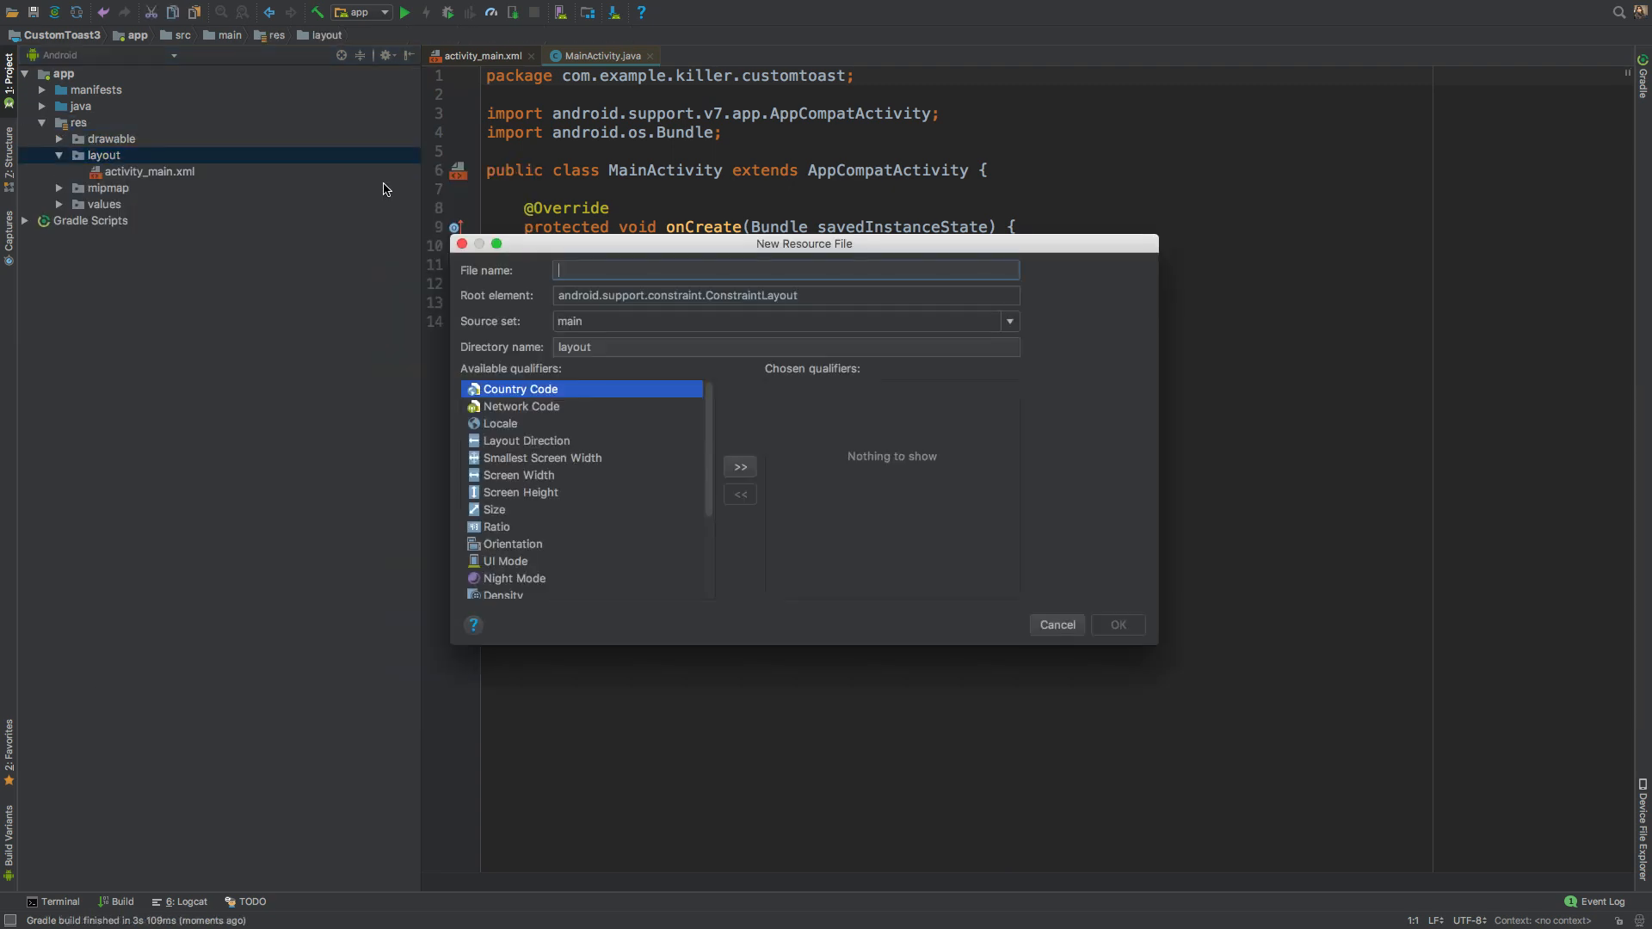
text(toast_)
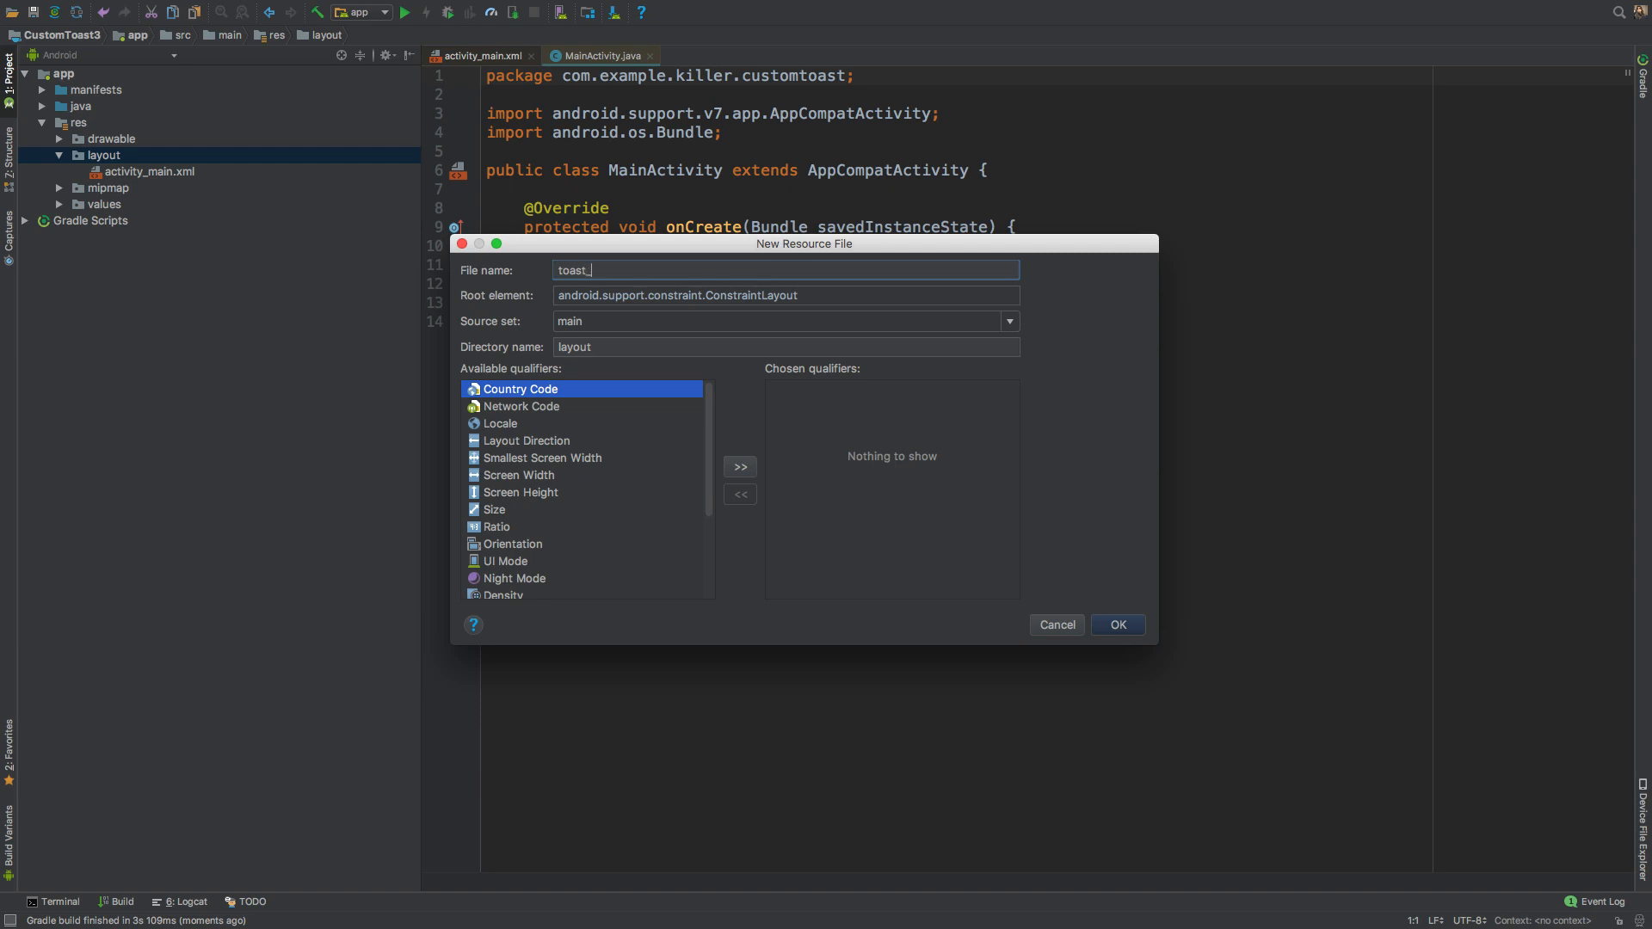
text(layout)
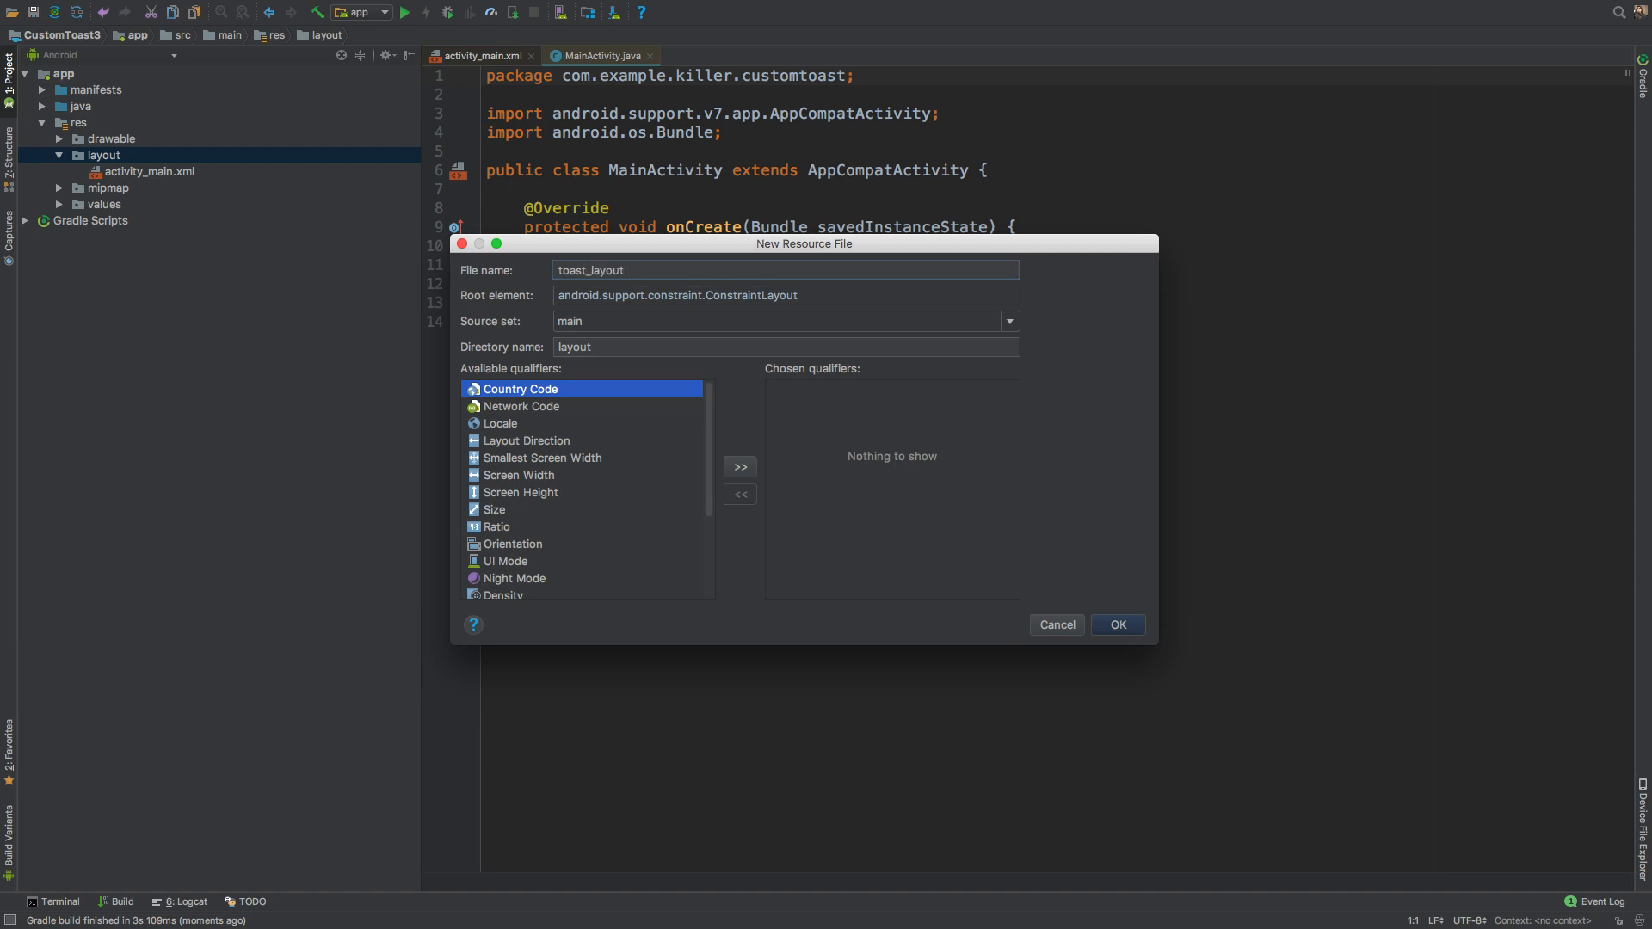
click(1115, 624)
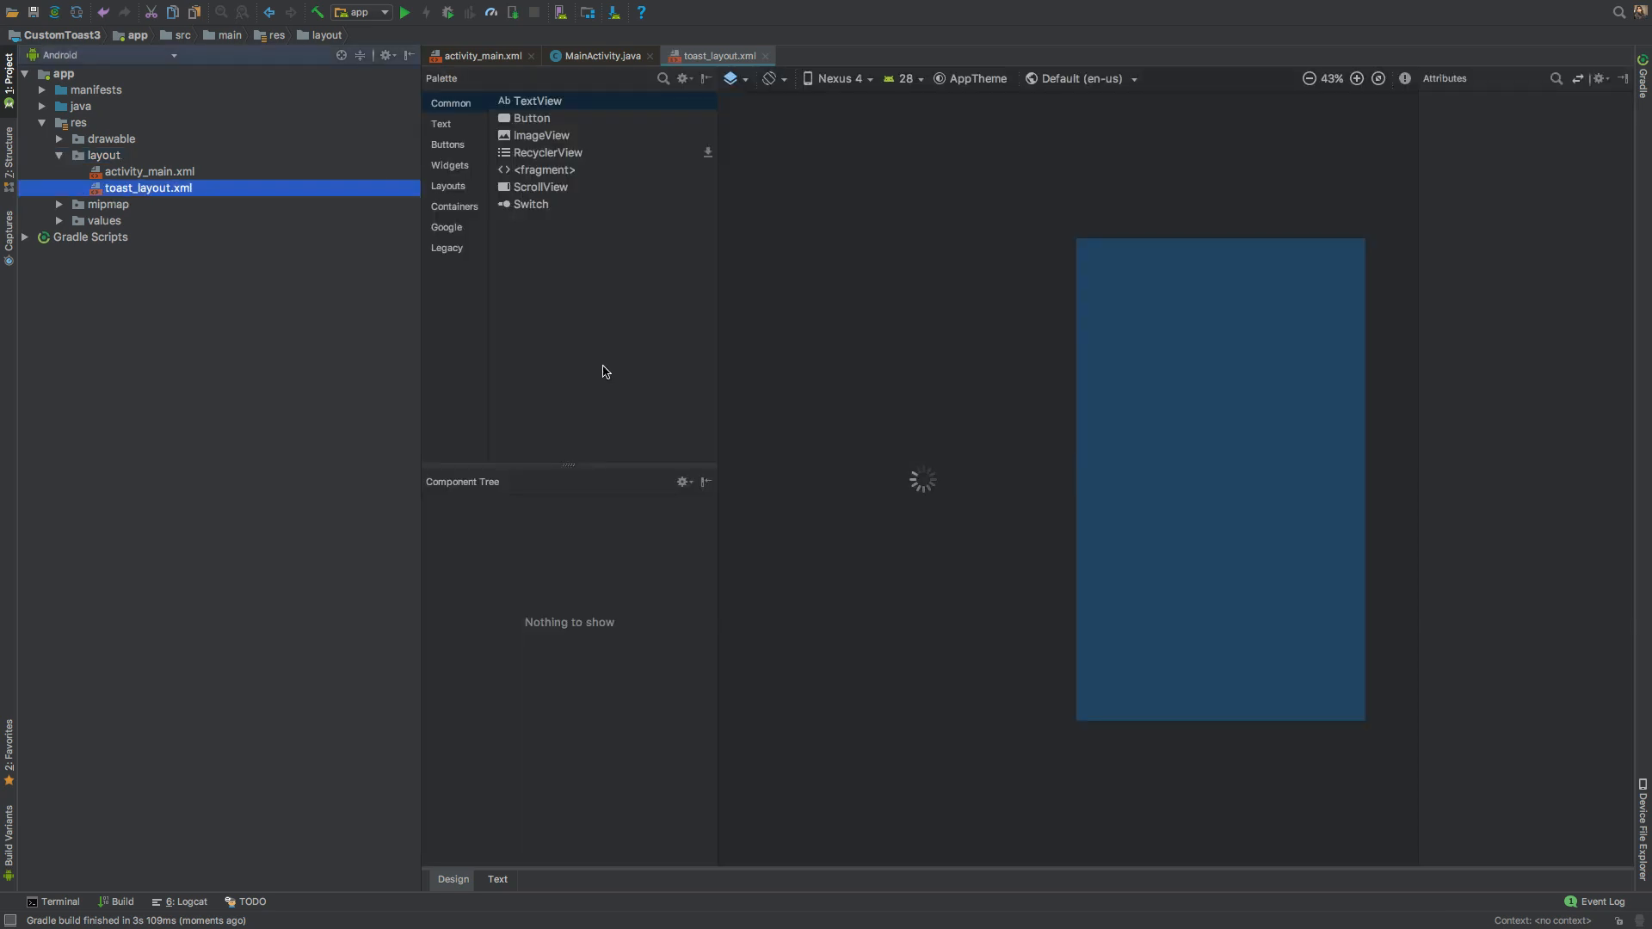
click(496, 878)
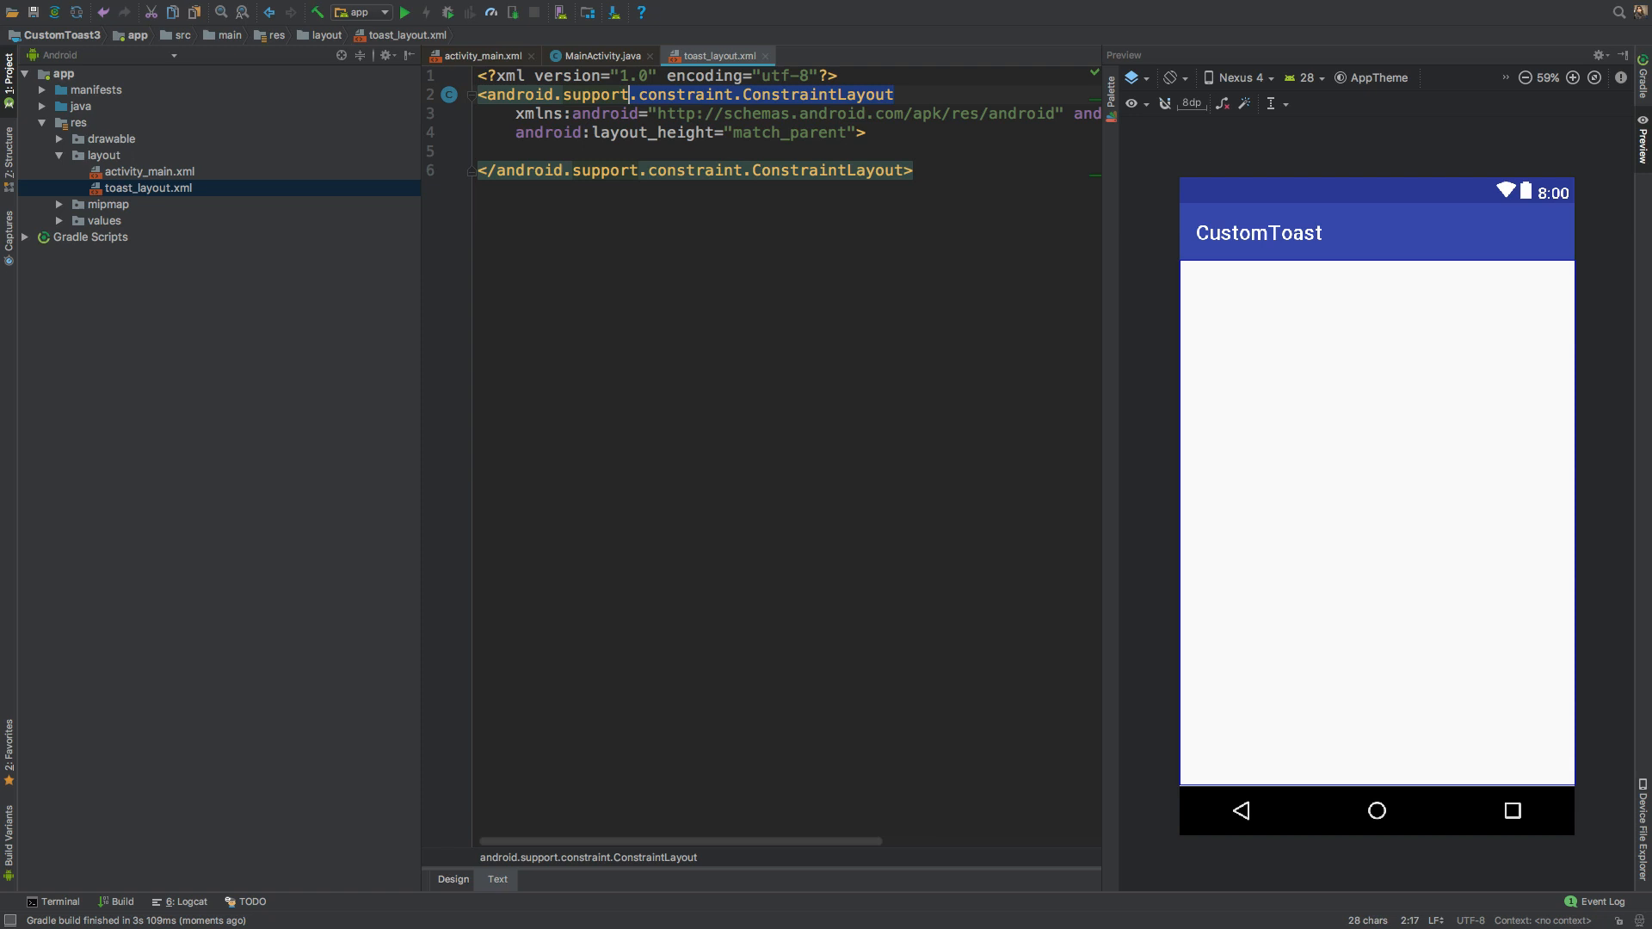
Step: Change the root to LinearLayout holding a TextView with text "something"
text(LinearLayout)
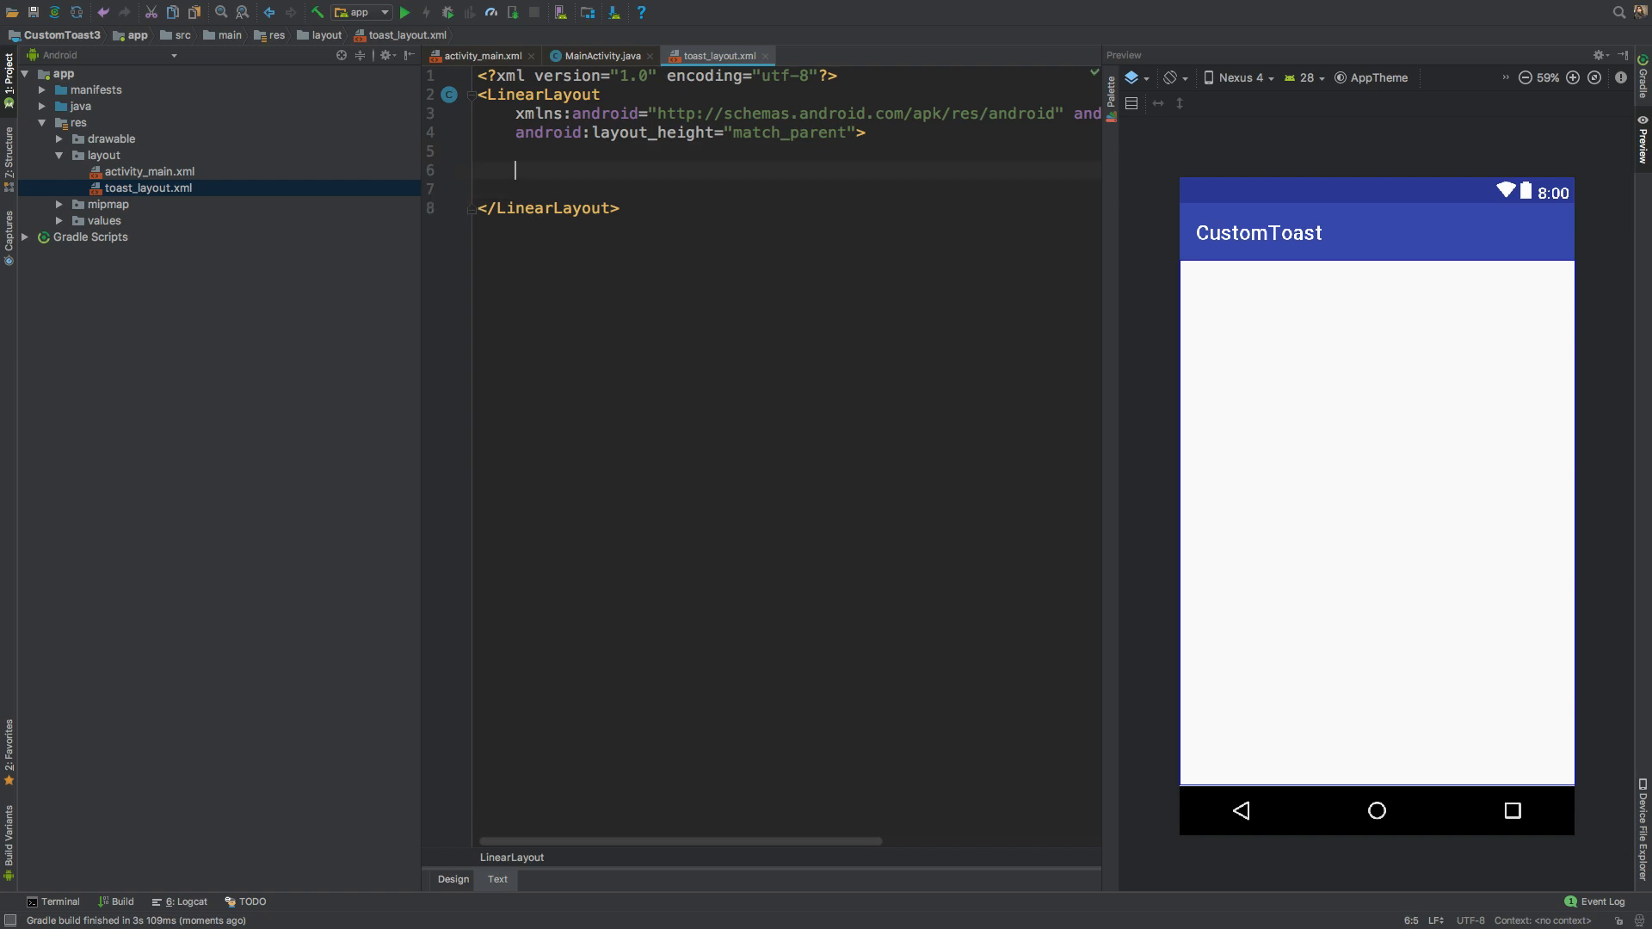
text(<TextView)
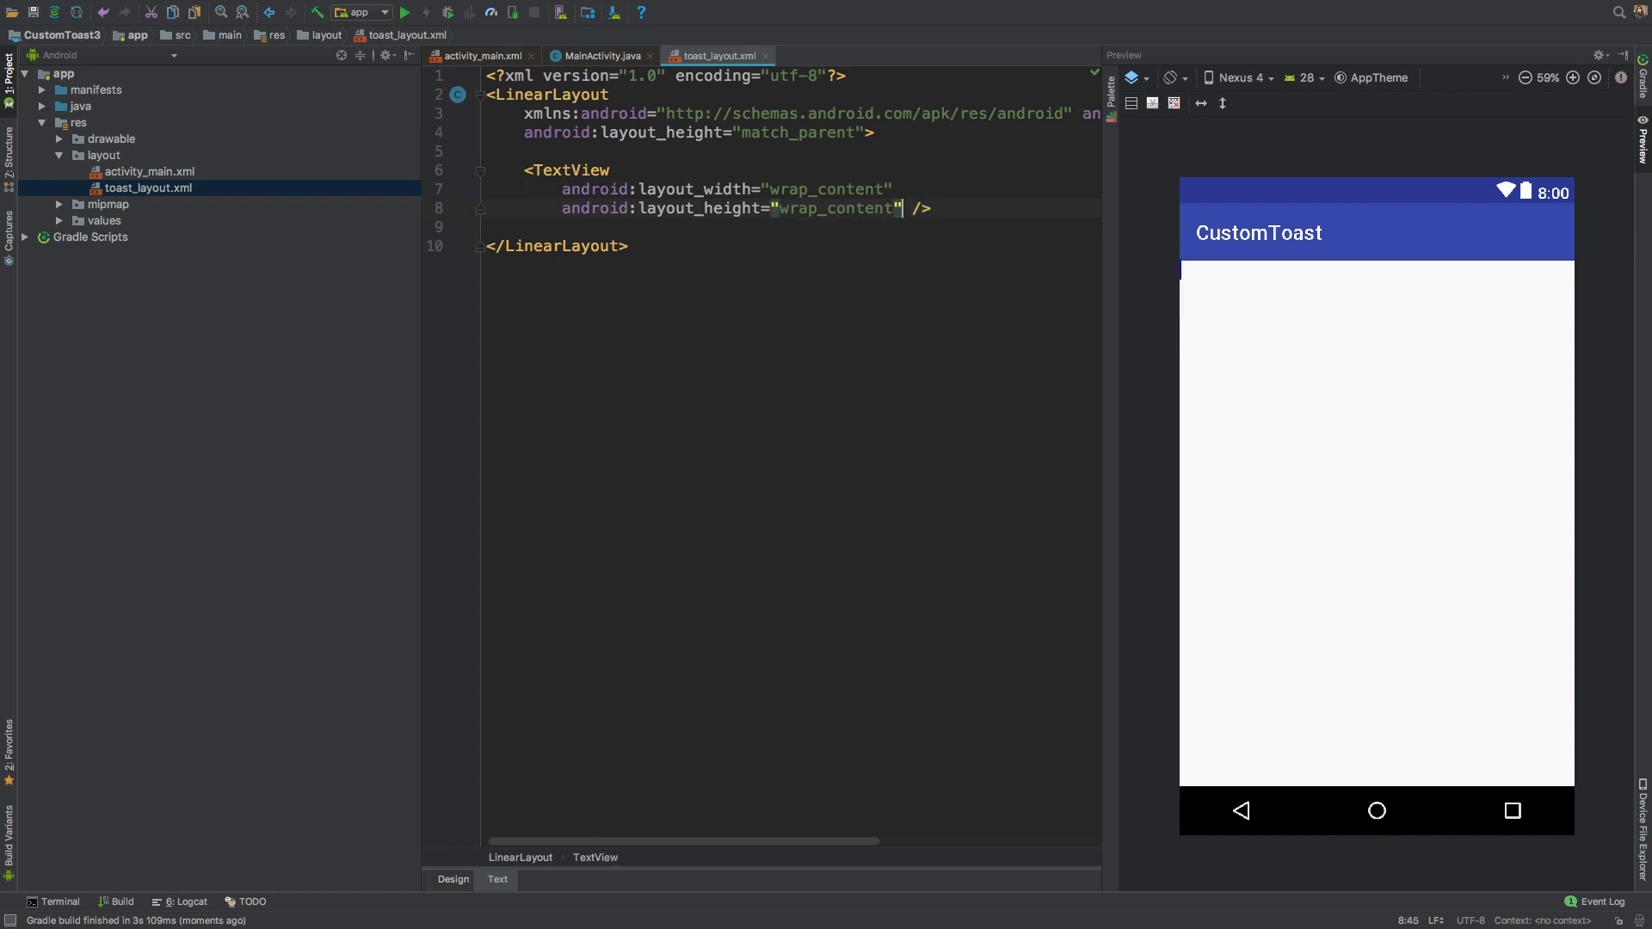
text(text="some)
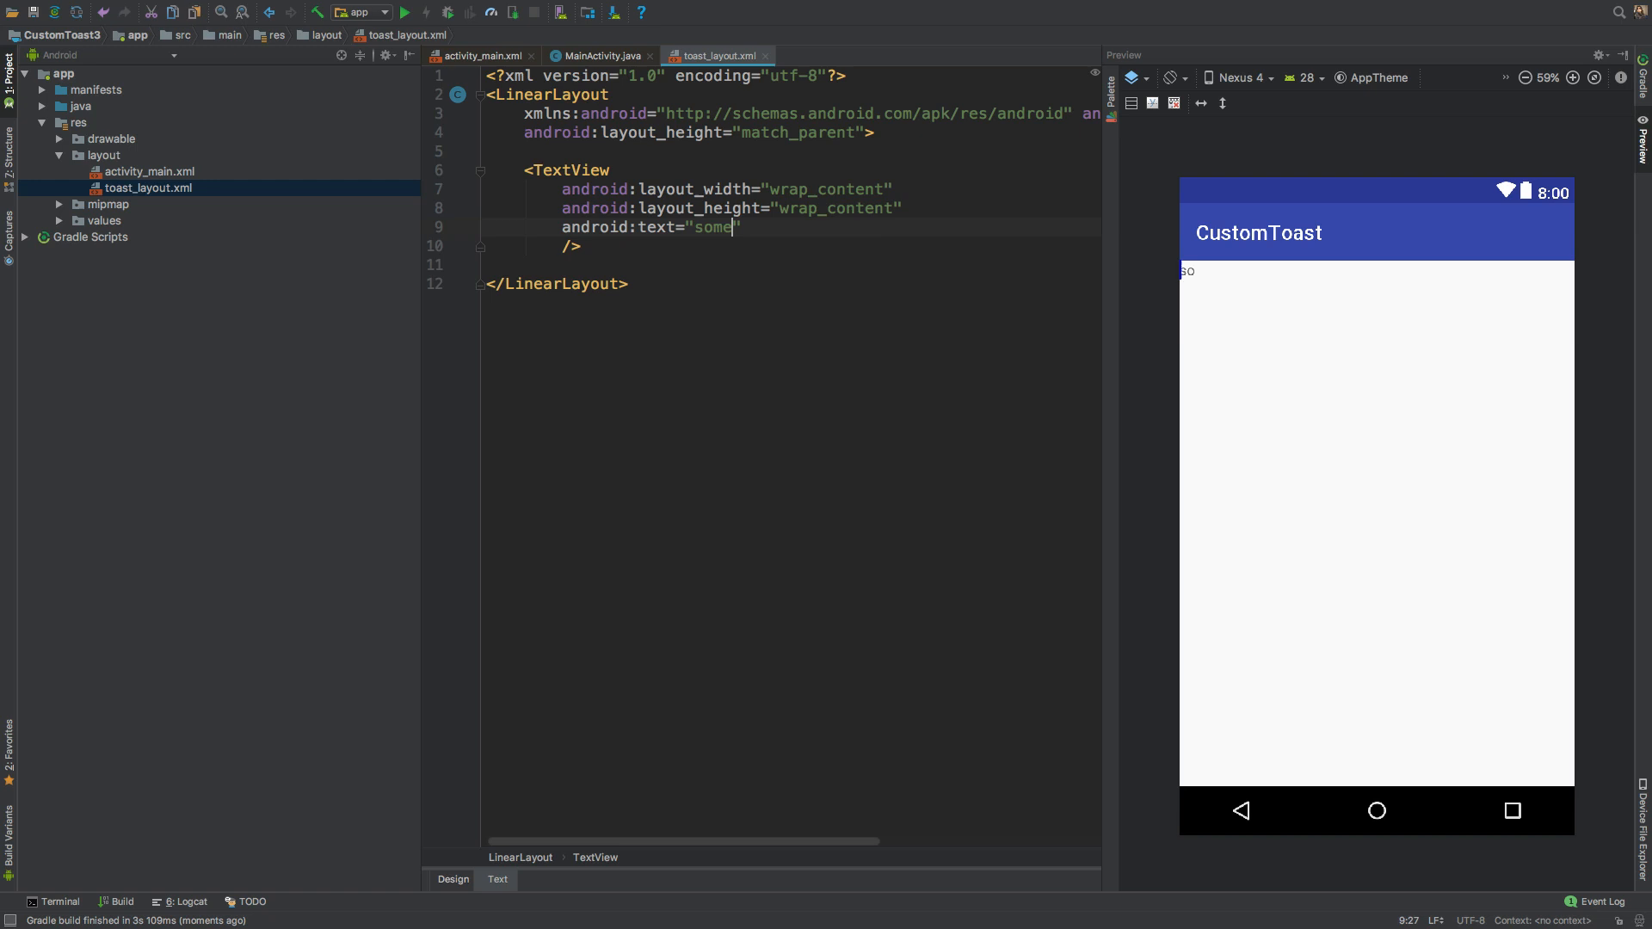
text(thing)
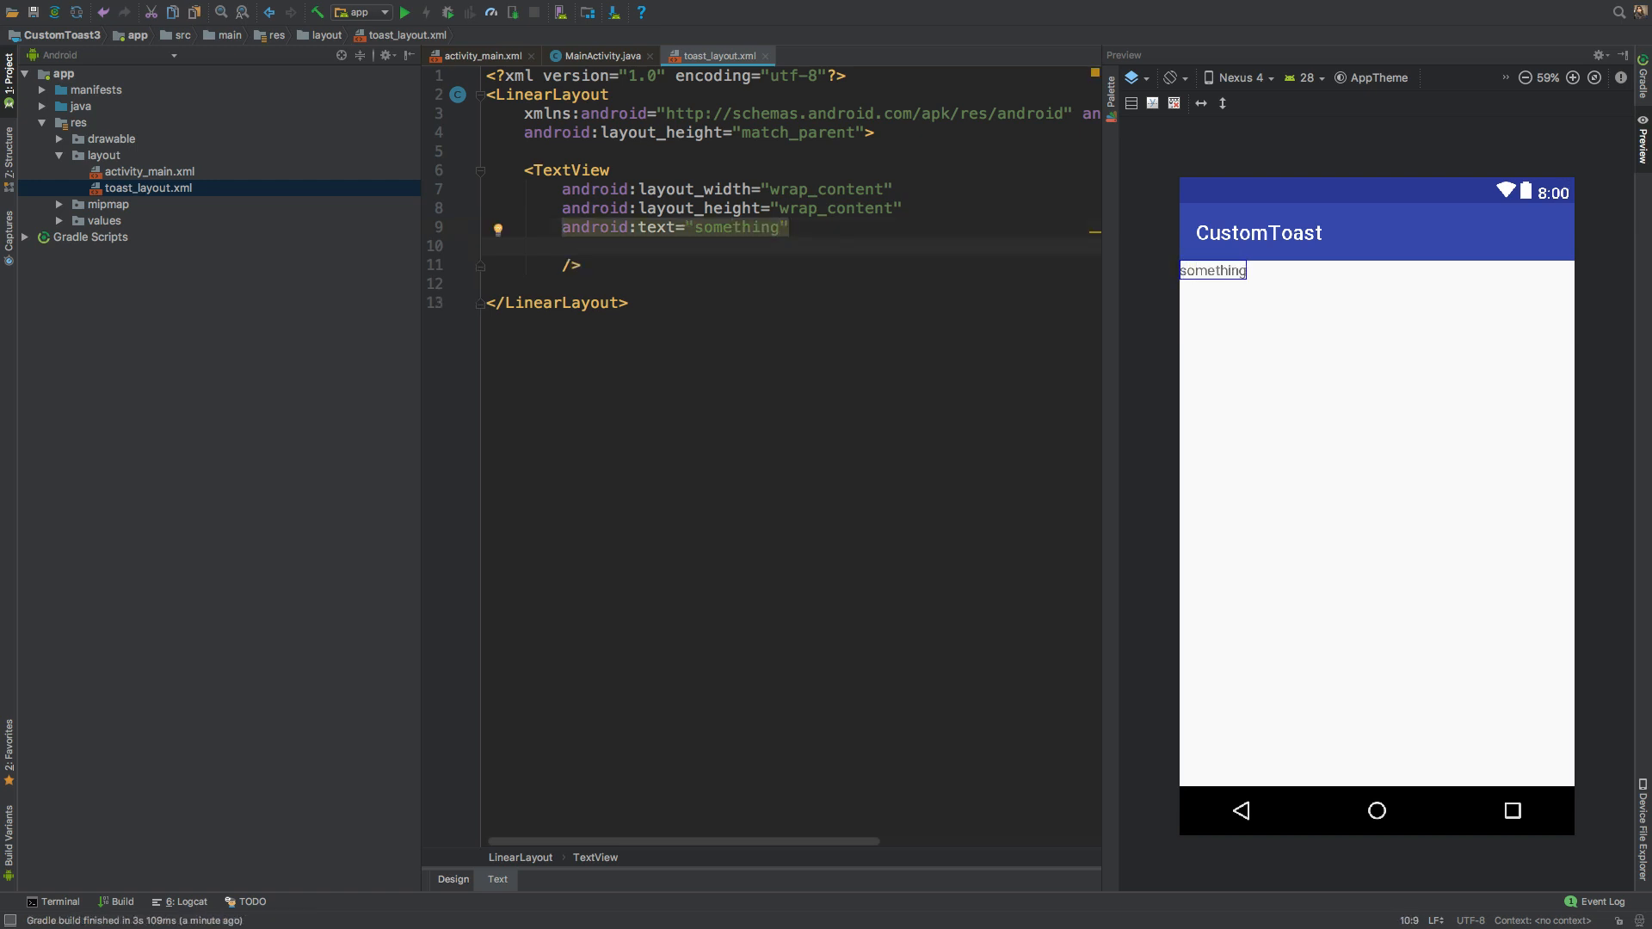
Step: Add the cake clip-art vector asset to the drawable folder
right_click(109, 138)
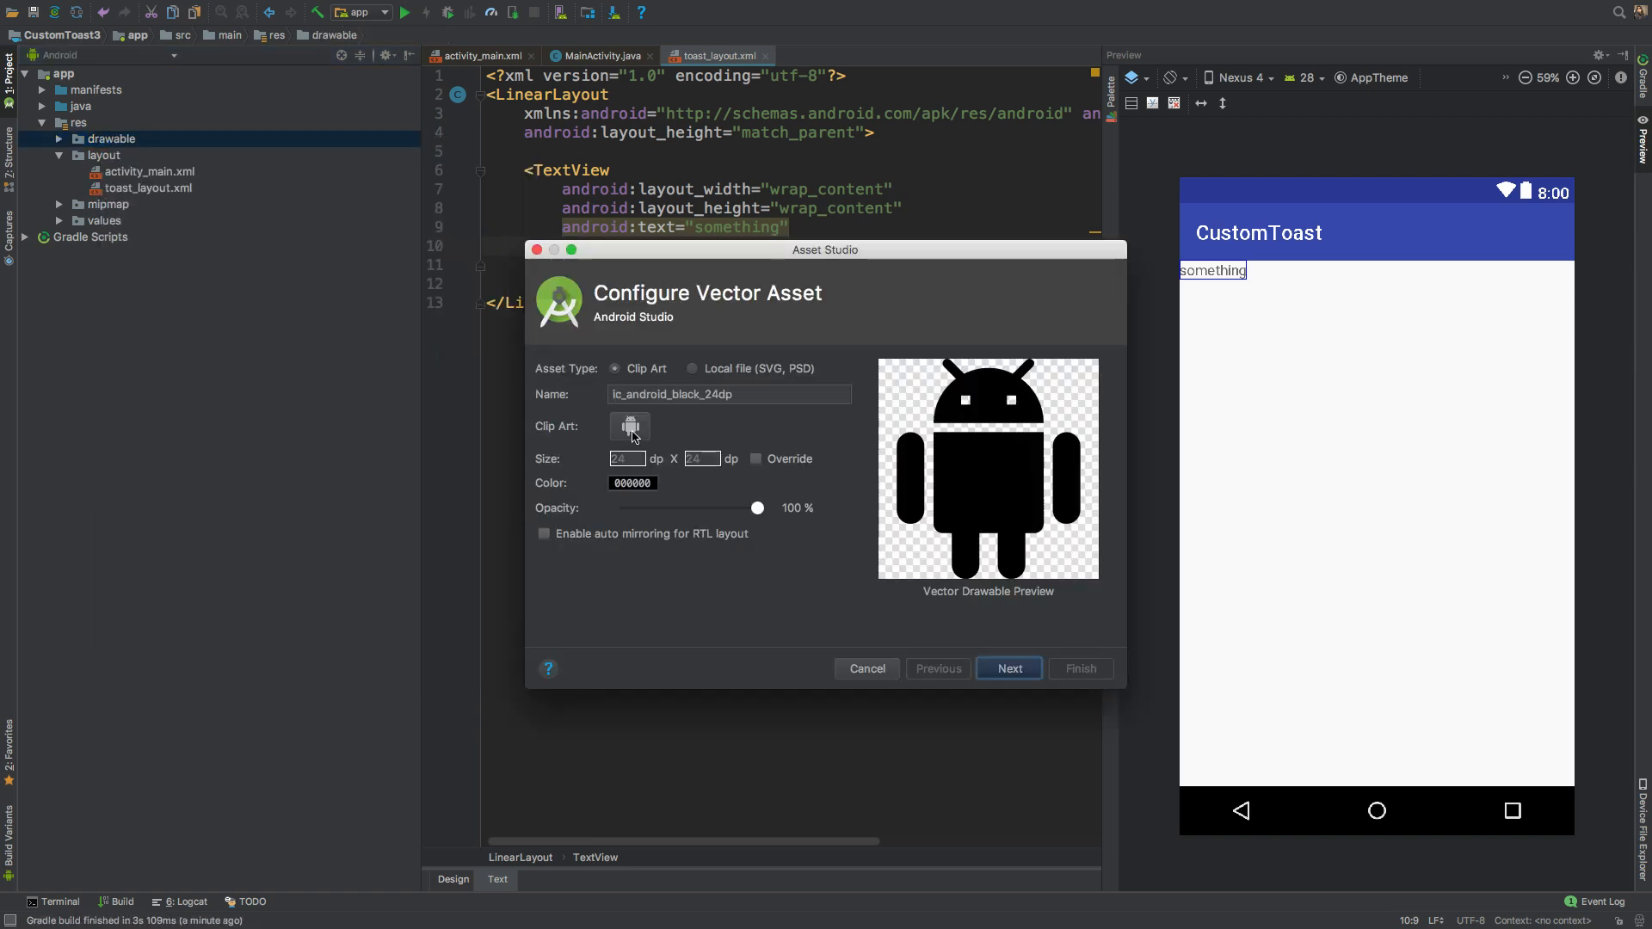
click(628, 427)
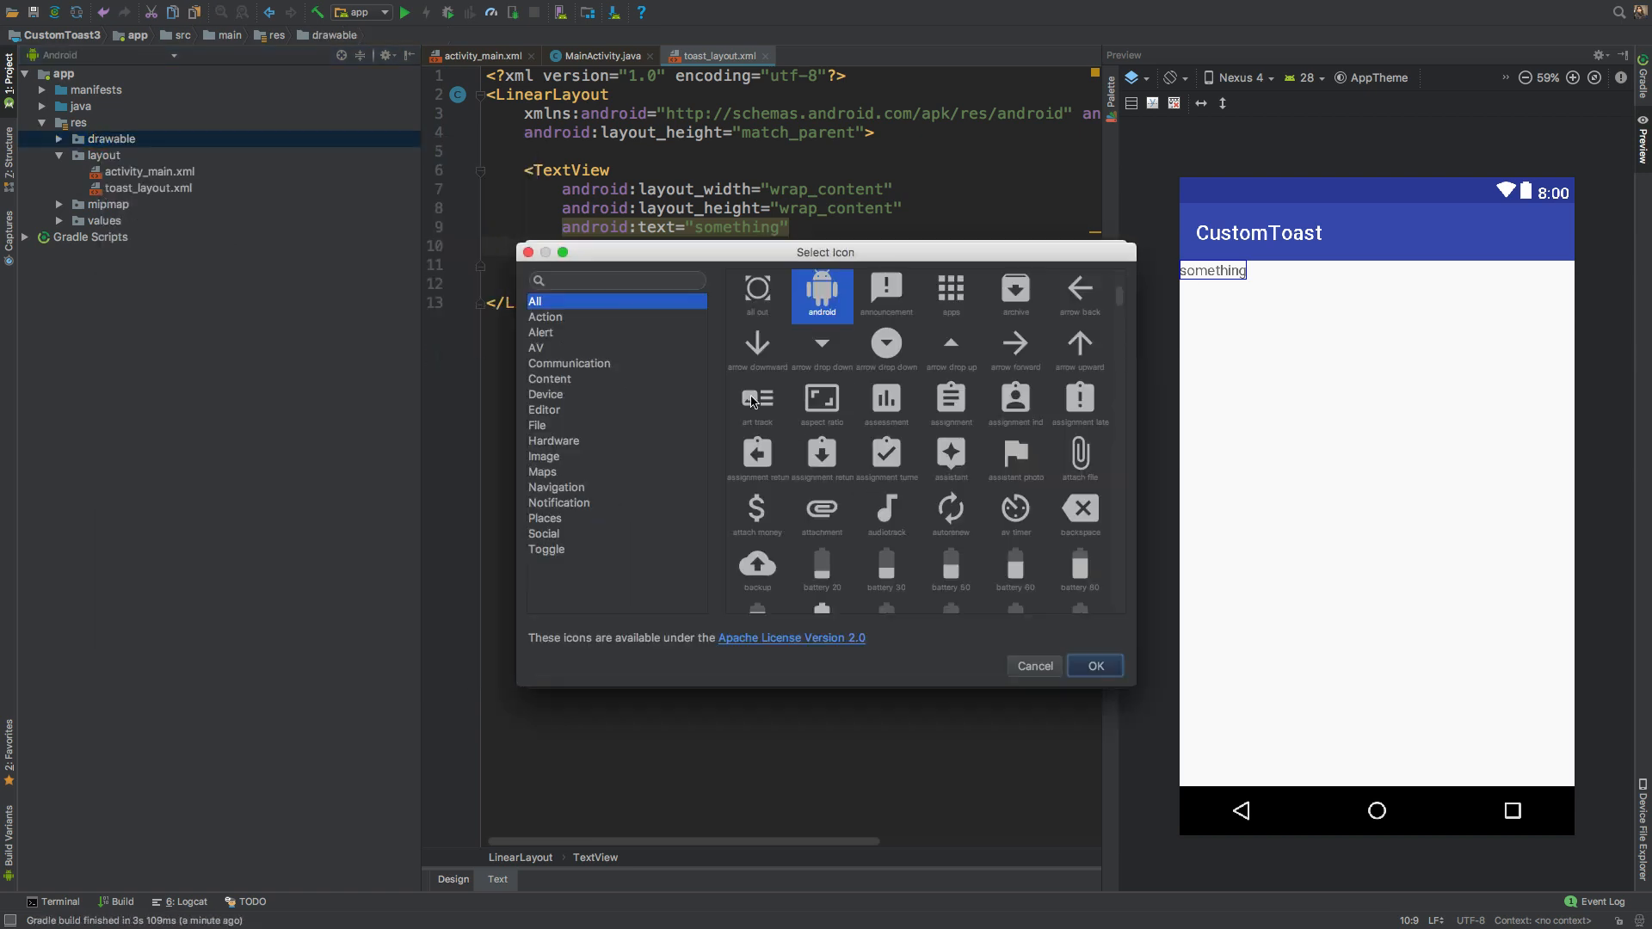
text(cake)
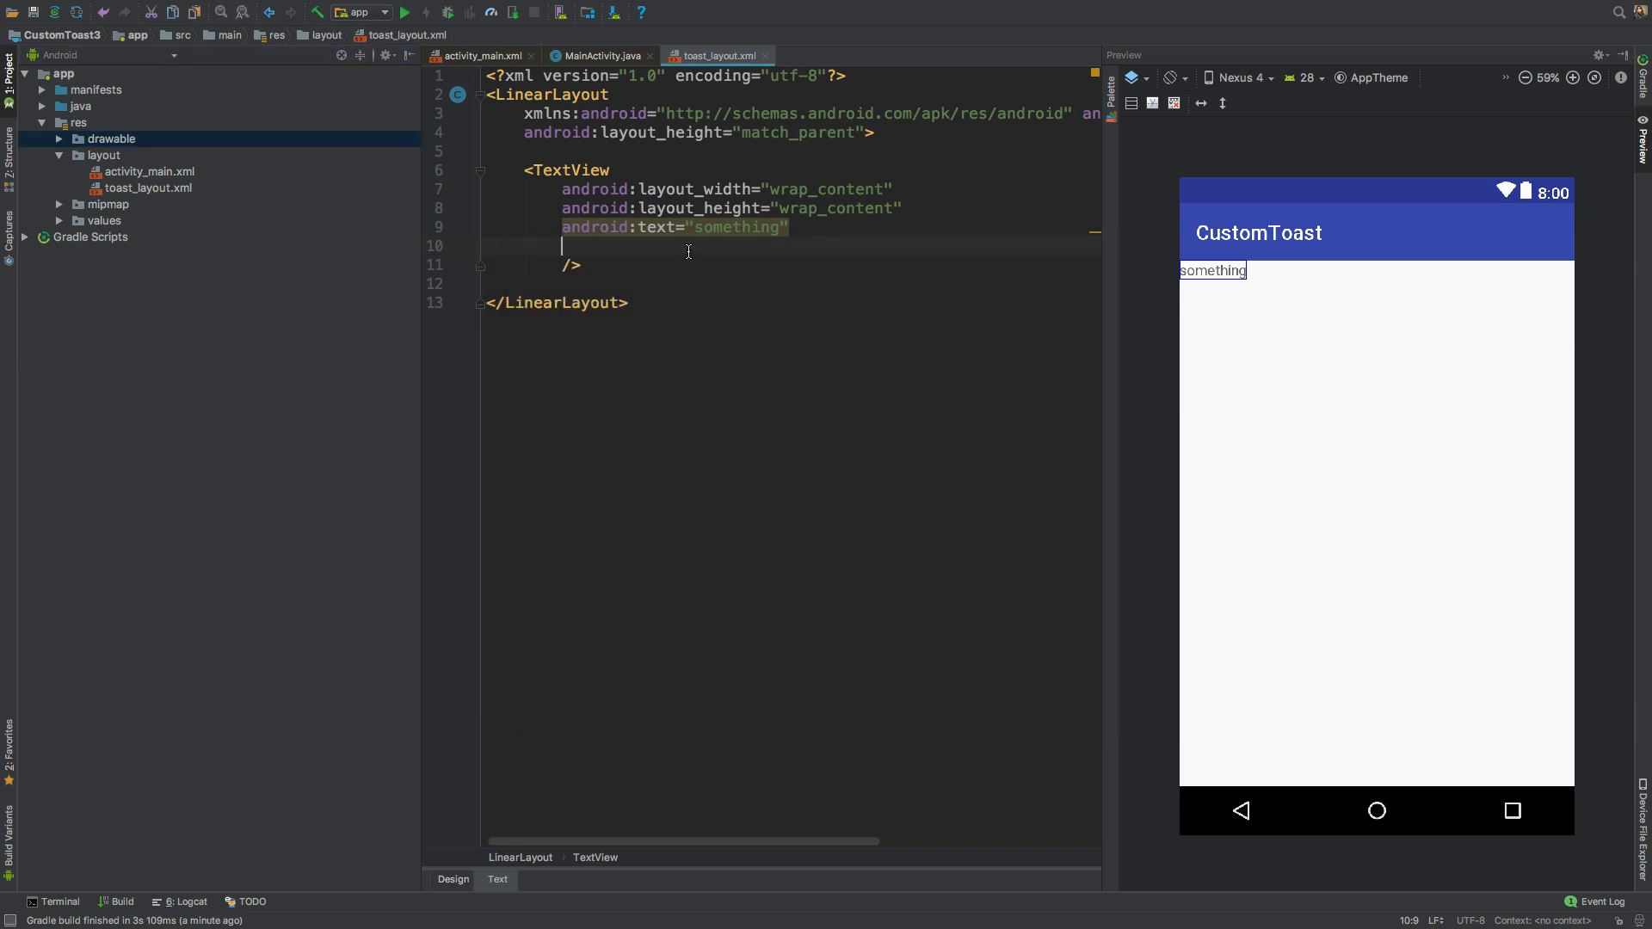
Step: Give the TextView the cake drawableStart, 16dp drawablePadding and 16dp padding
text(drawableStart=")
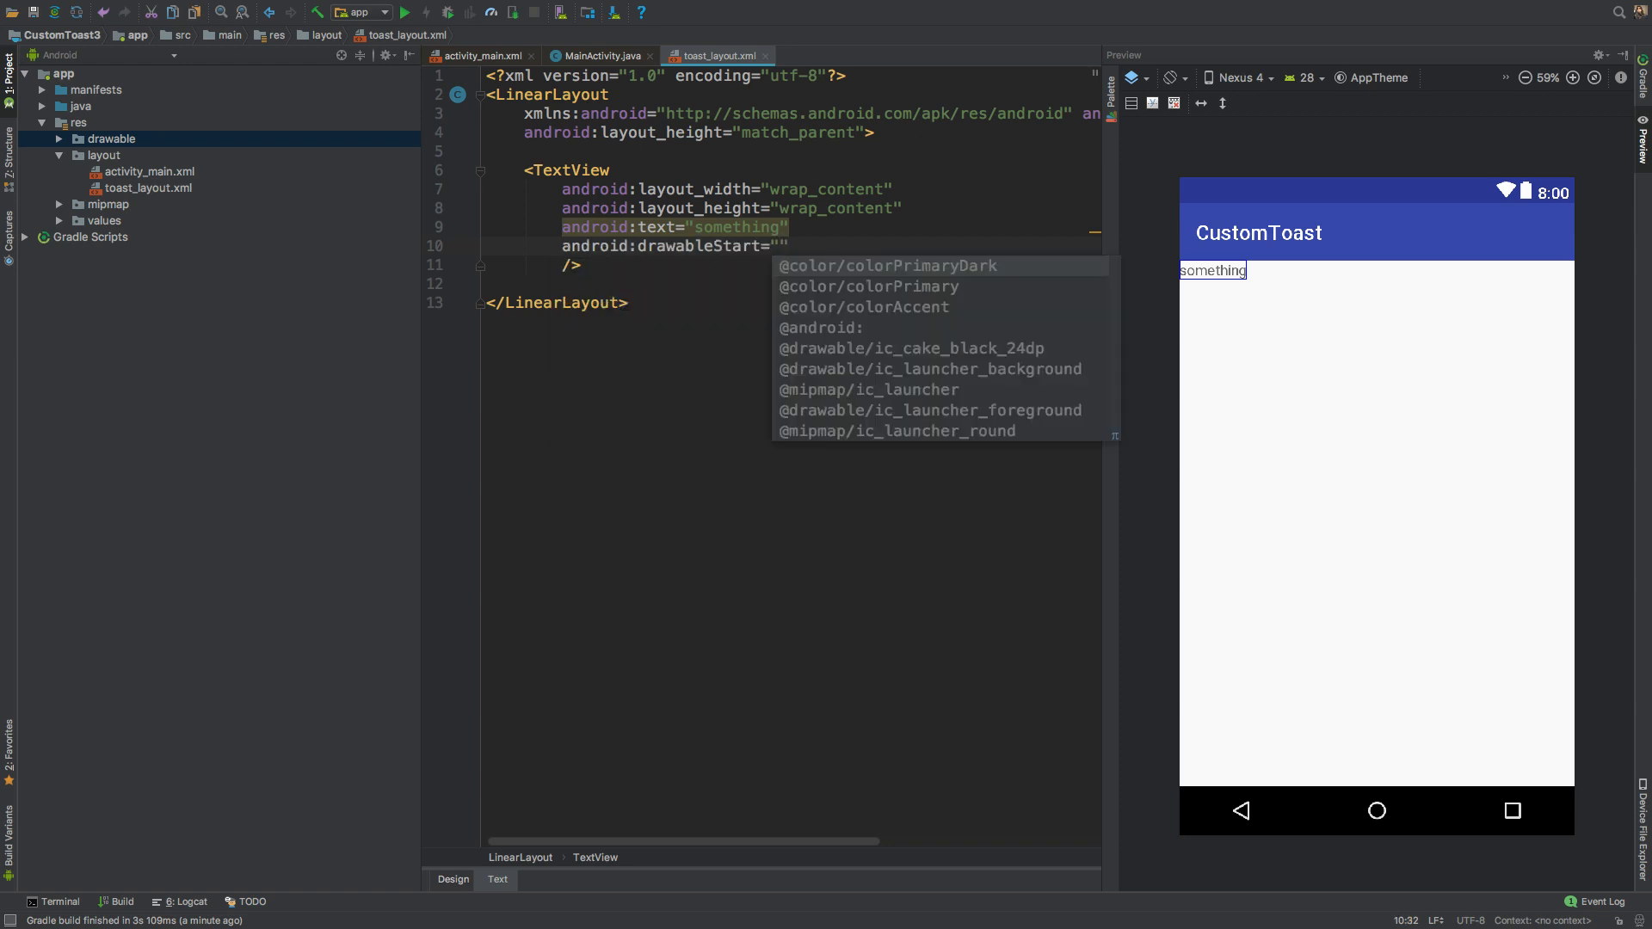
text(@dra)
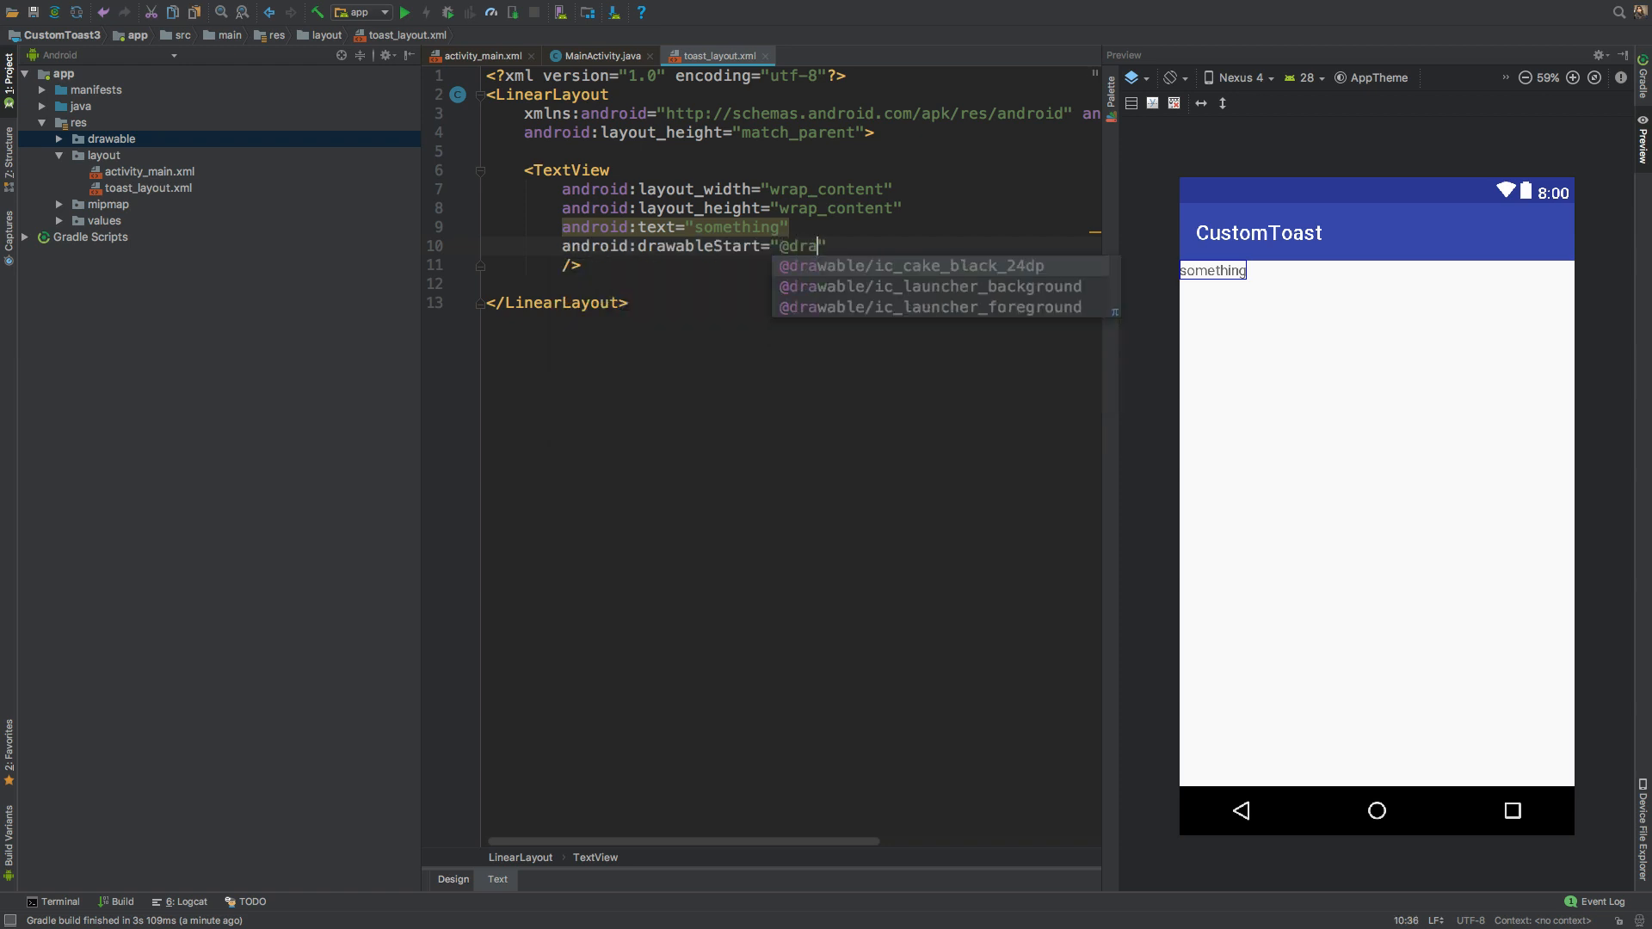
click(909, 266)
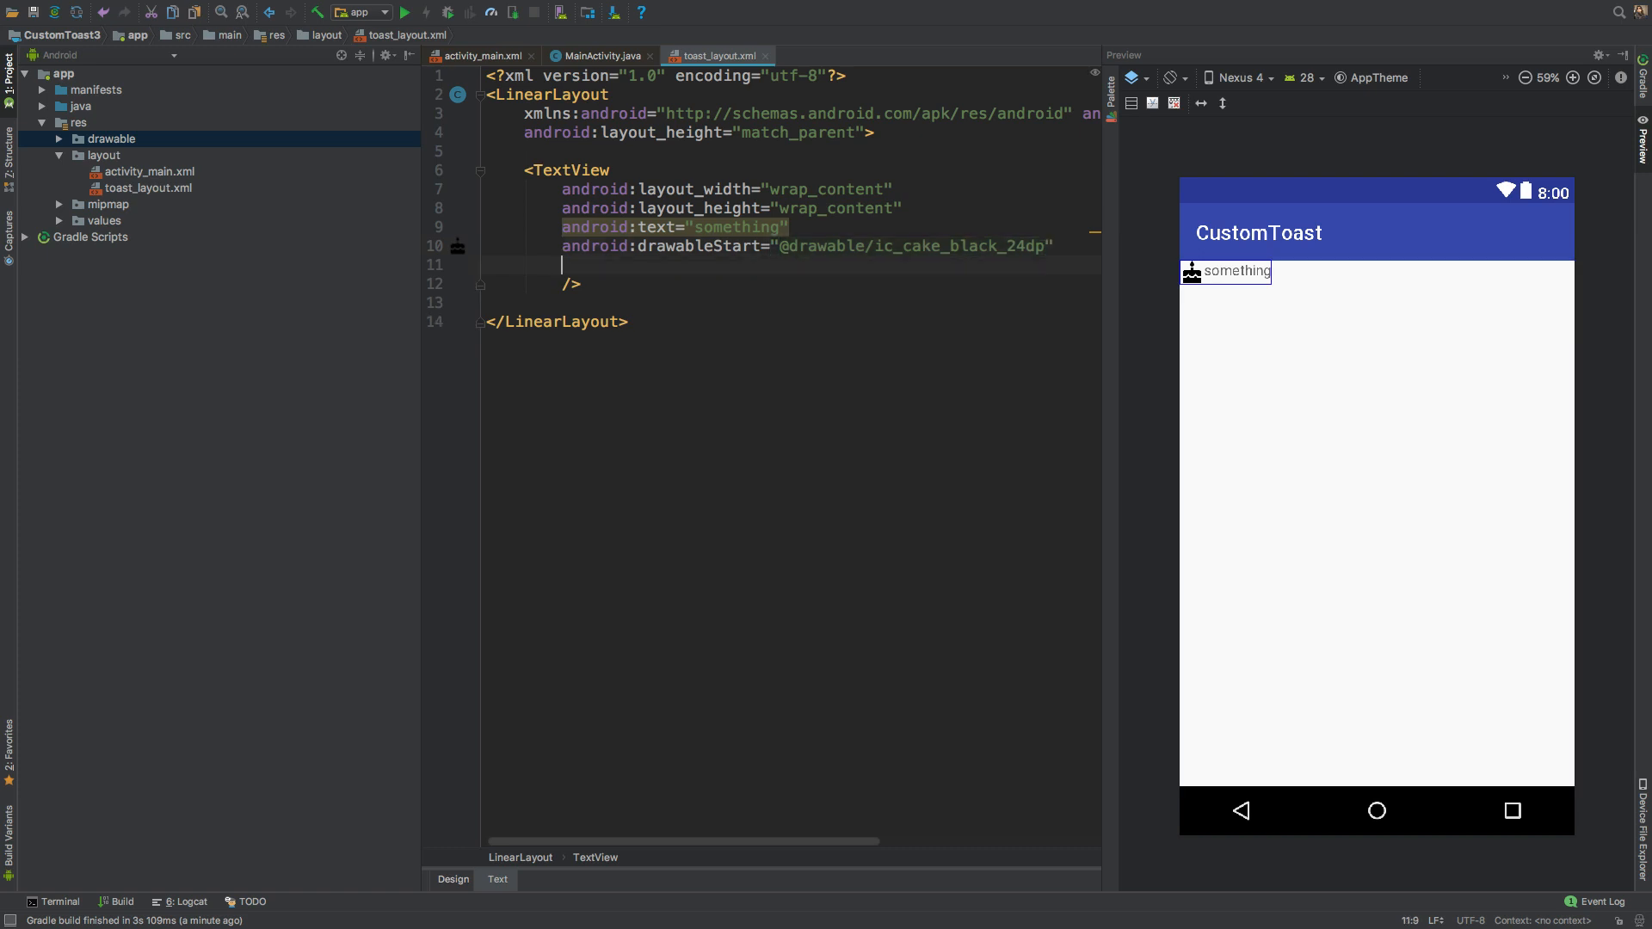
text(dra)
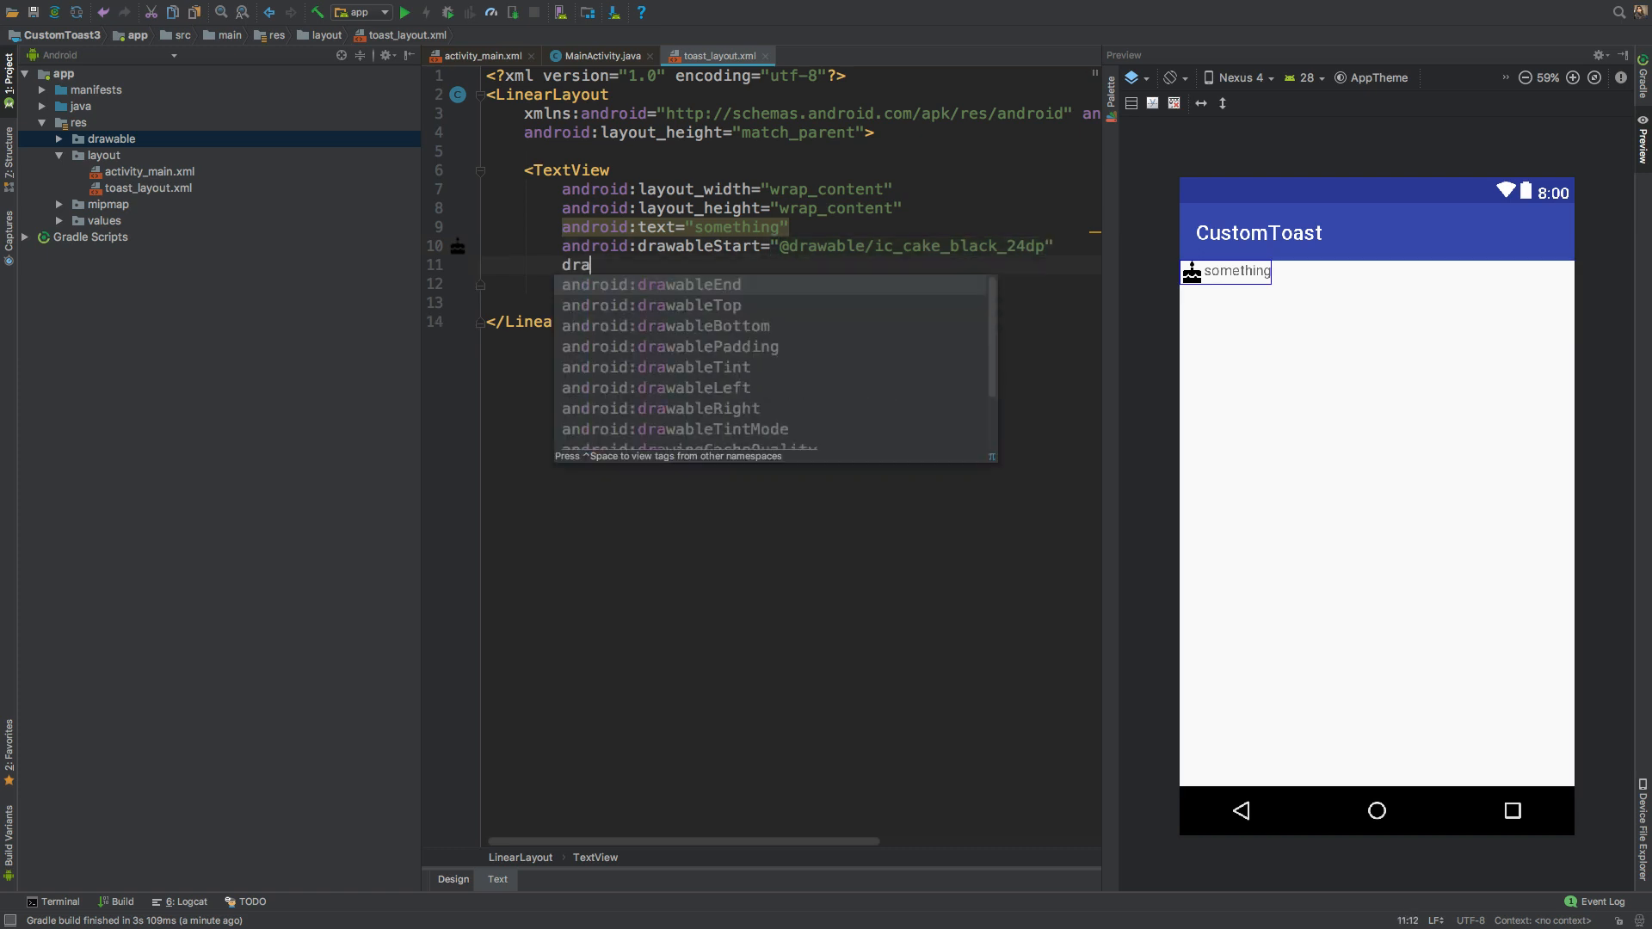
text(p")
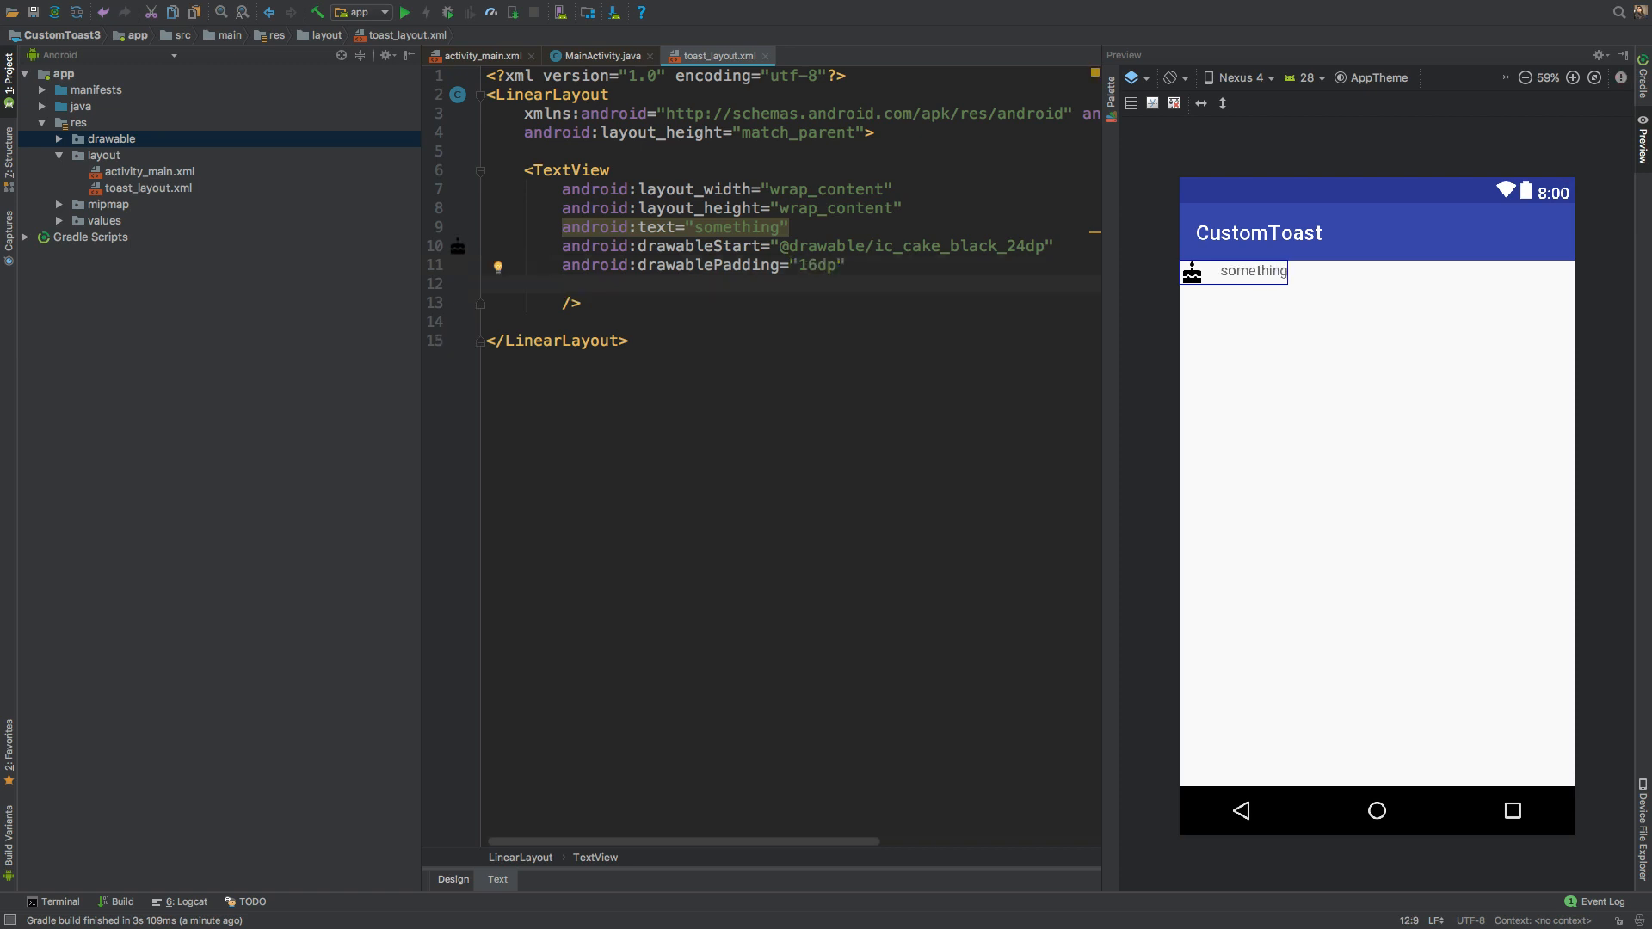
text(android:padding=")
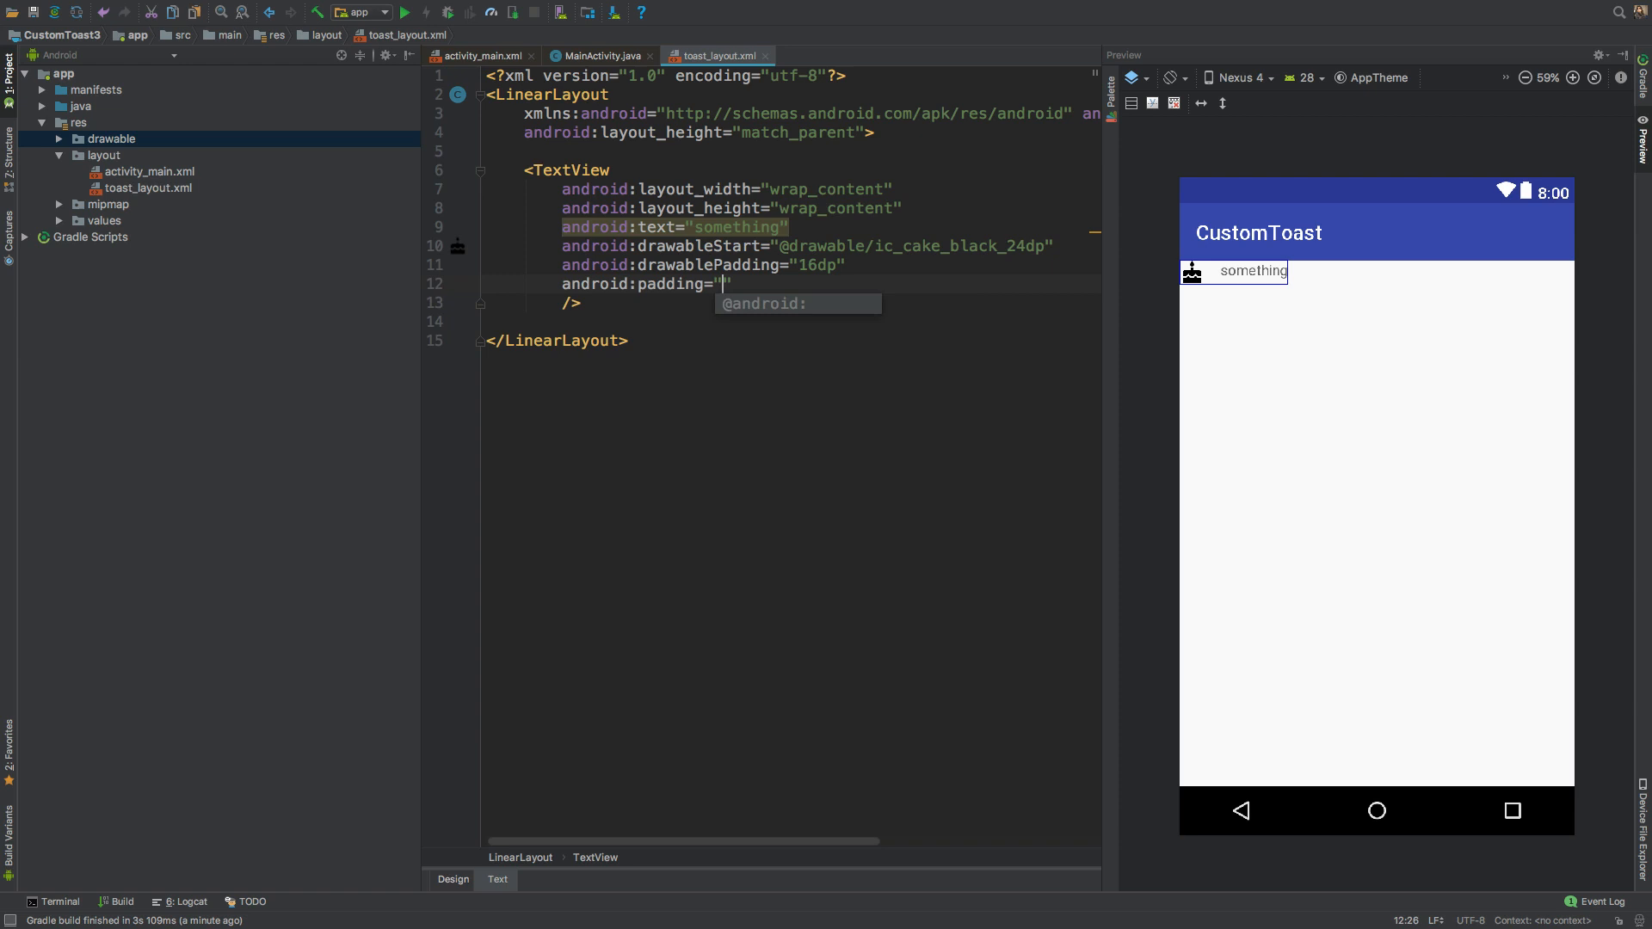
text(16)
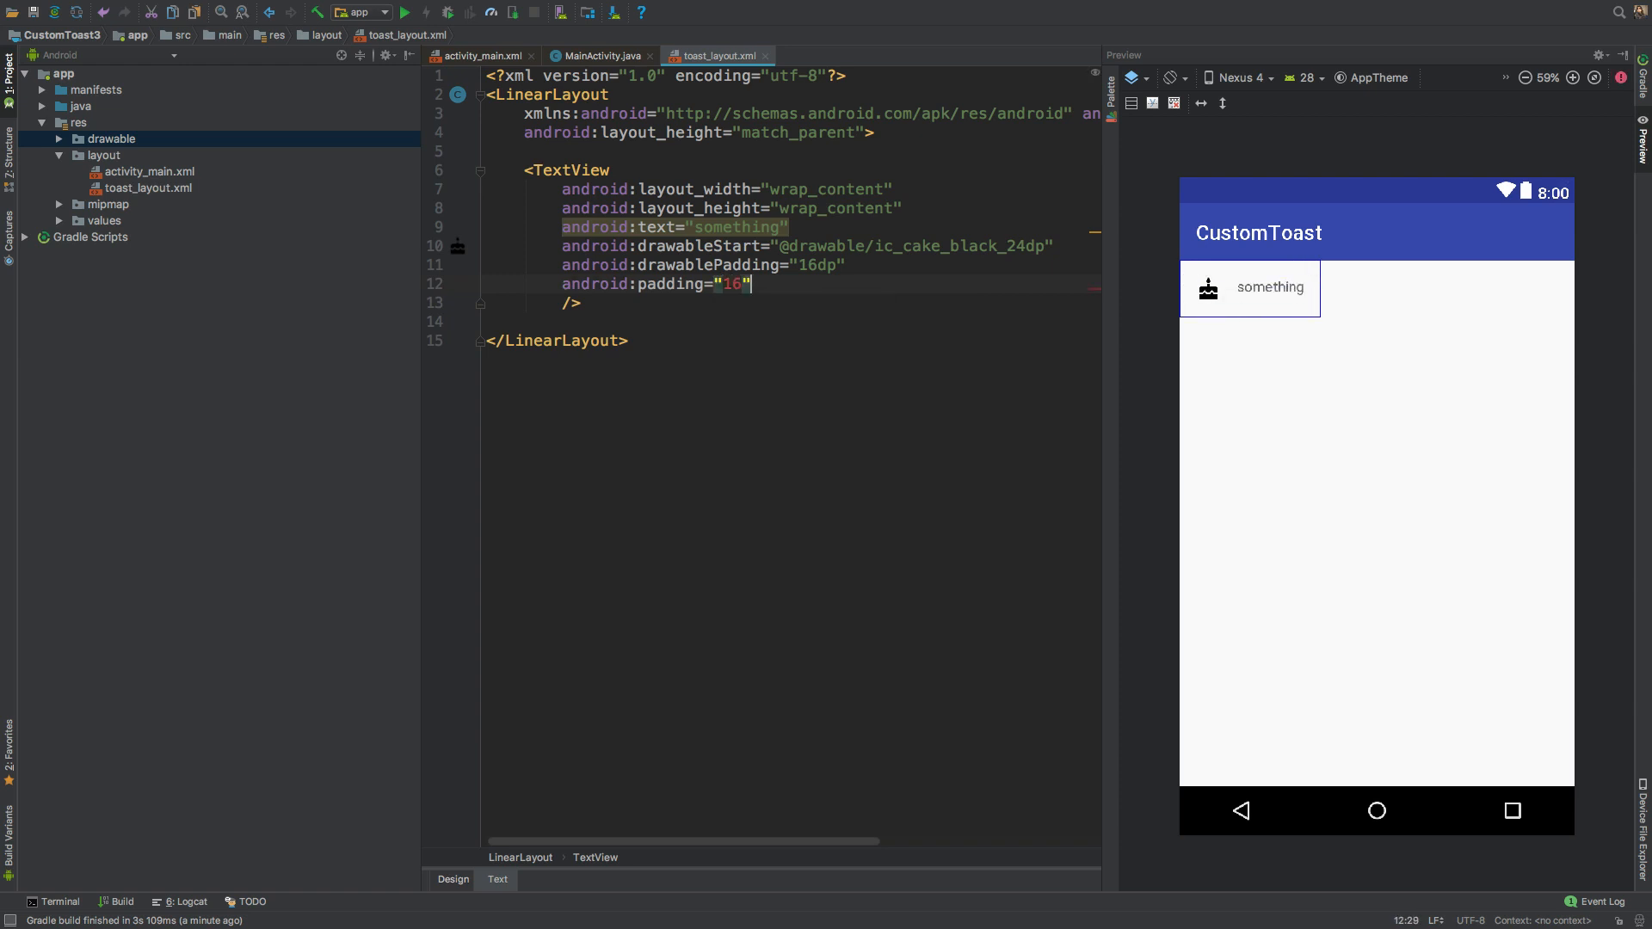
text(dp)
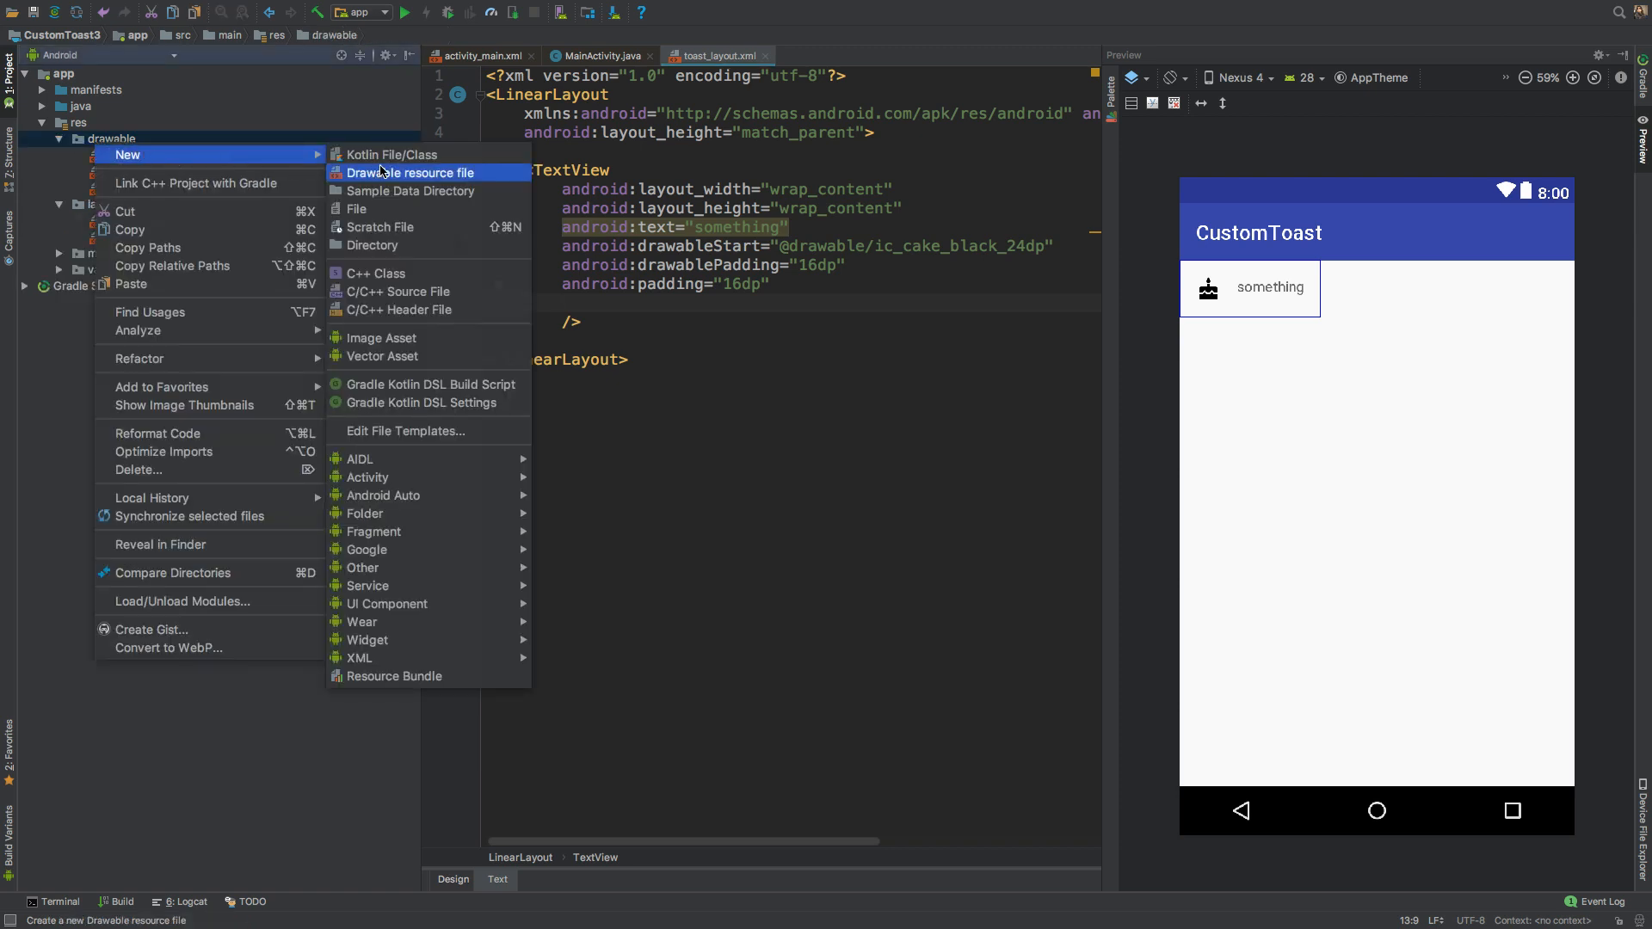
Step: Create a drawable resource file named background
click(413, 172)
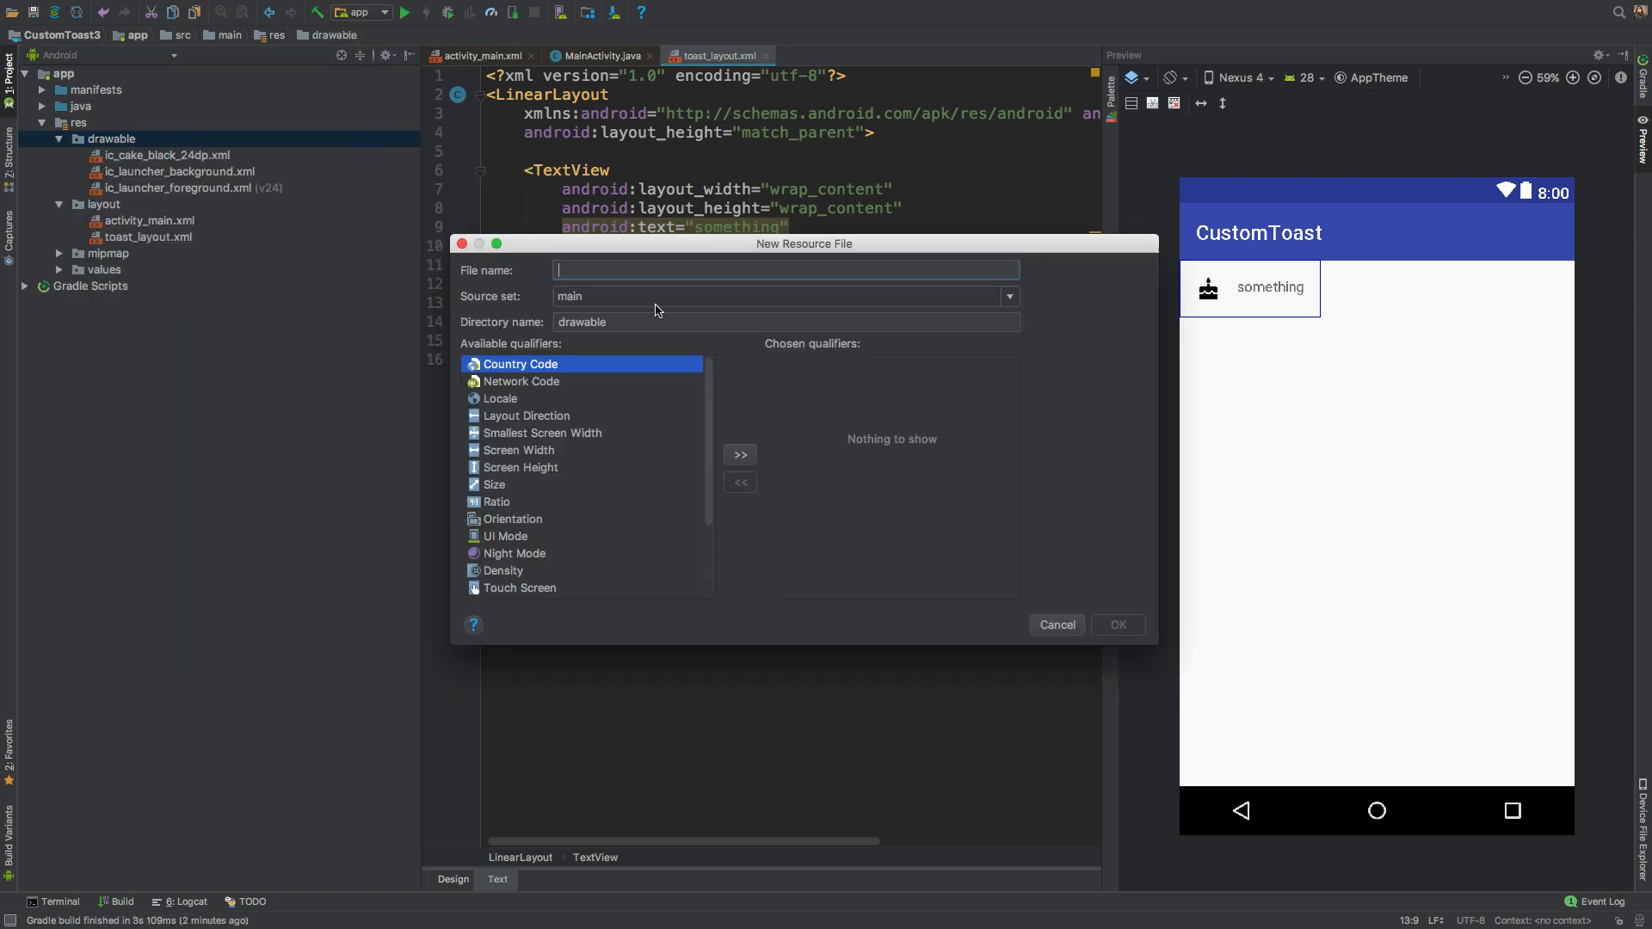
text(backgro)
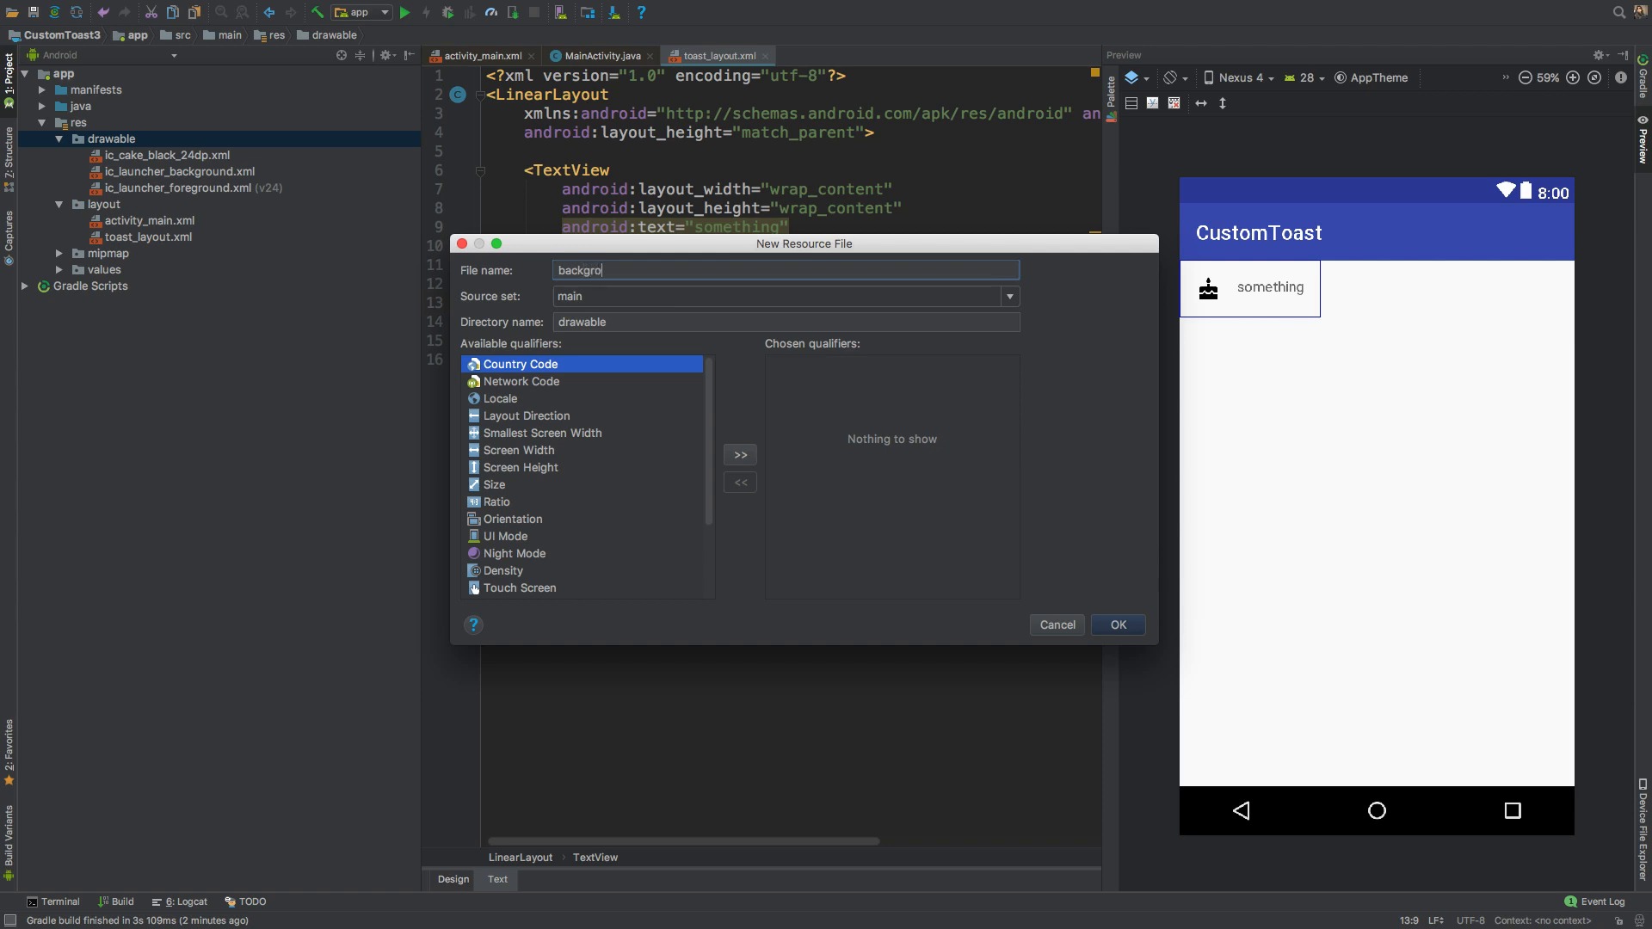
click(1116, 625)
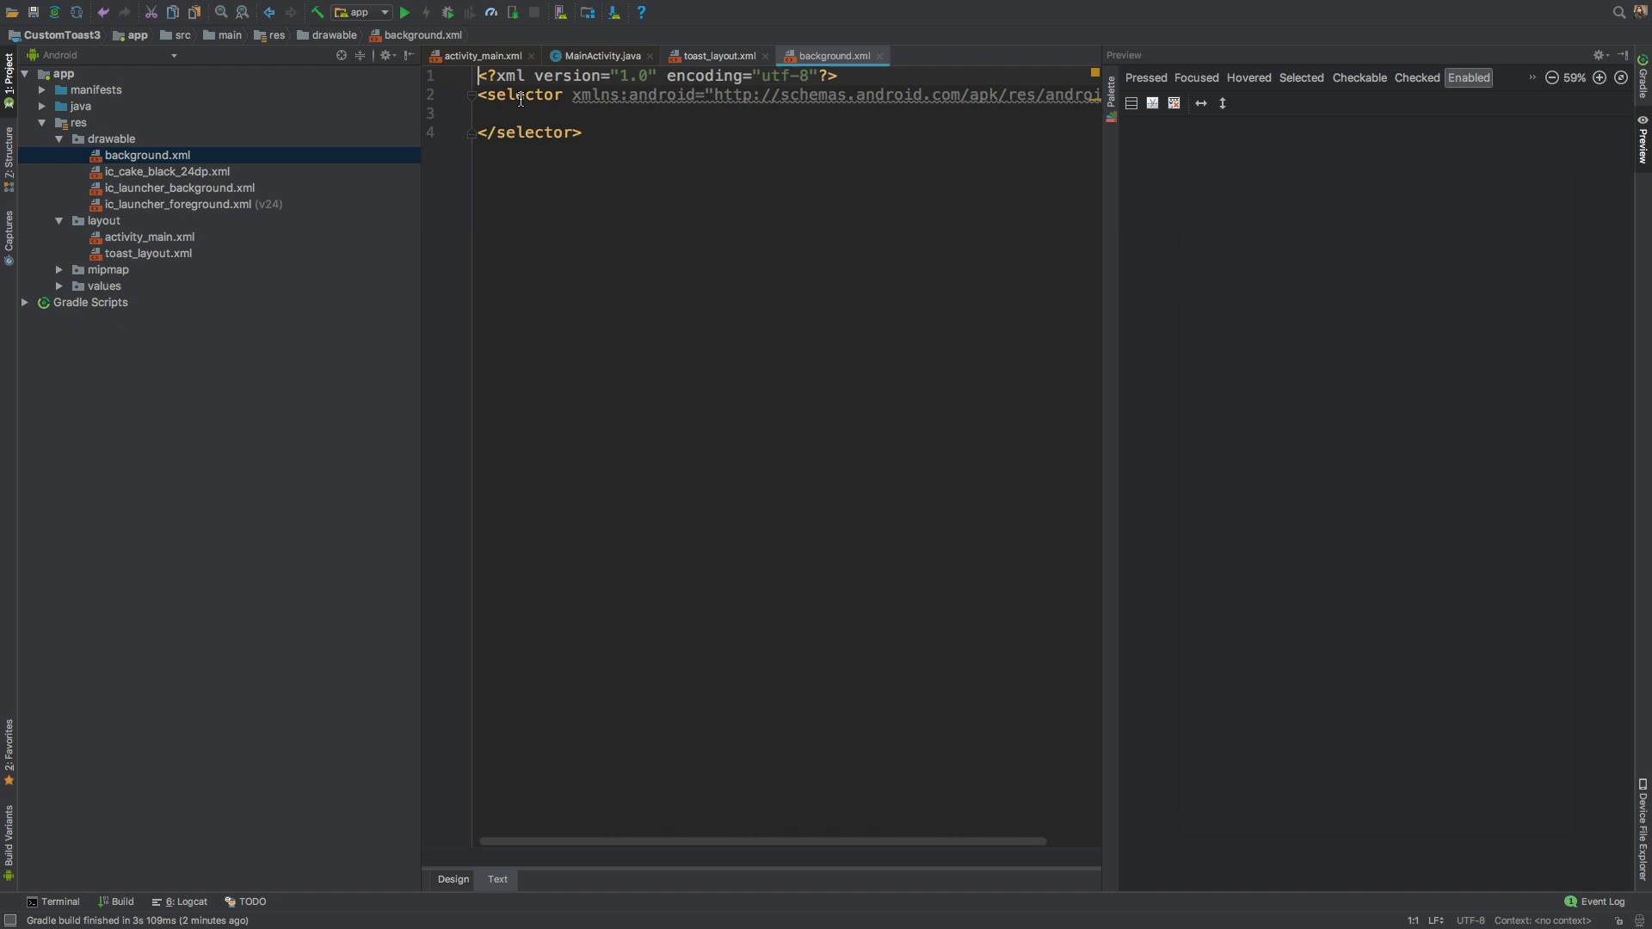
Step: Make background a rectangle shape with a solid colorAccent fill
text(shape)
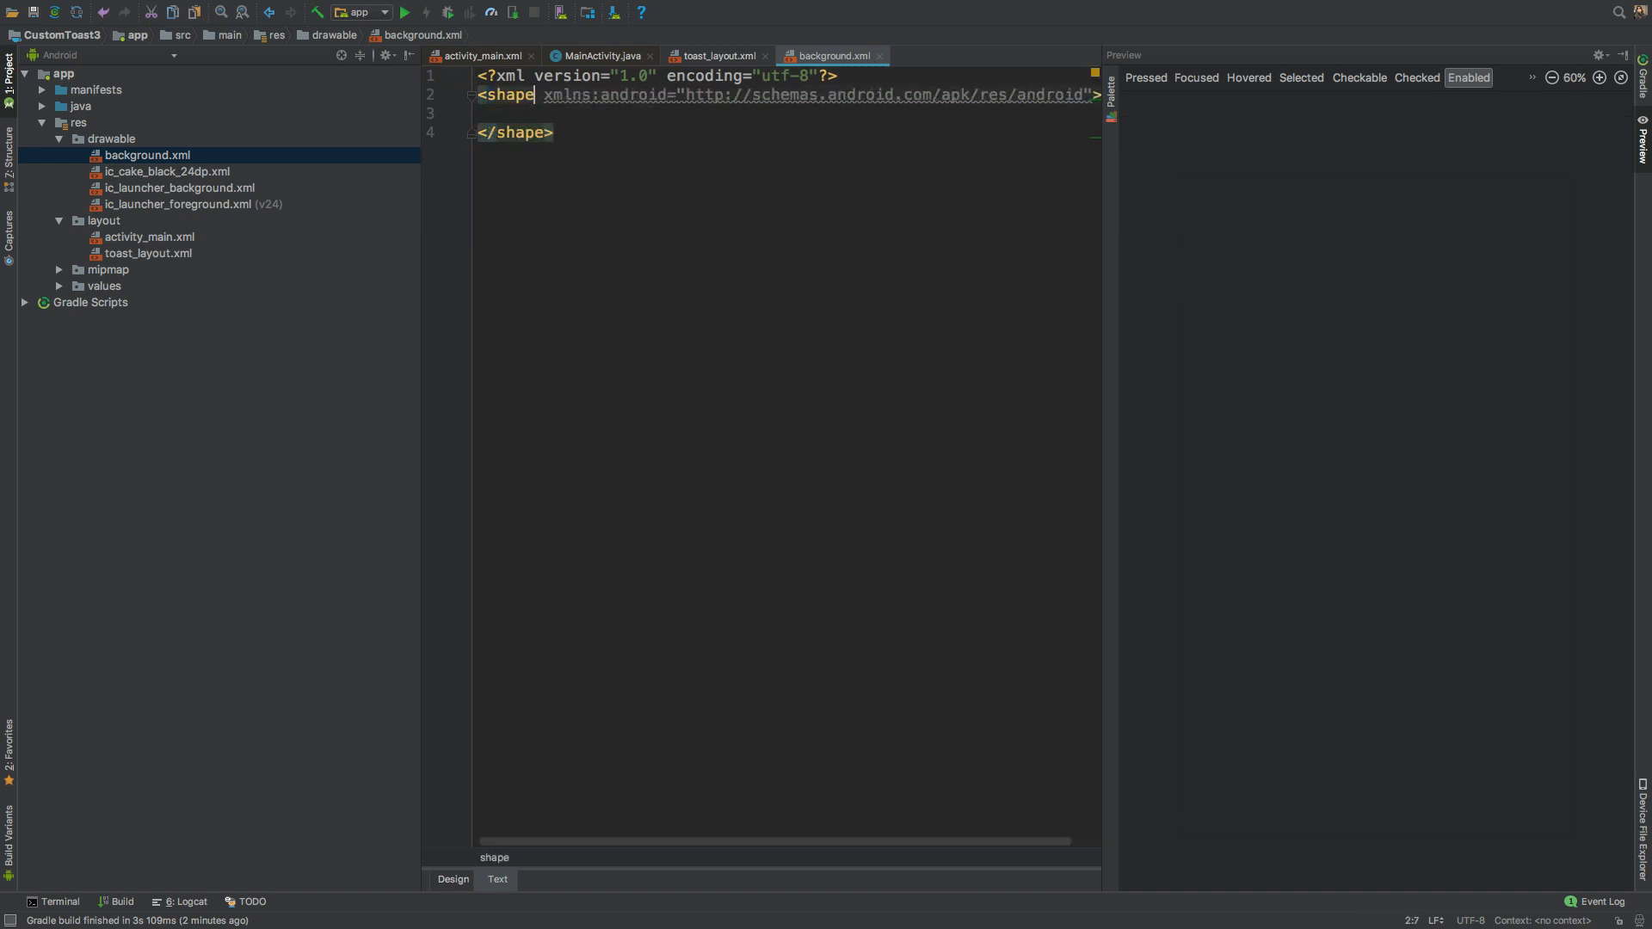
text(na>)
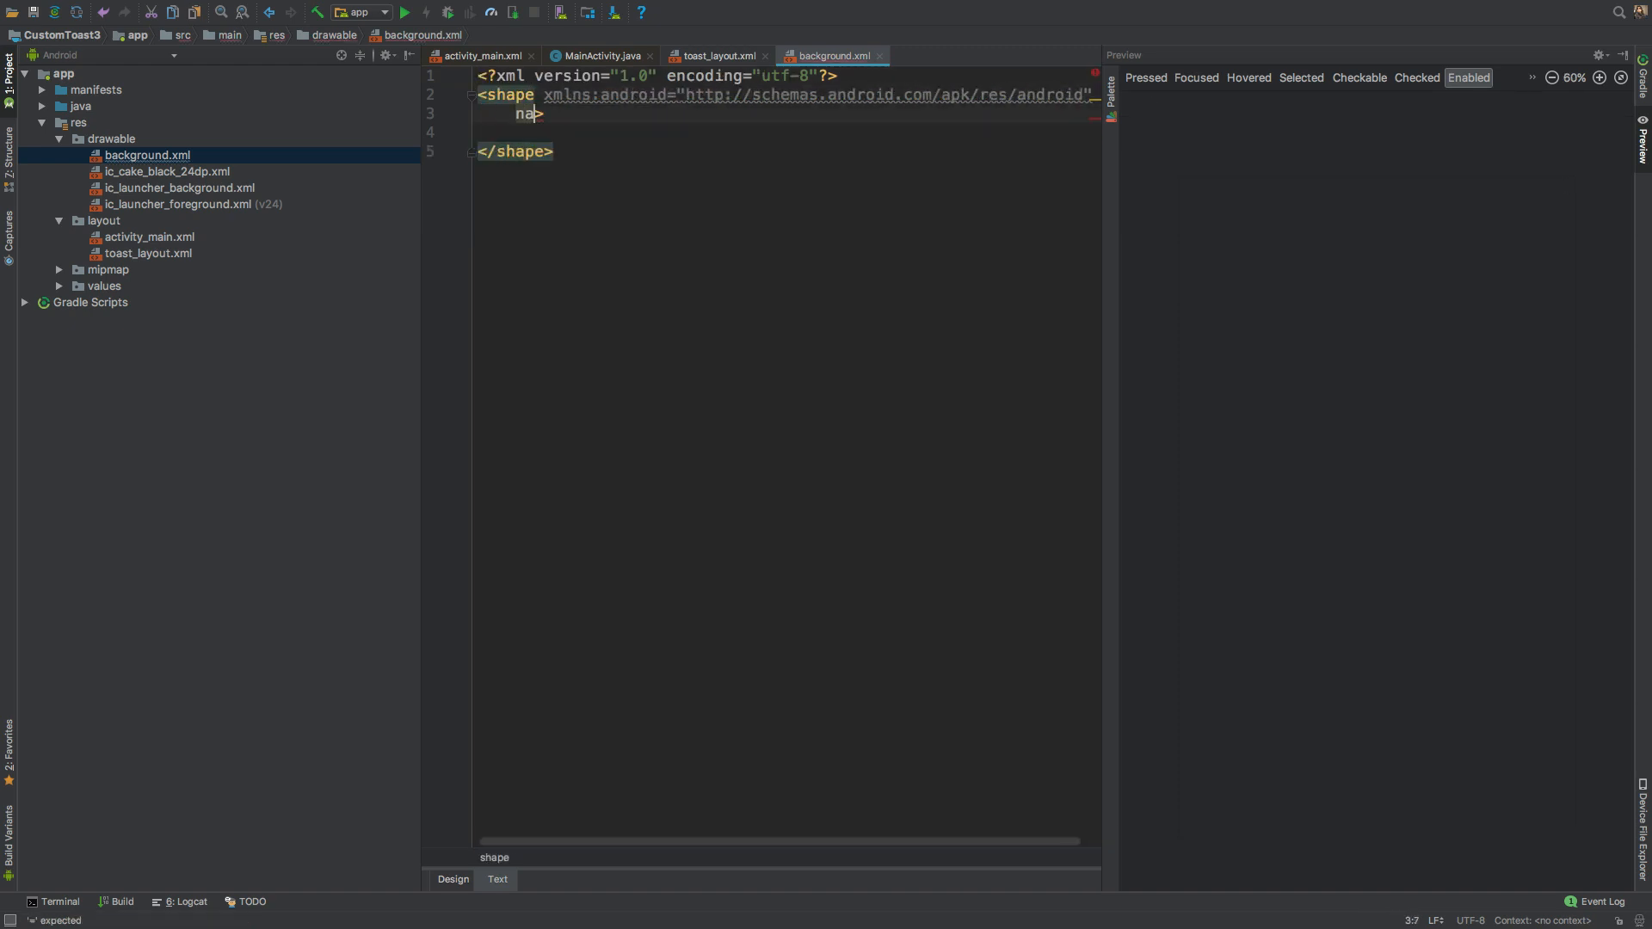
text(android:shape="rectangle)
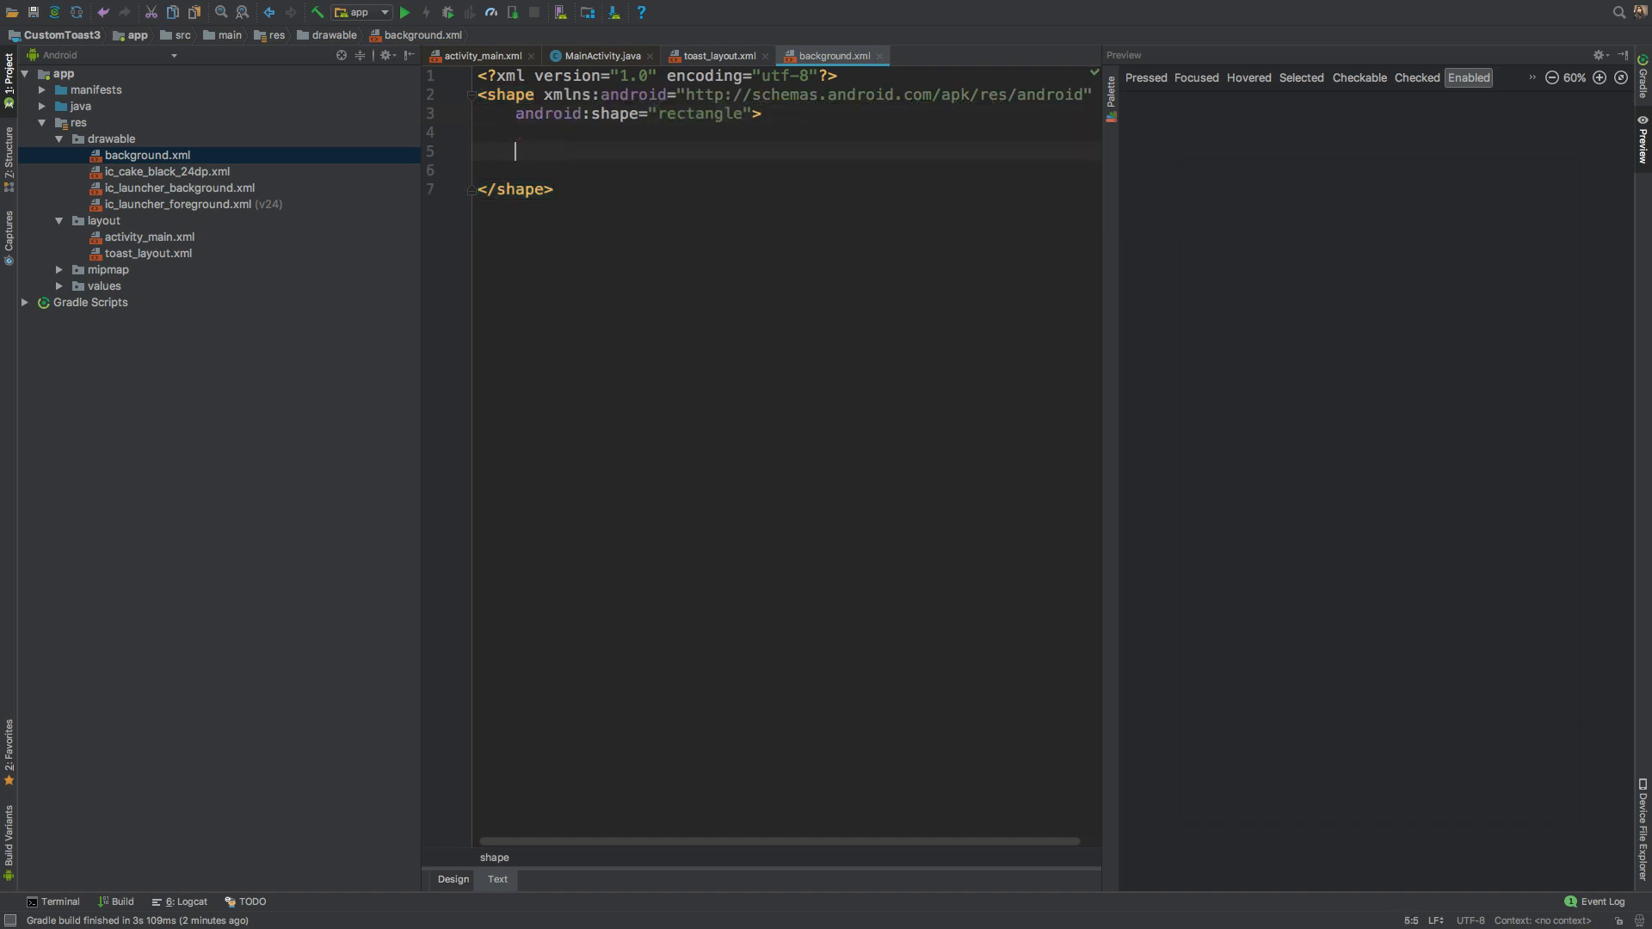
text(<solid)
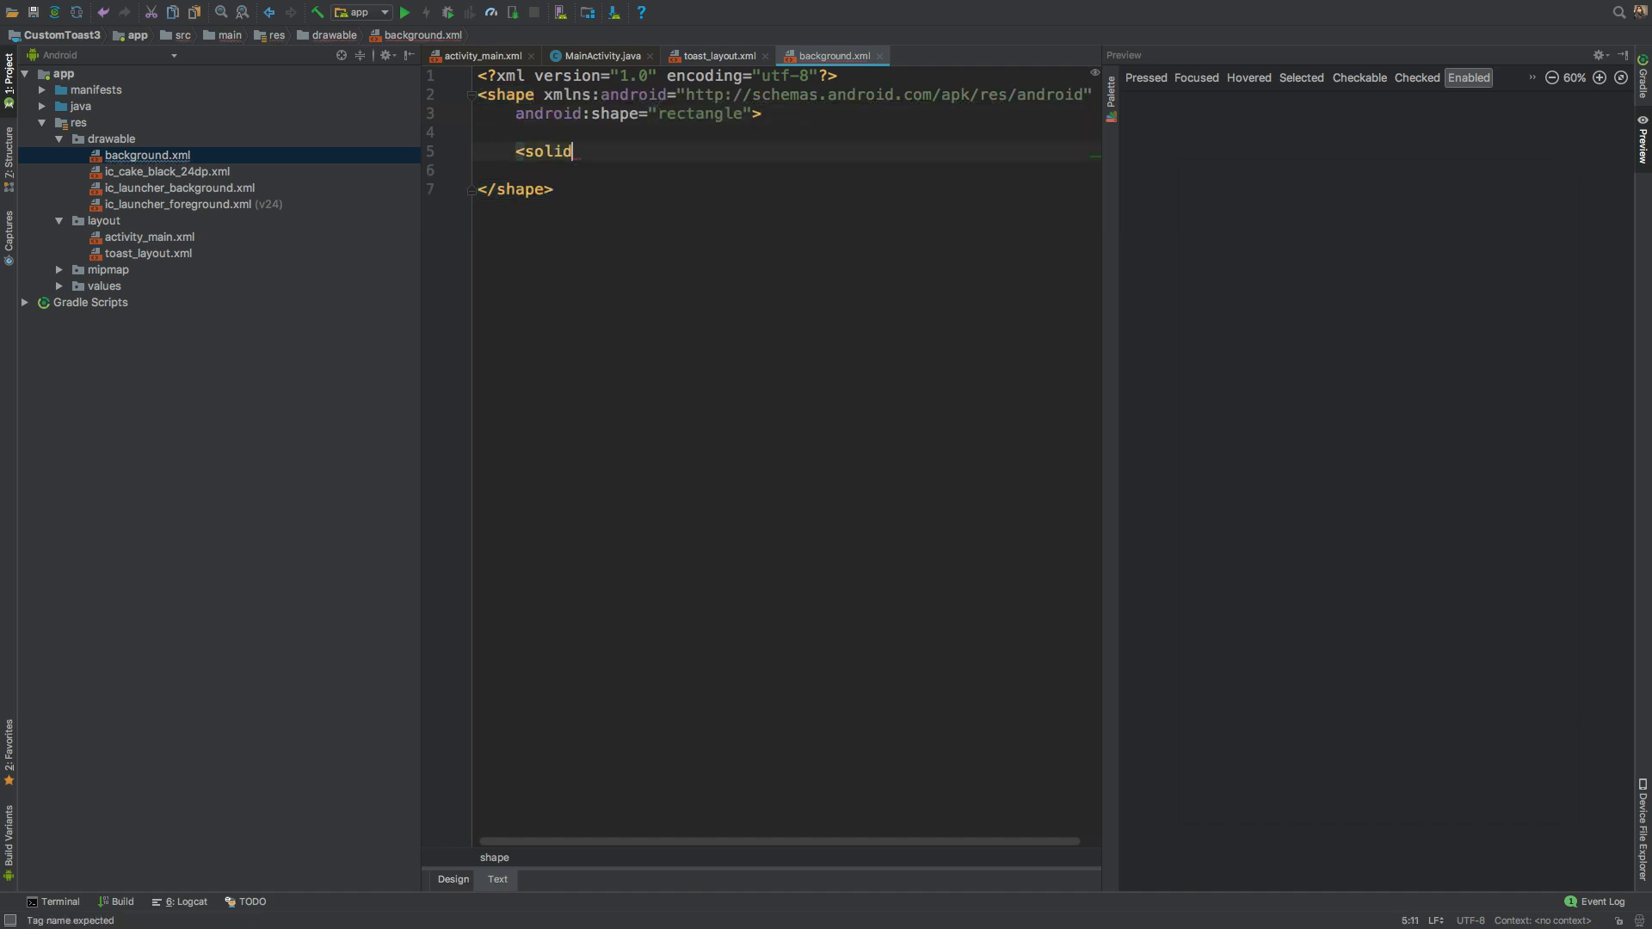
text(android:color="@color/colorAccent"/>)
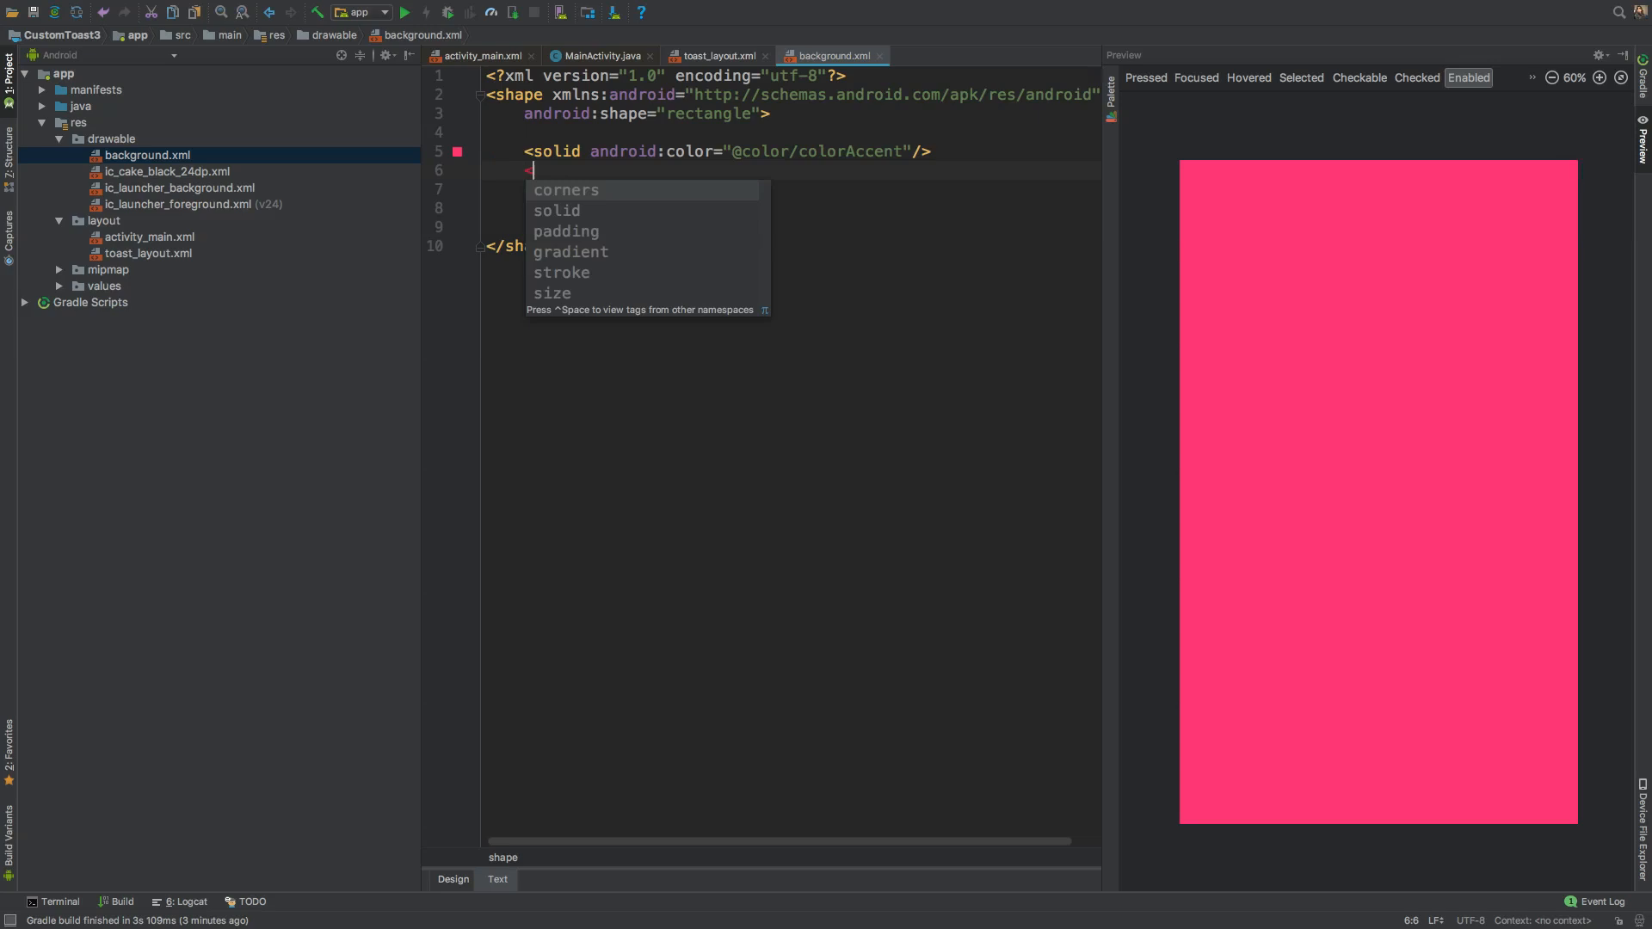
Step: Round the top-left and bottom-right corners with a 32dp radius
text(corners to)
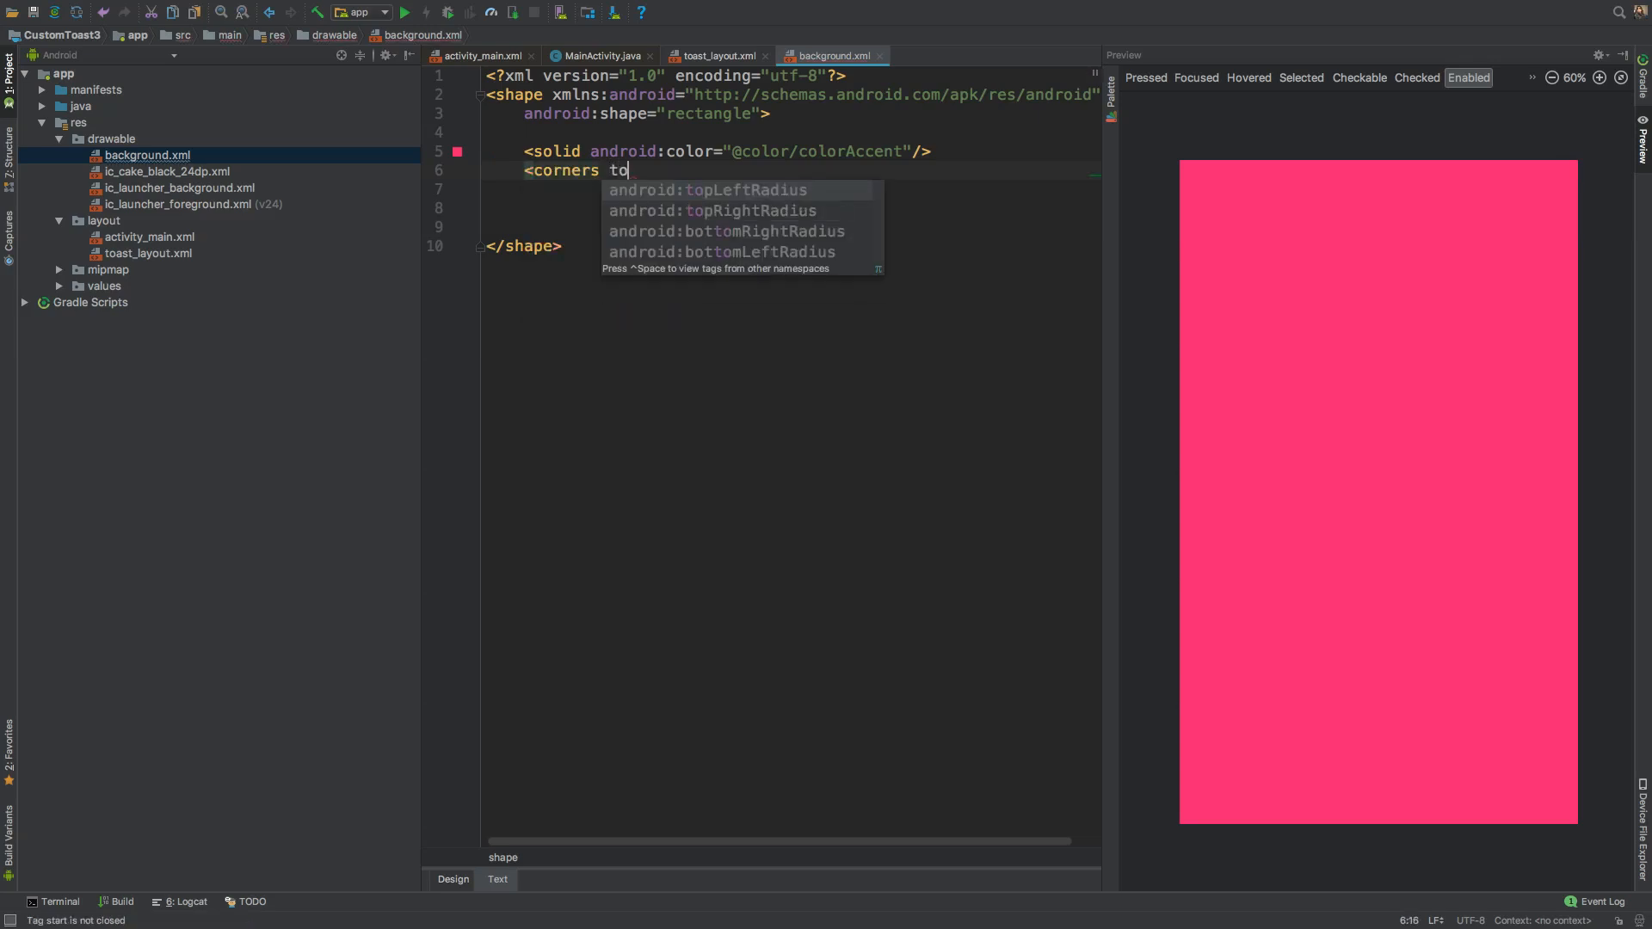
click(707, 189)
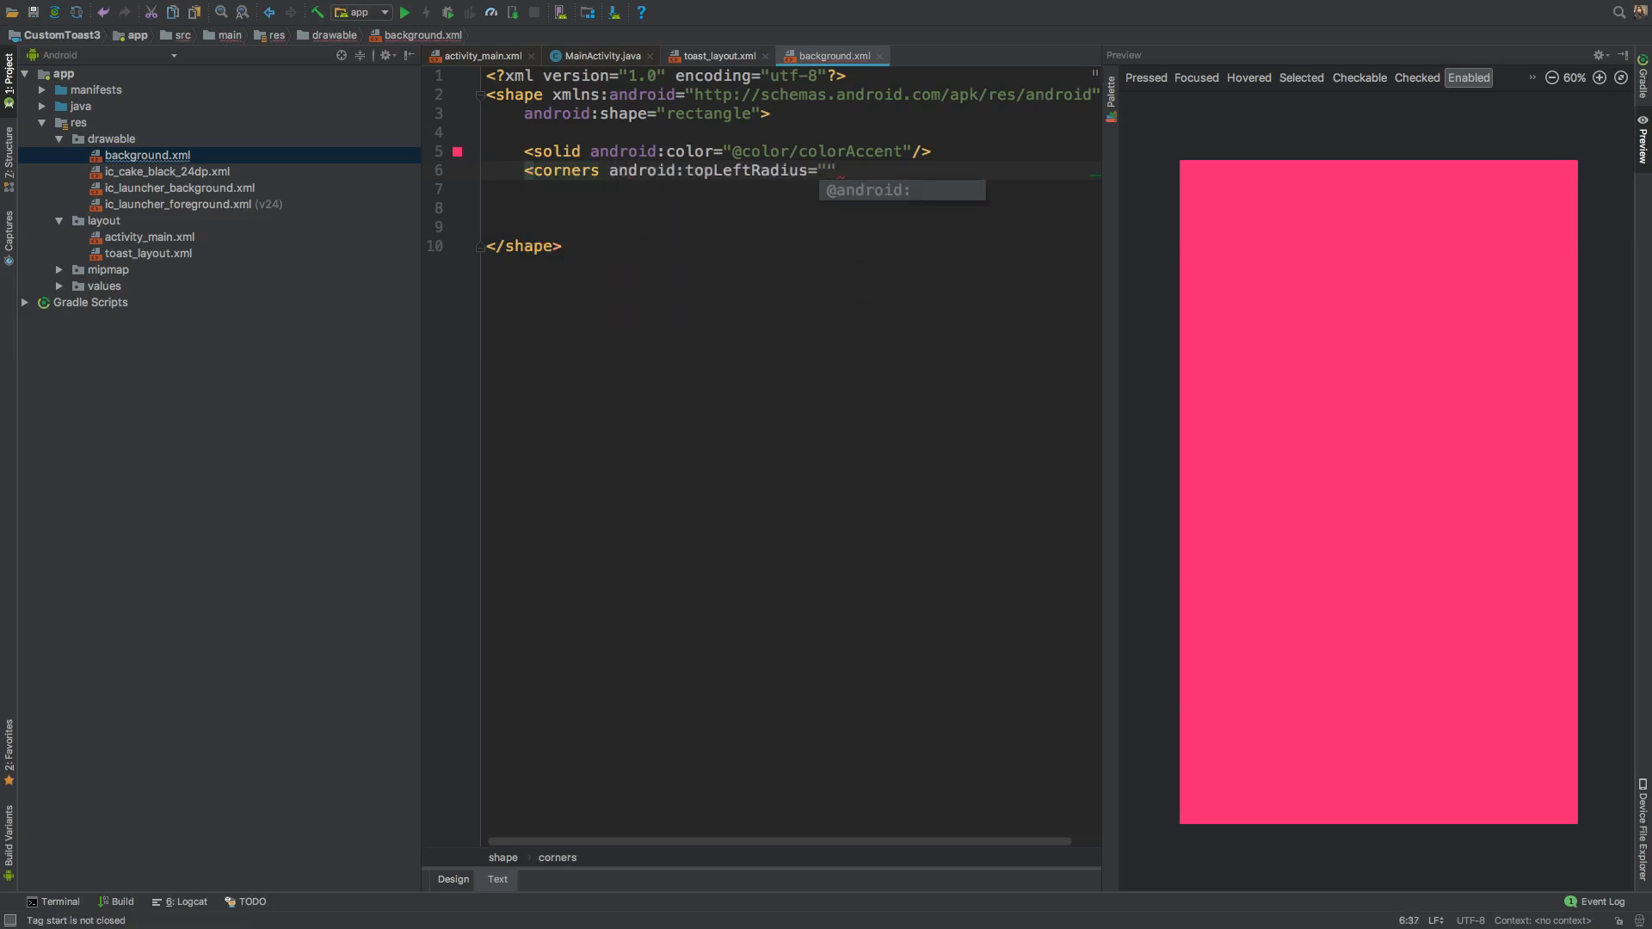
text(32dp)
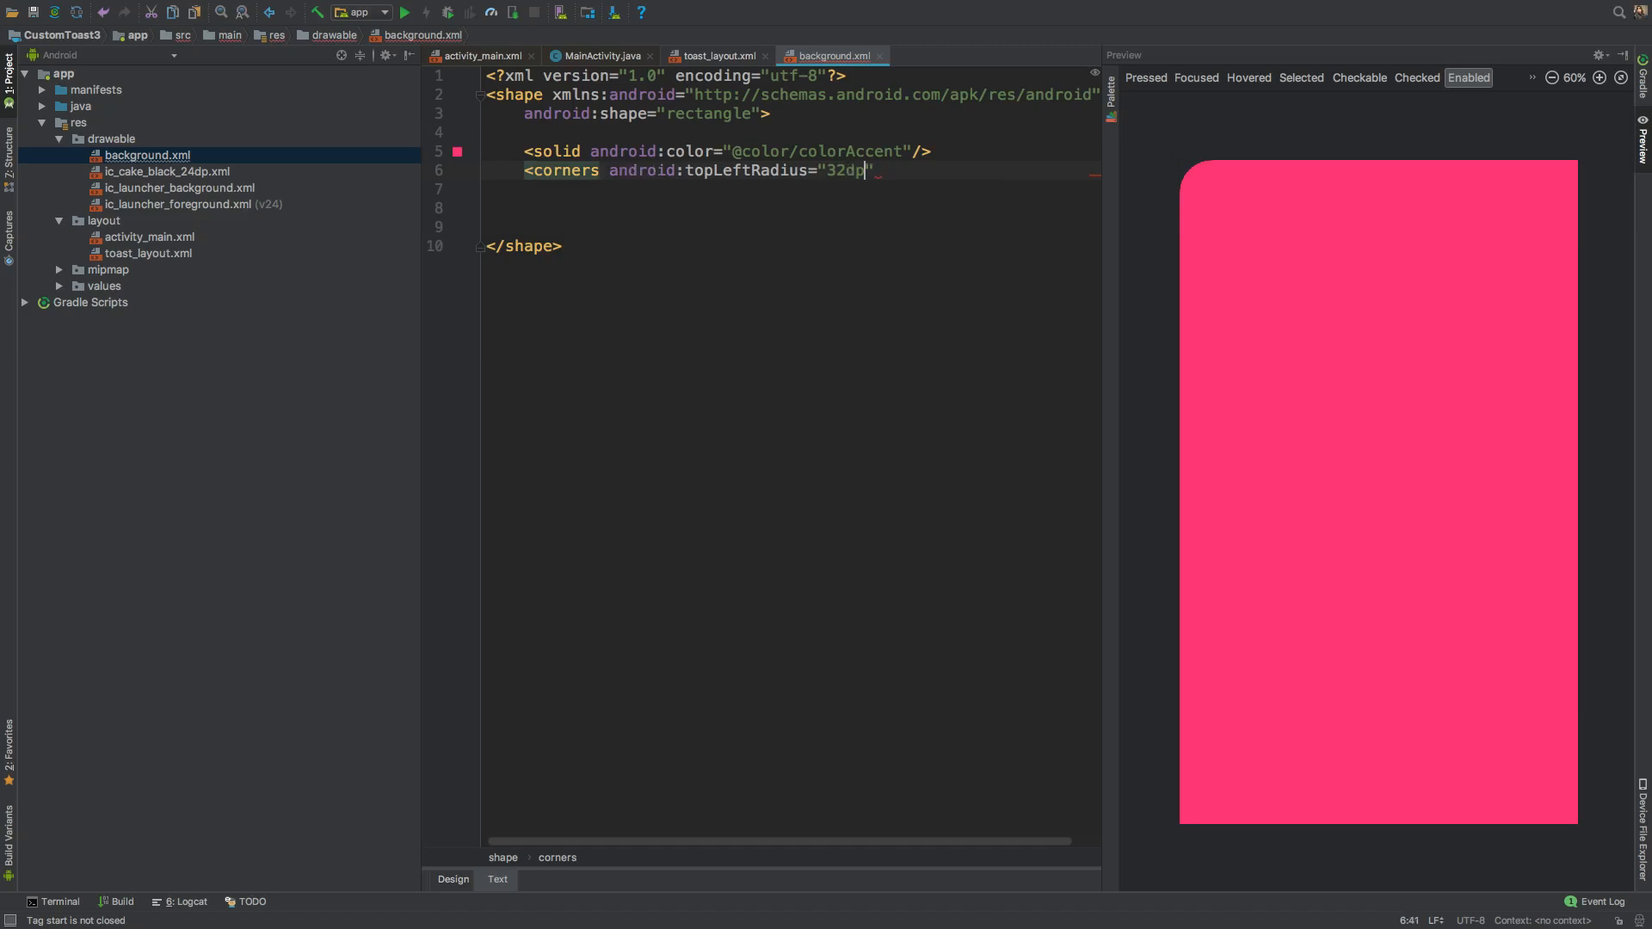
text(b)
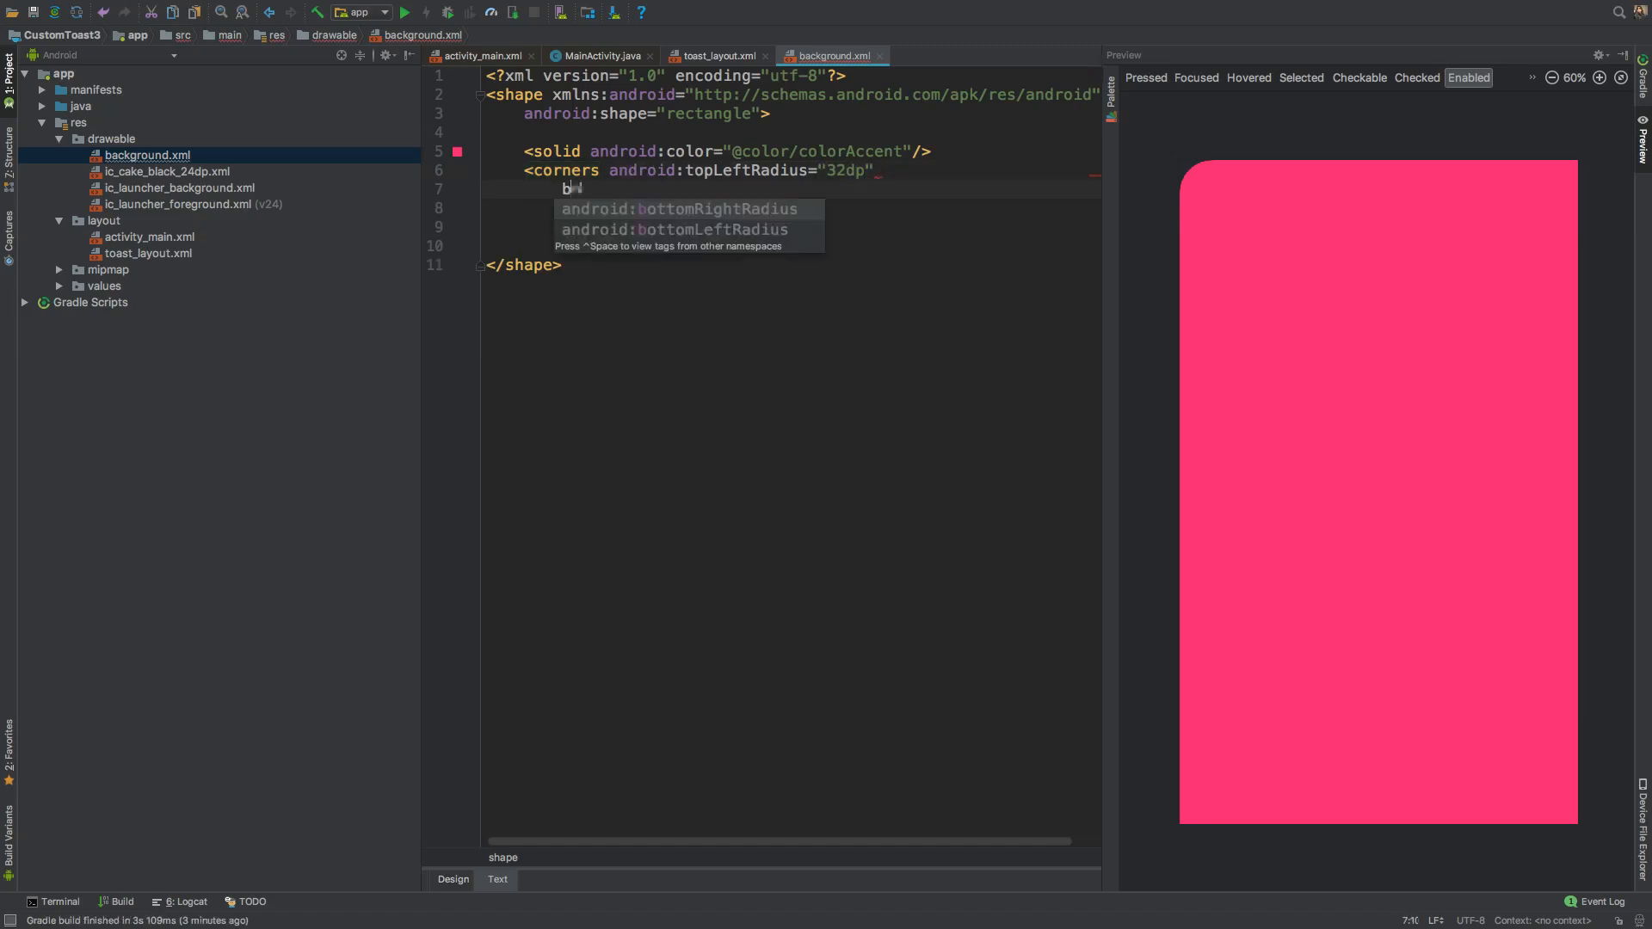
text(android:bottomRightRadius="32")
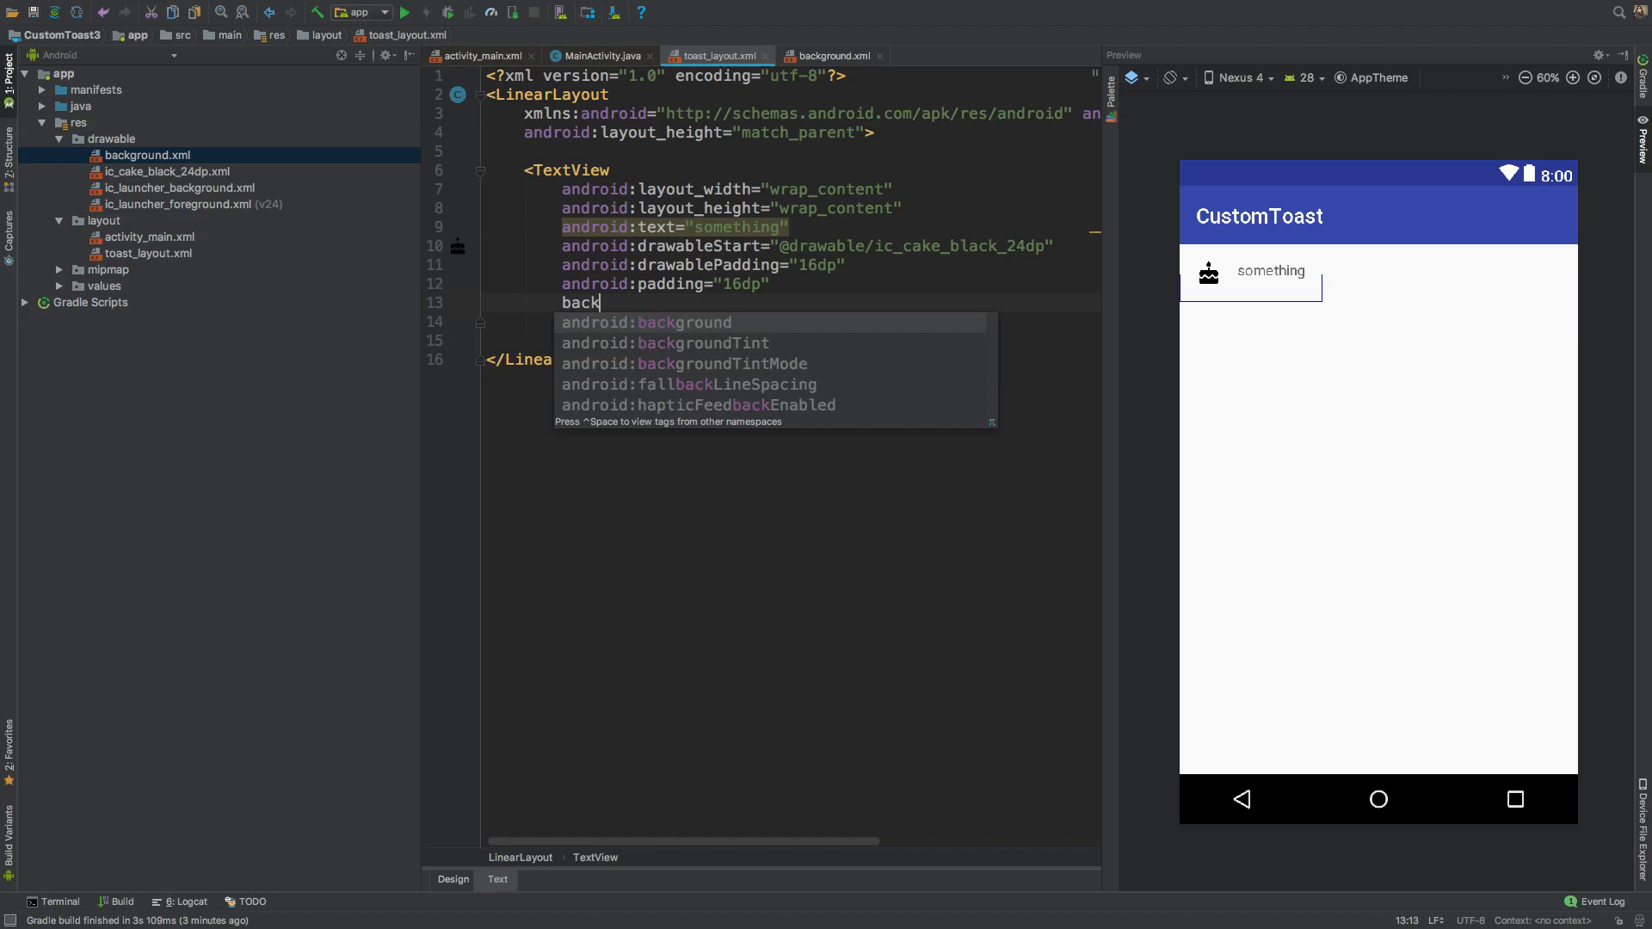
text(="@d)
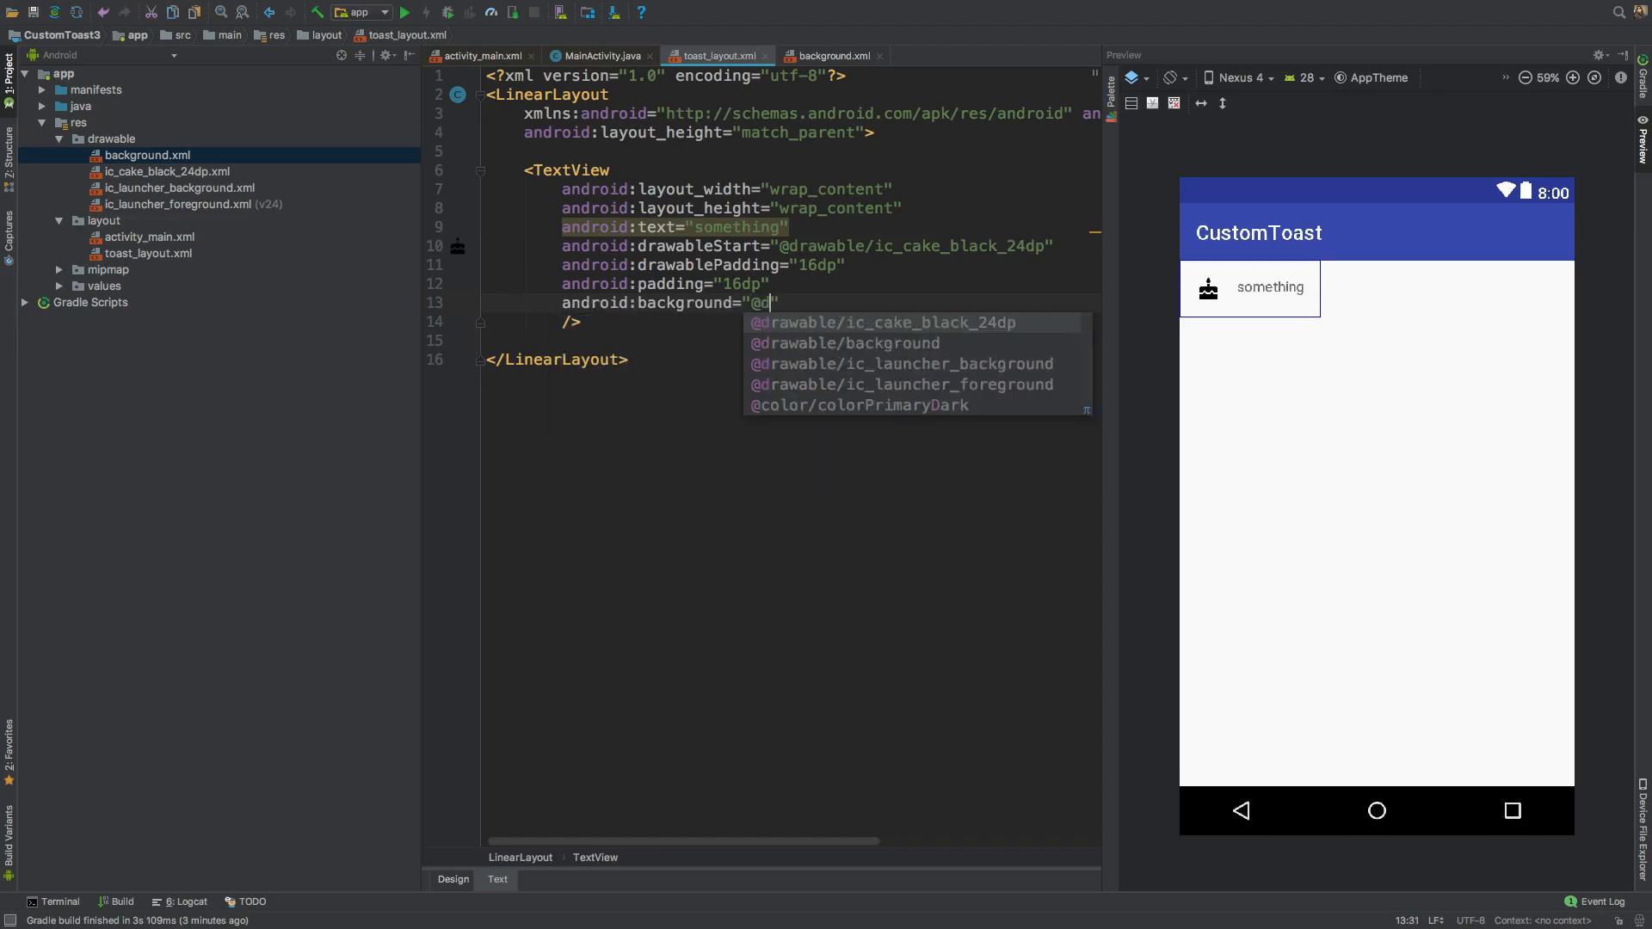
click(843, 342)
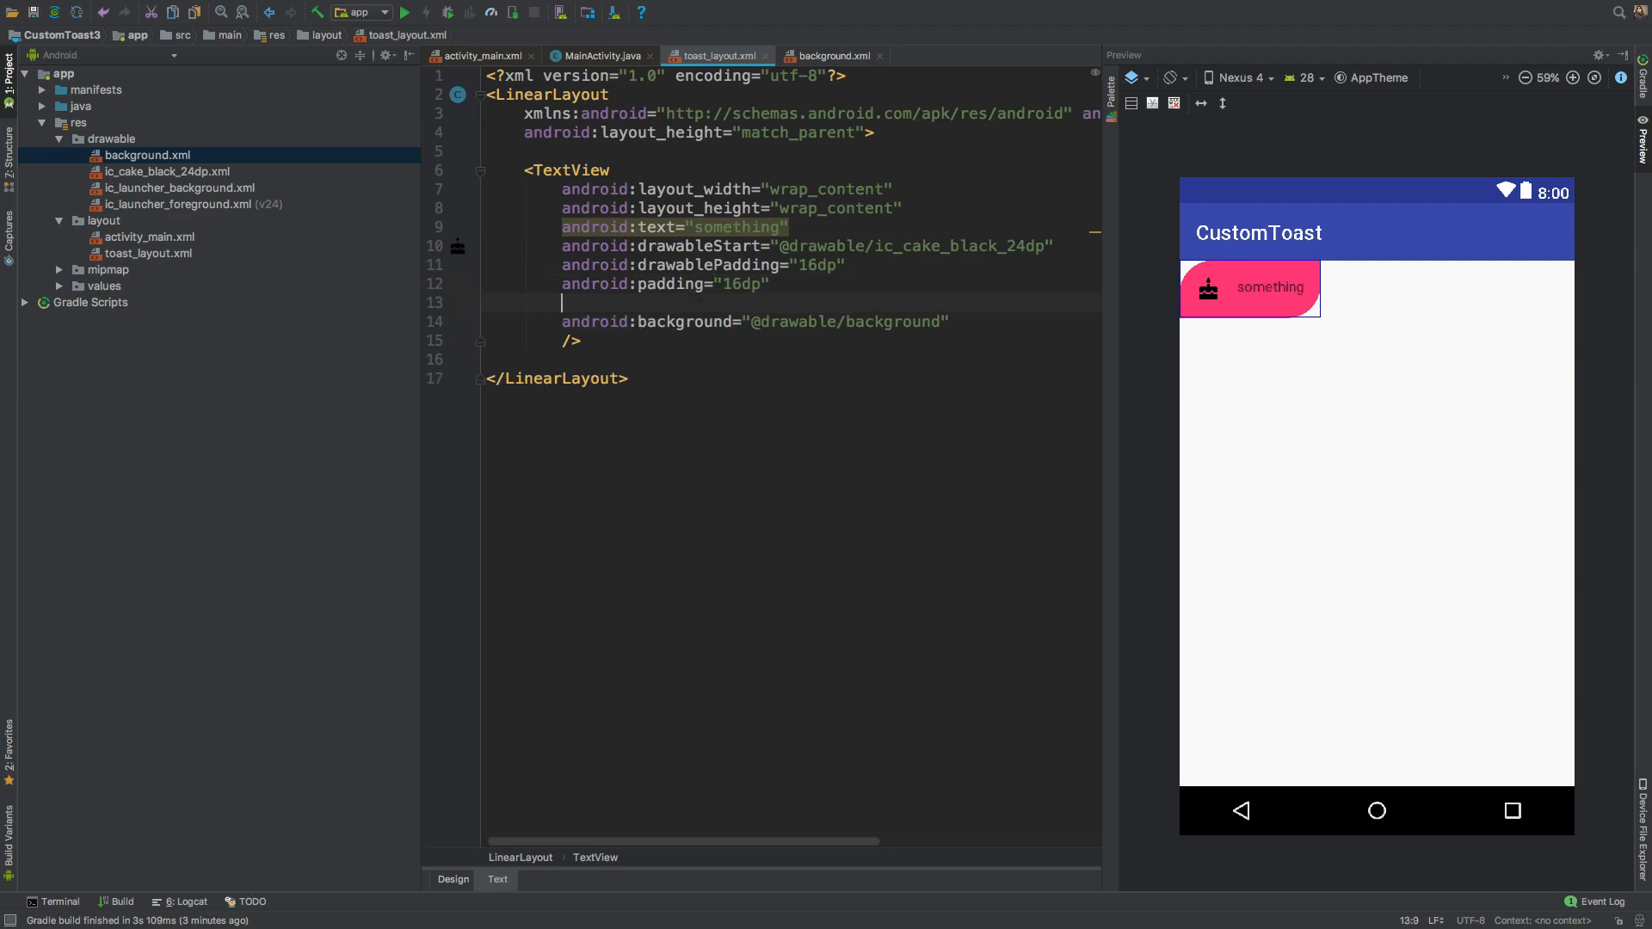
text(android:textColor="@android:)
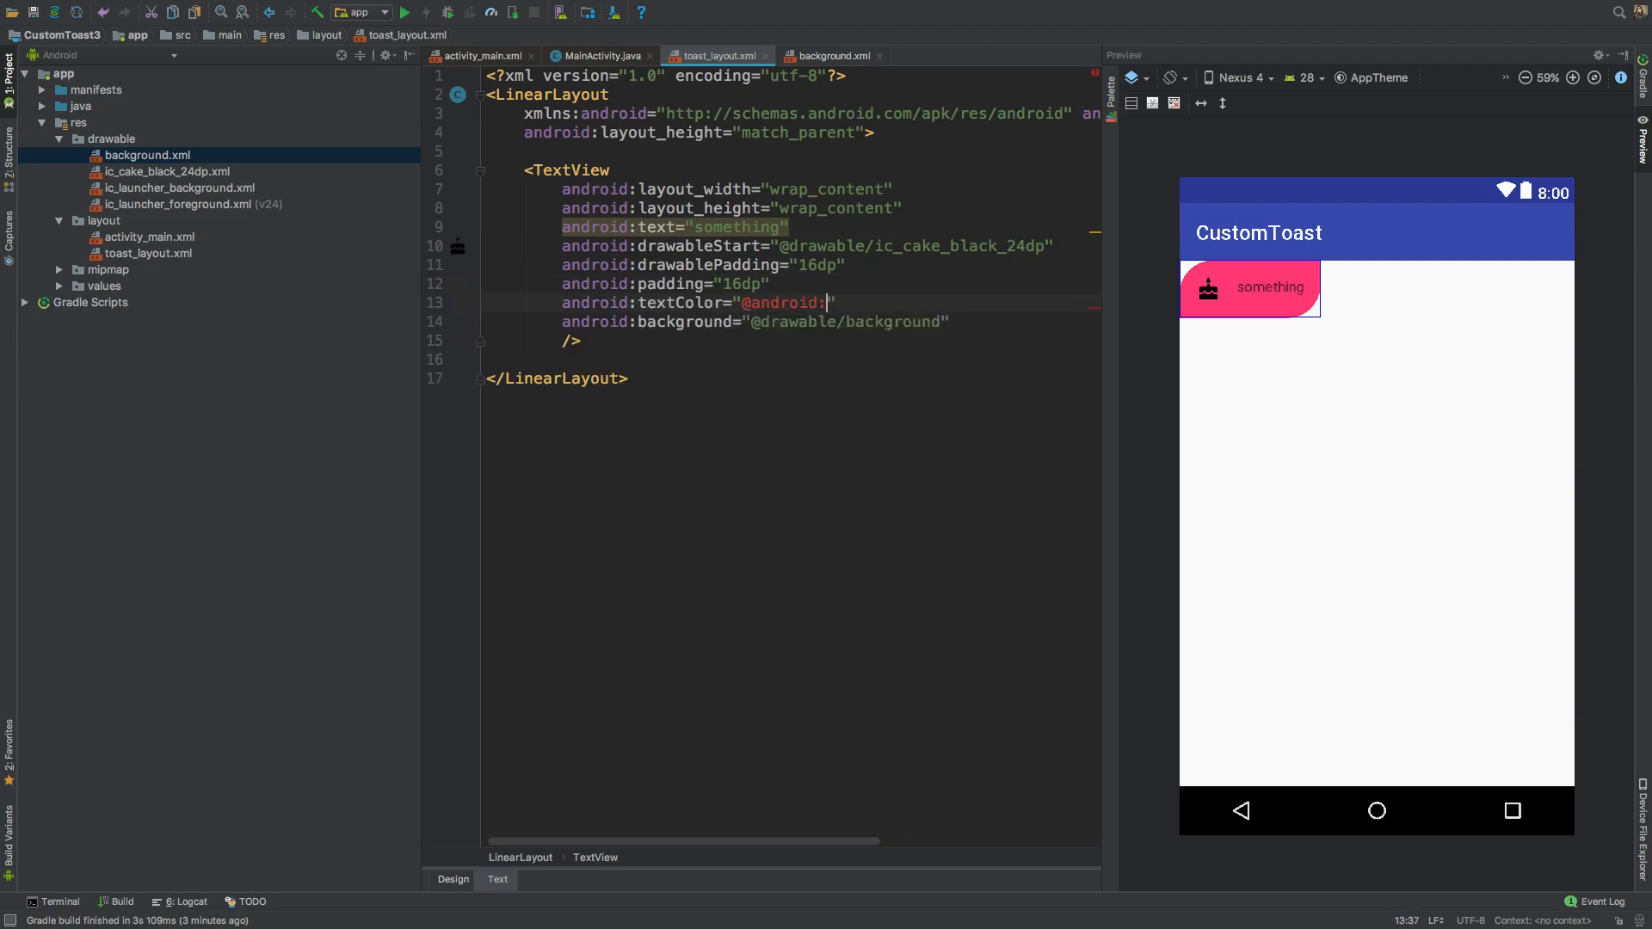
text(color/white)
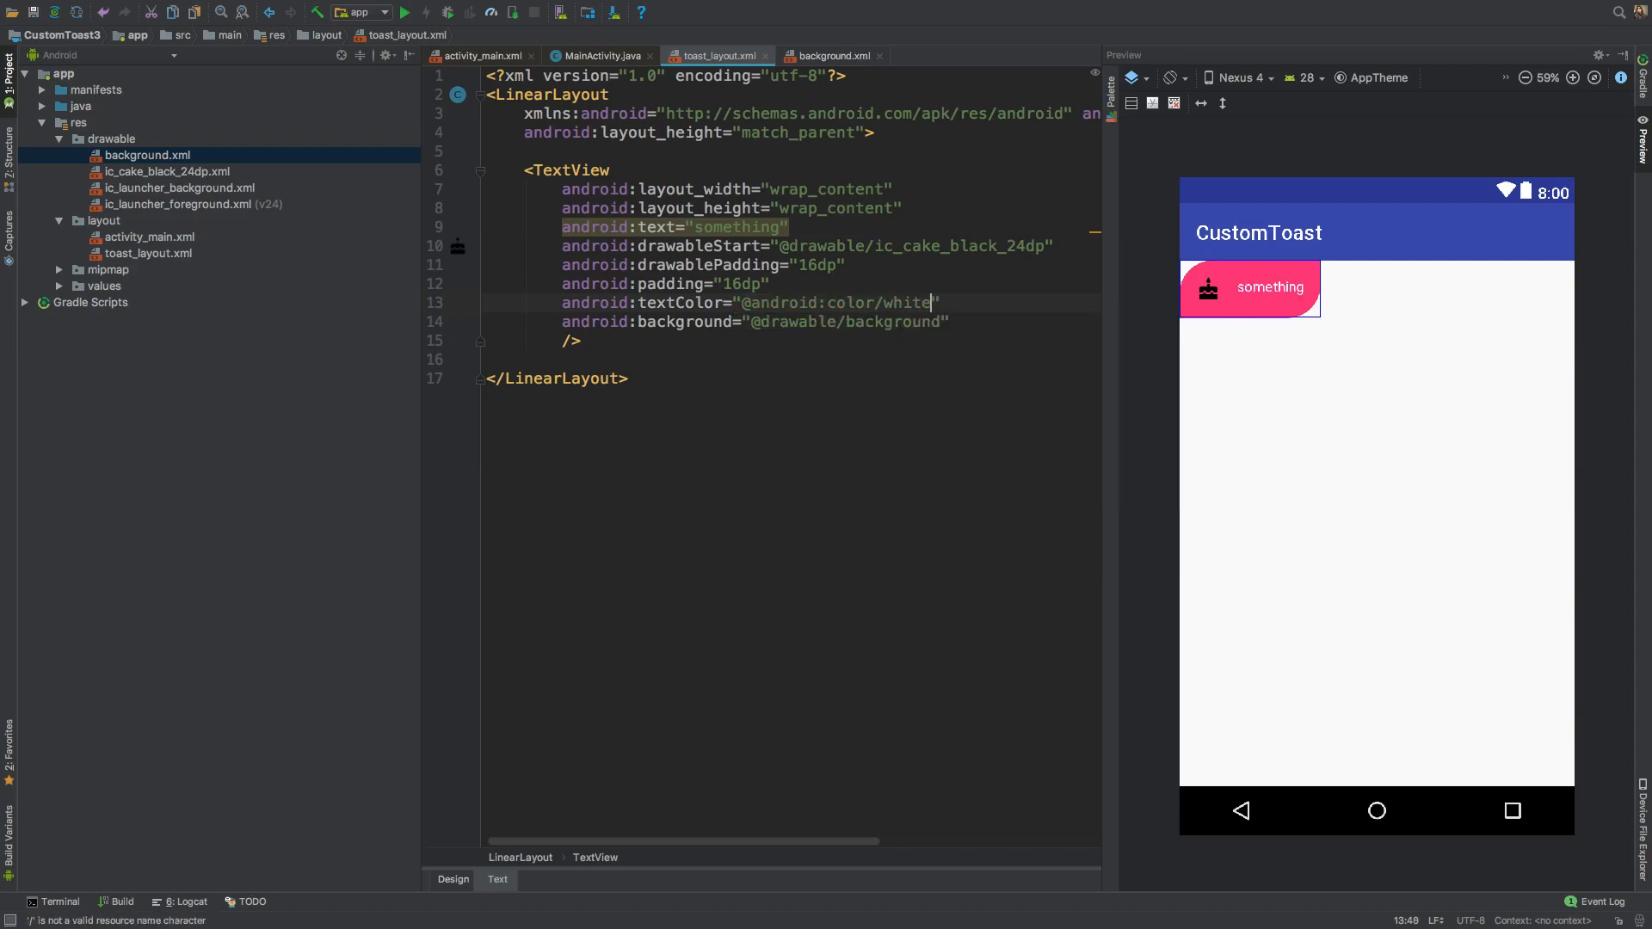
key(enter)
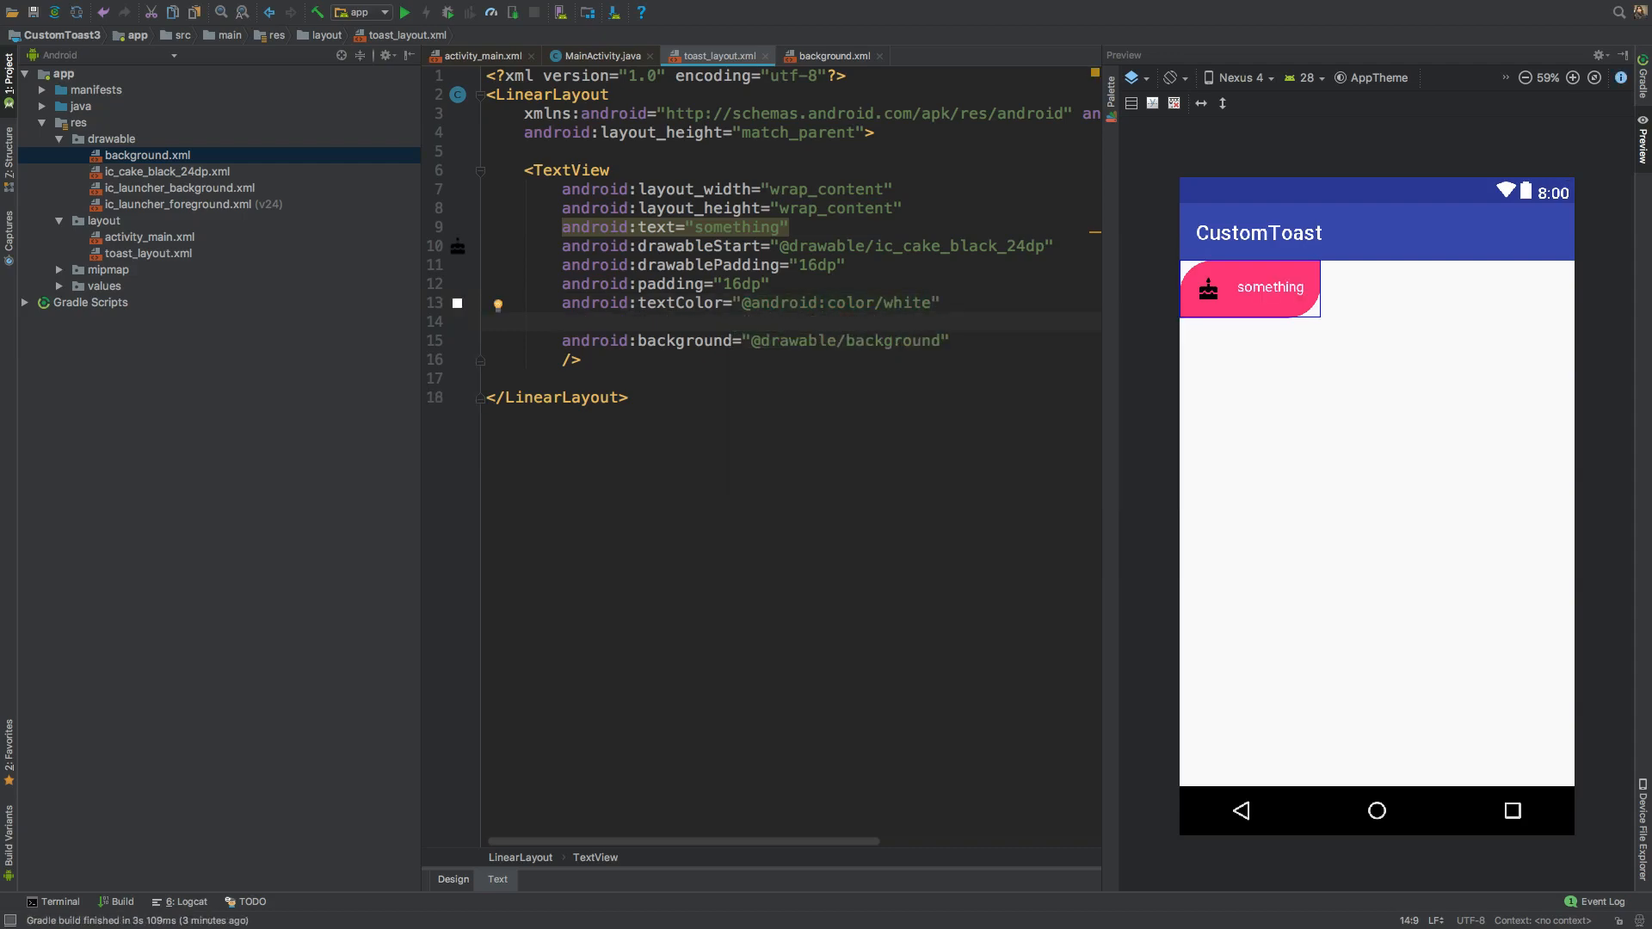
text(drawableTint="@android:)
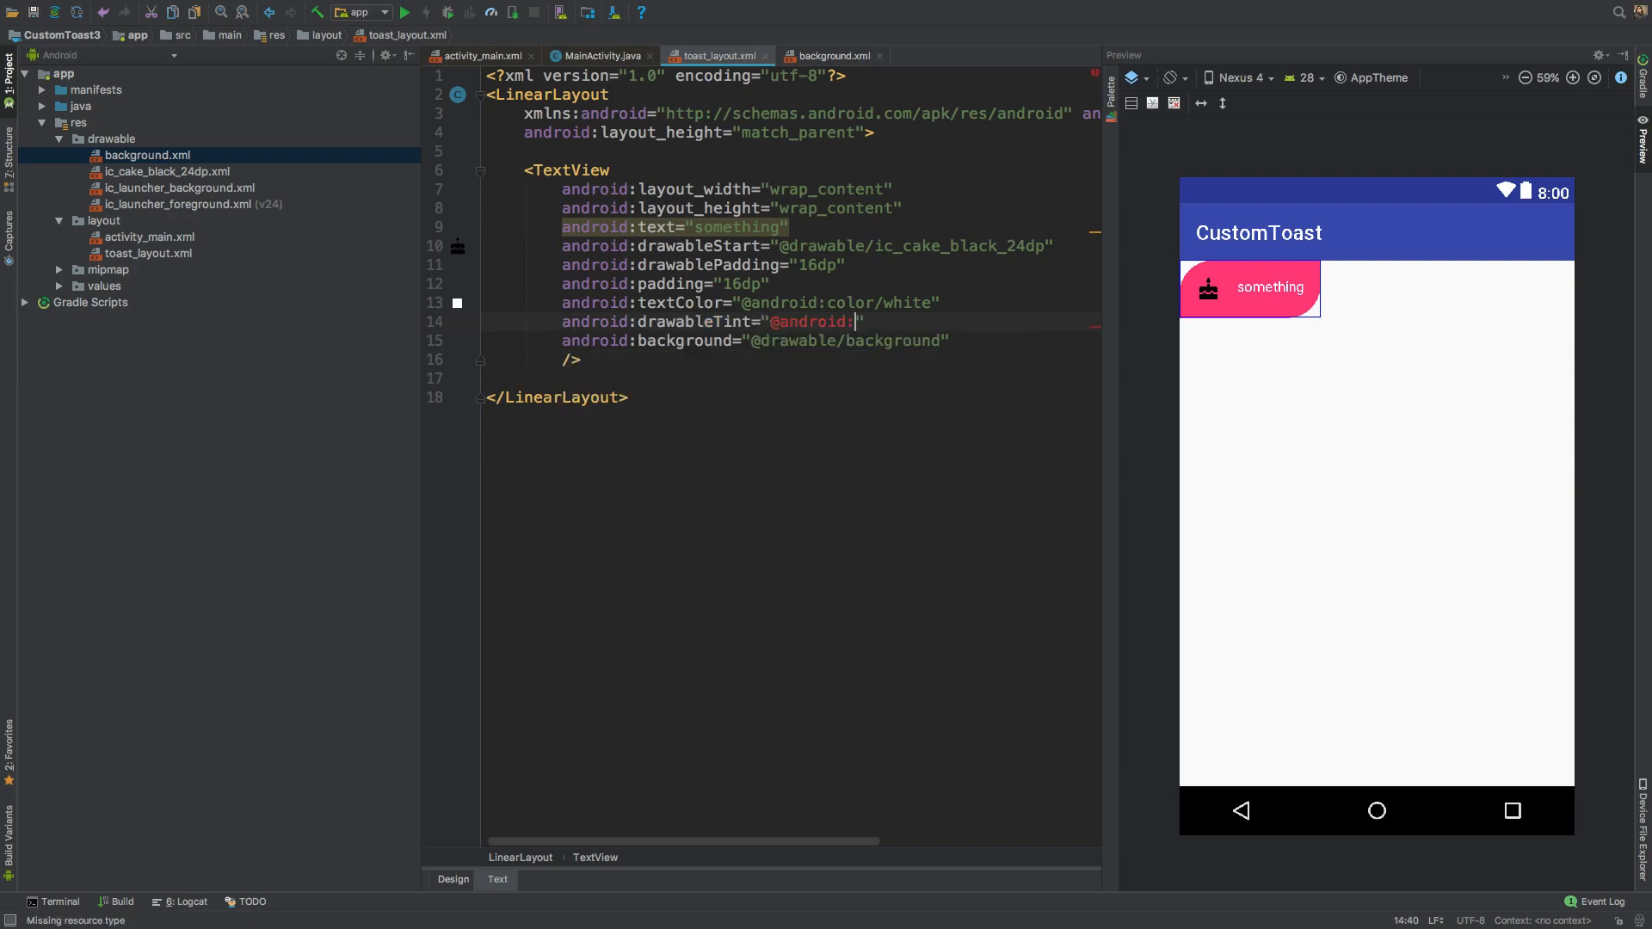
text(color/white")
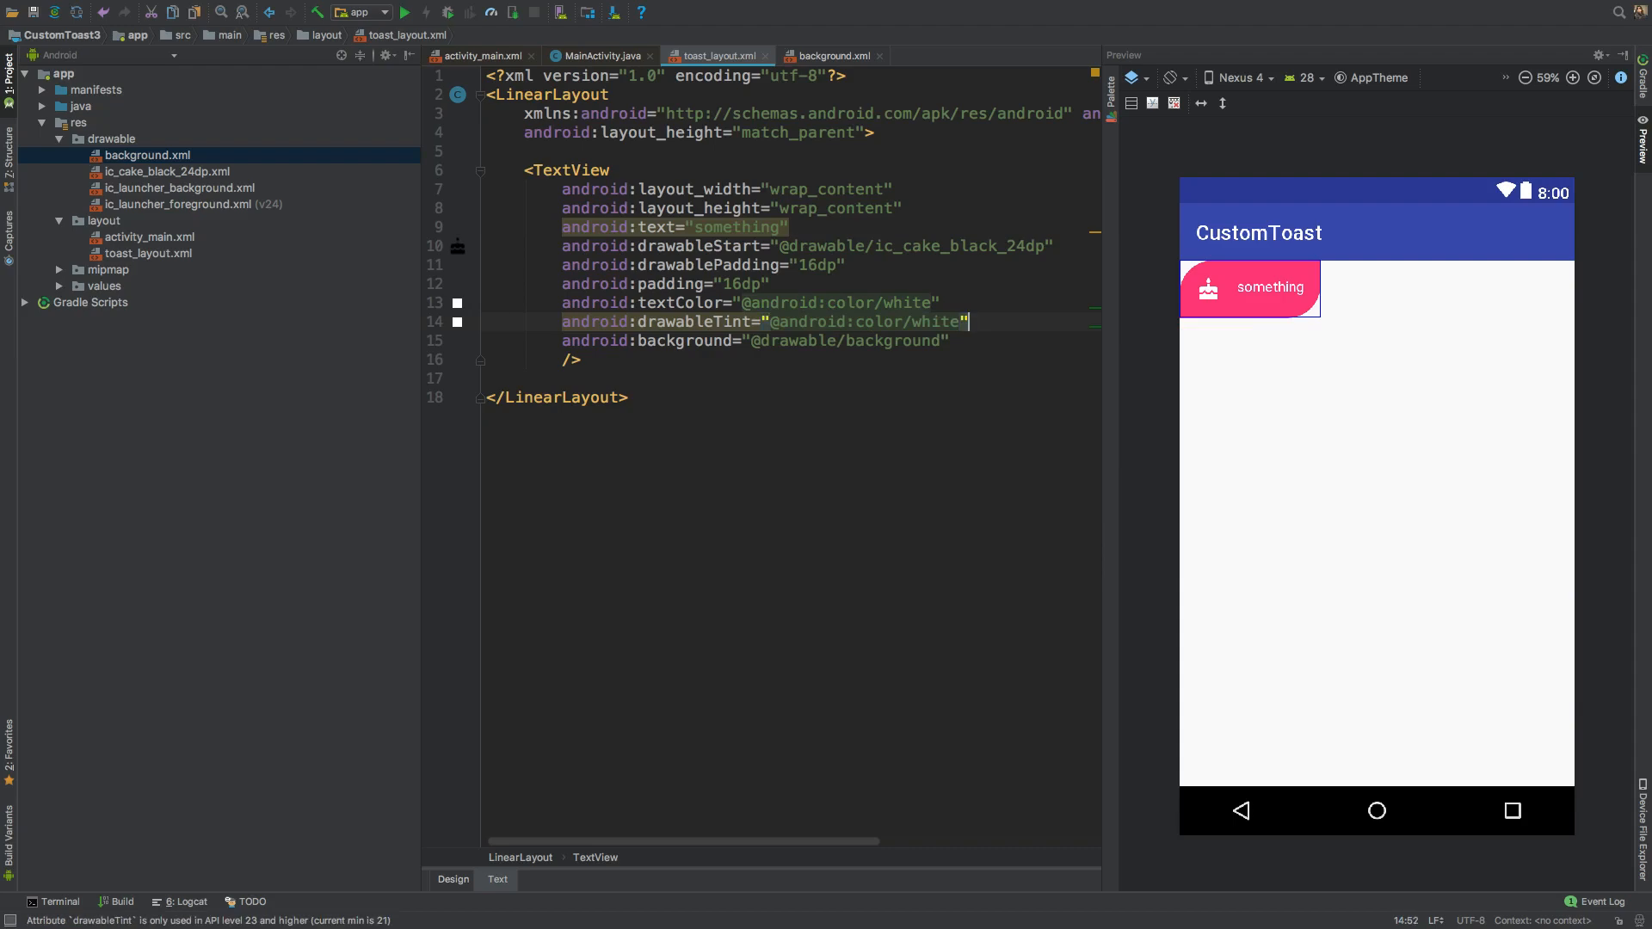
click(600, 56)
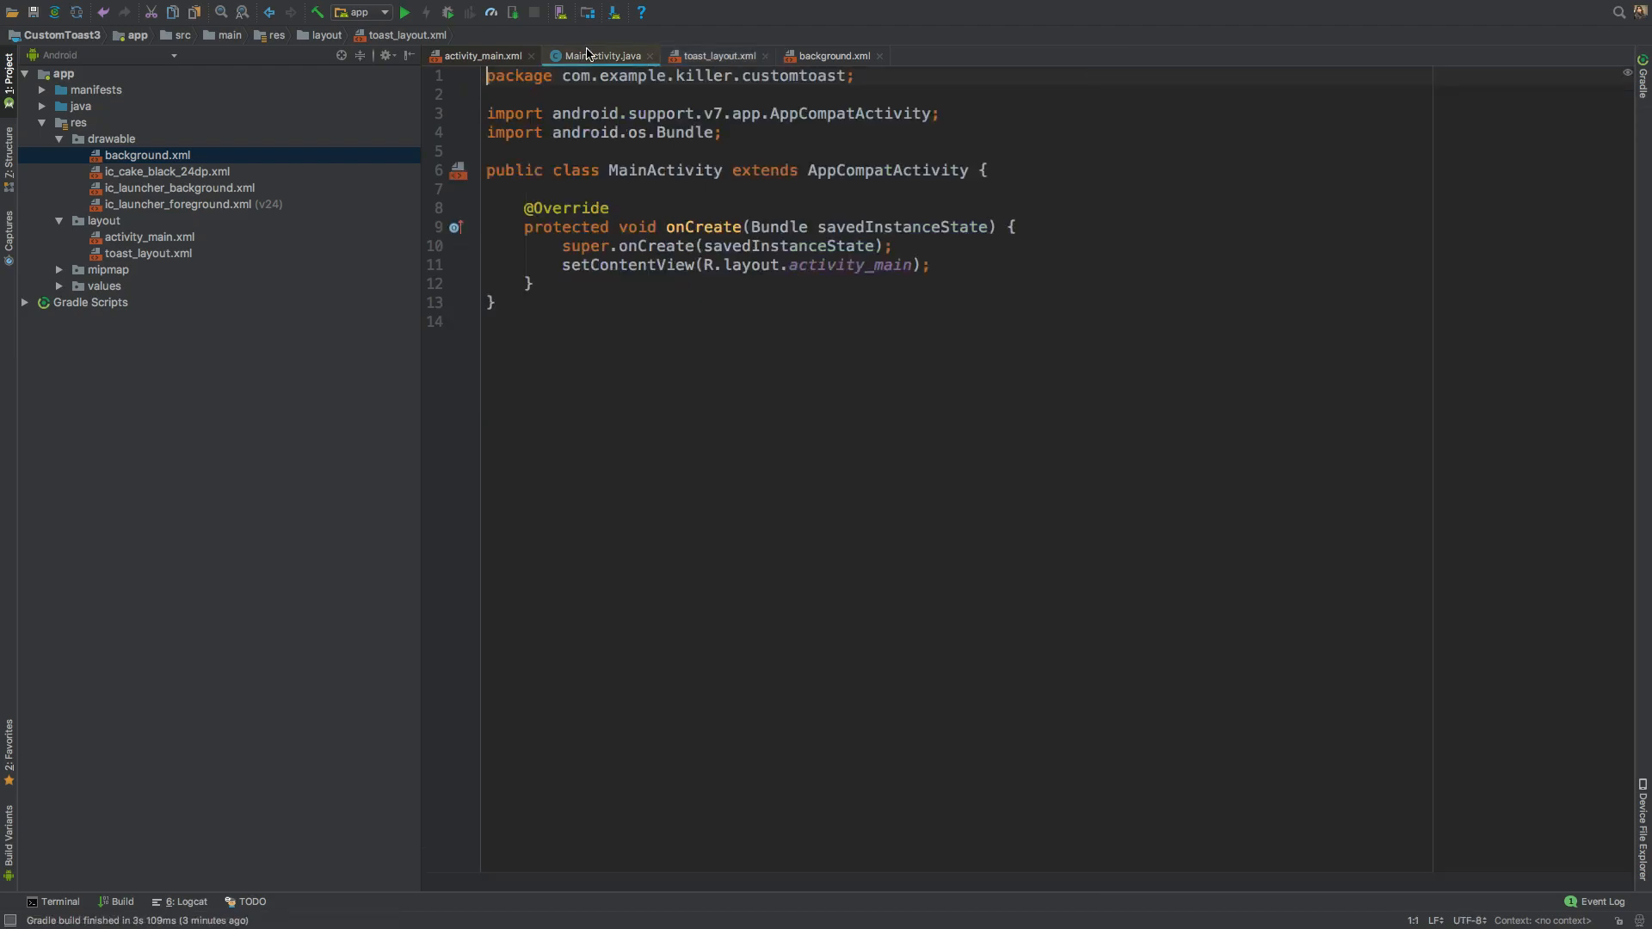
click(716, 56)
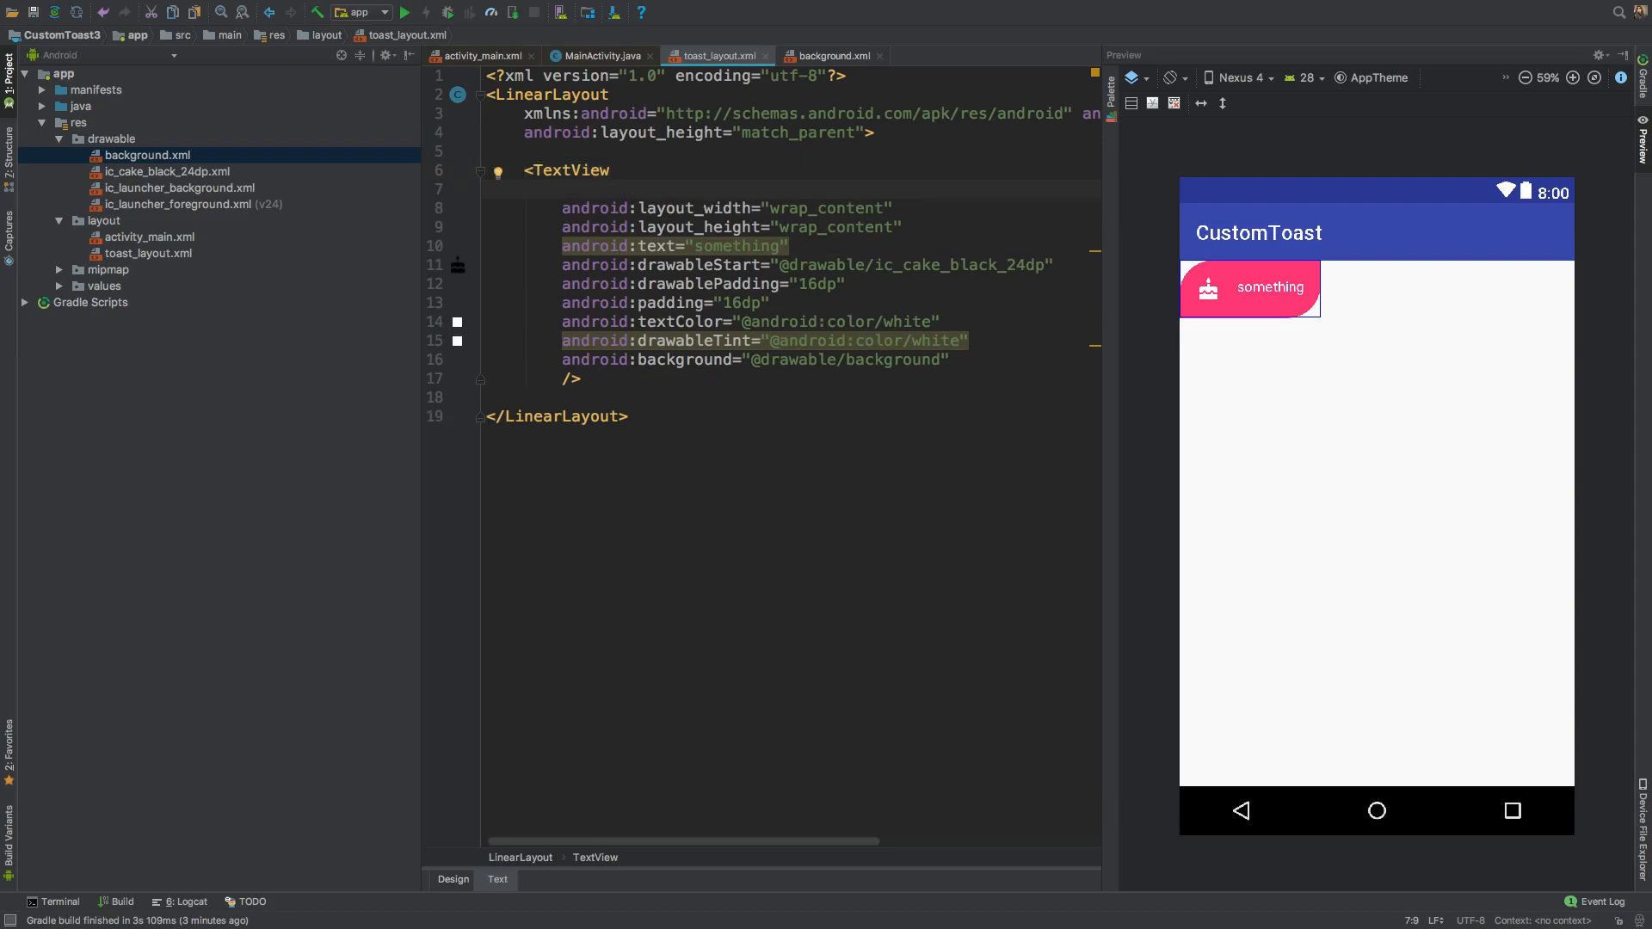
Step: Give the TextView the id textViewToast
text(android:id=")
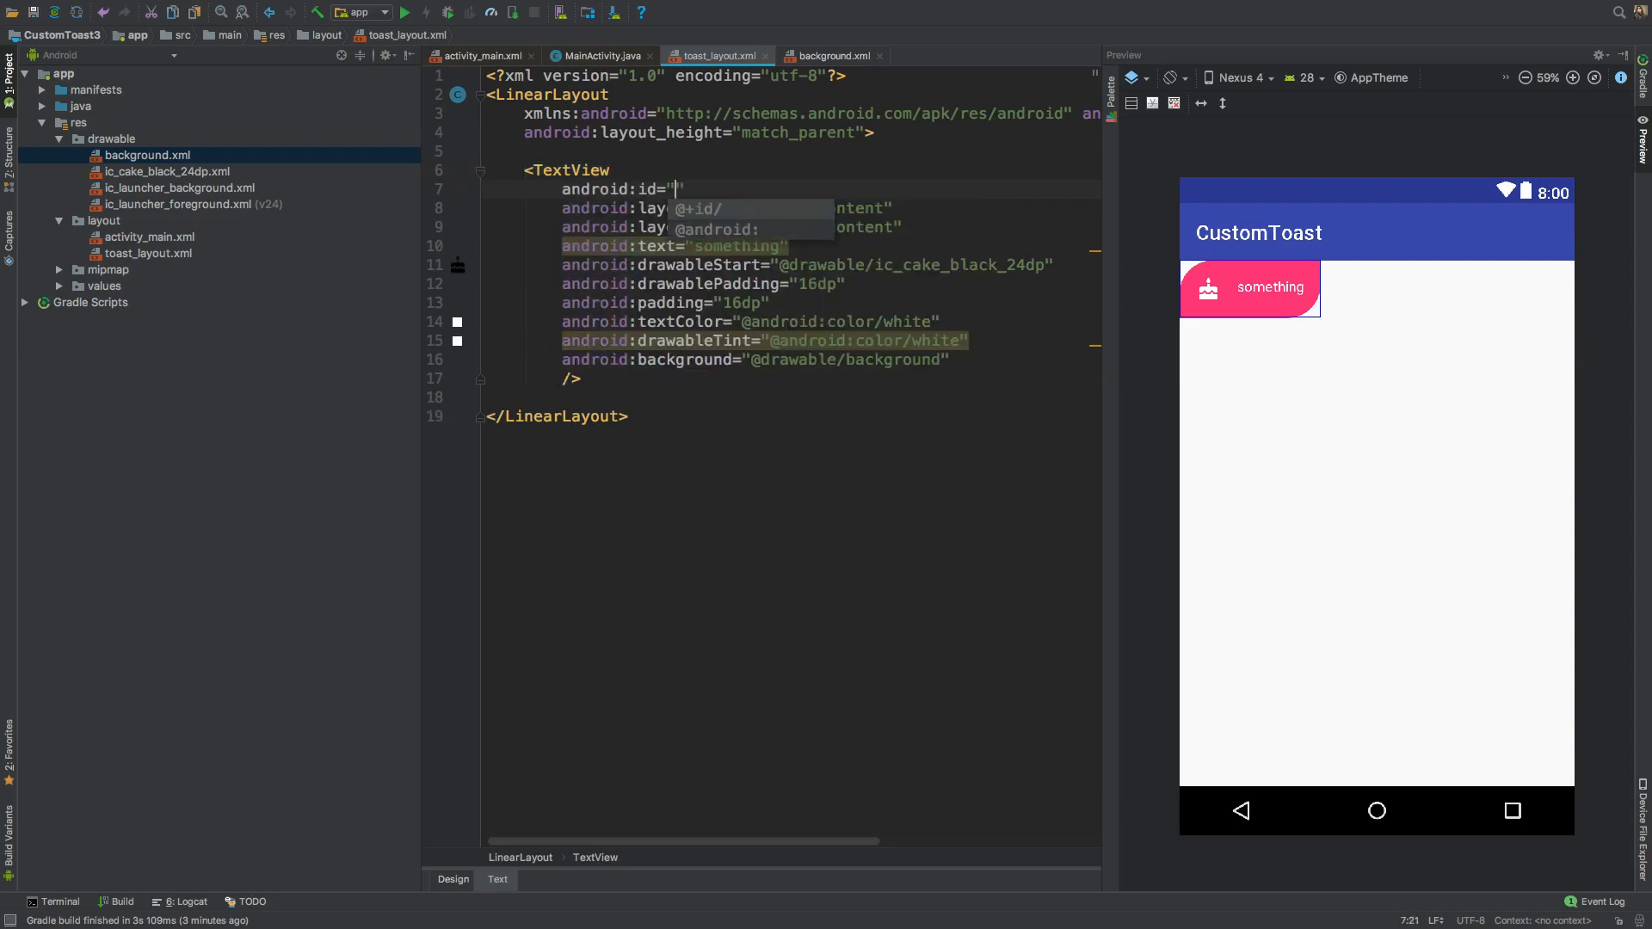
text(@+id/textViewTo)
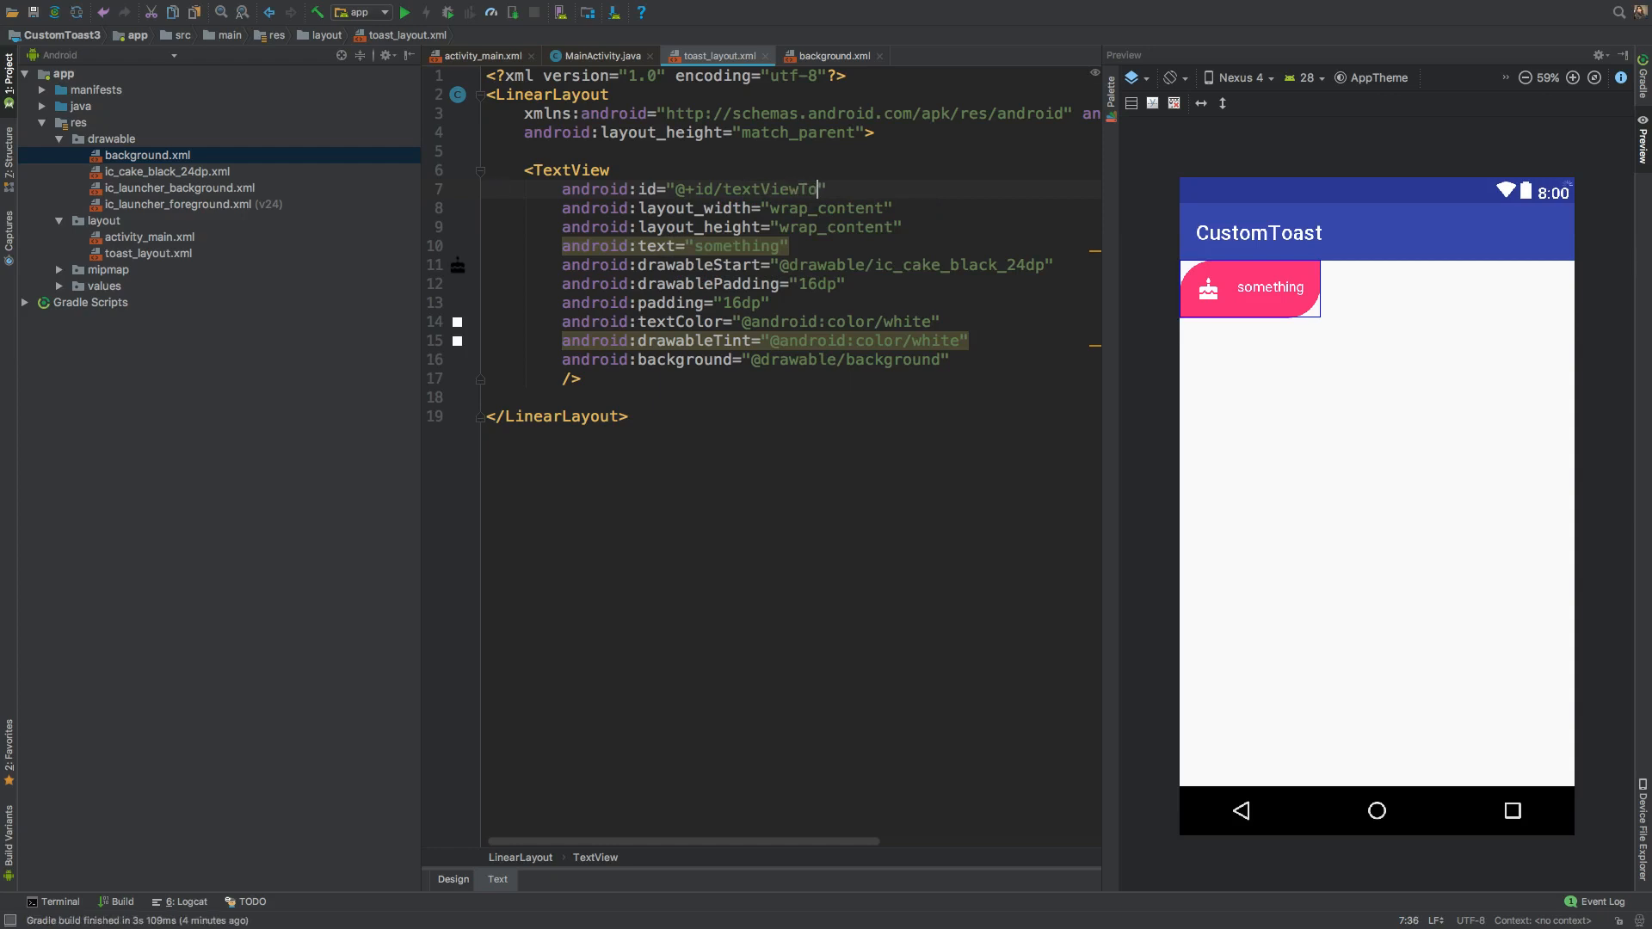
text(ast)
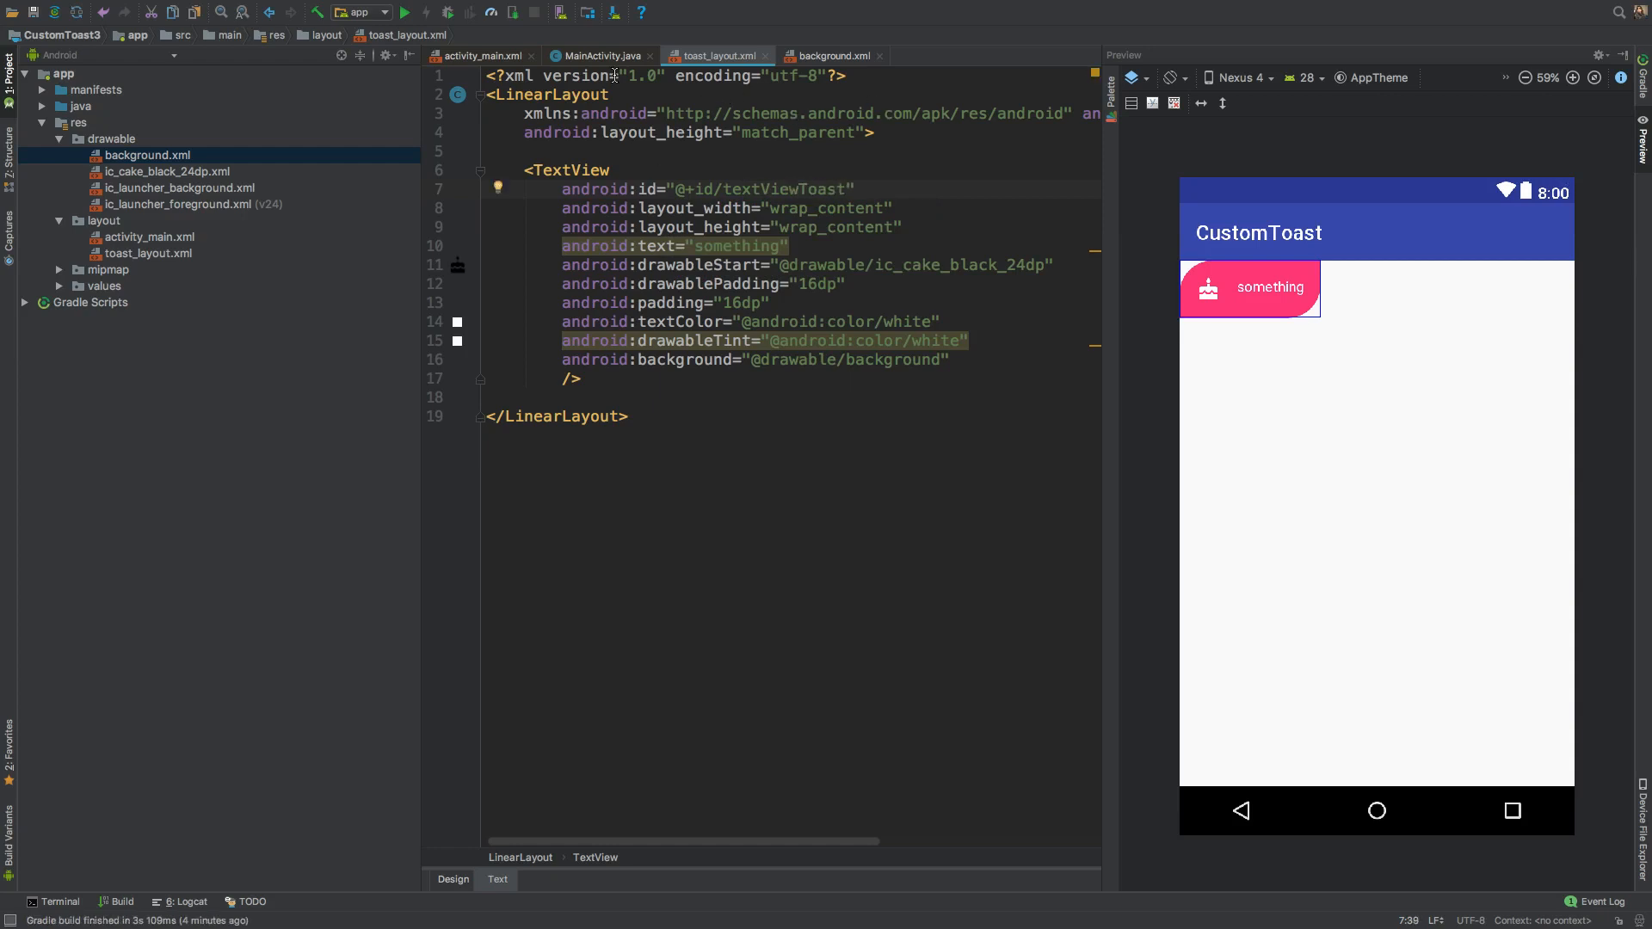
click(597, 55)
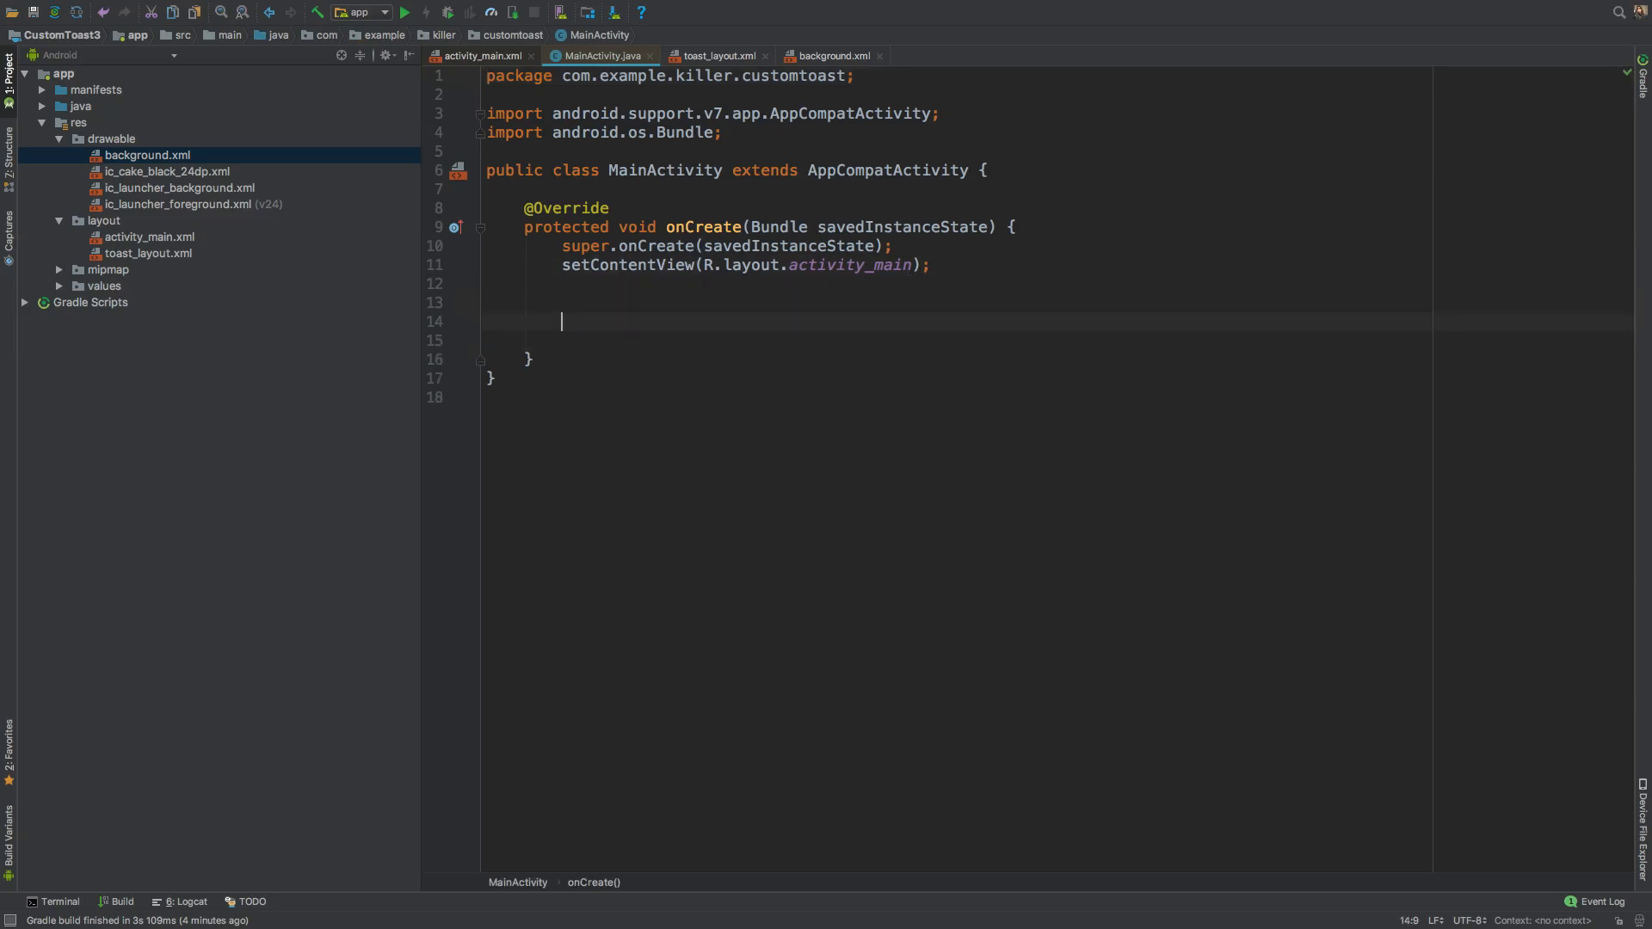
Step: Create a new Toast with getApplicationContext() in onCreate
text(Toast)
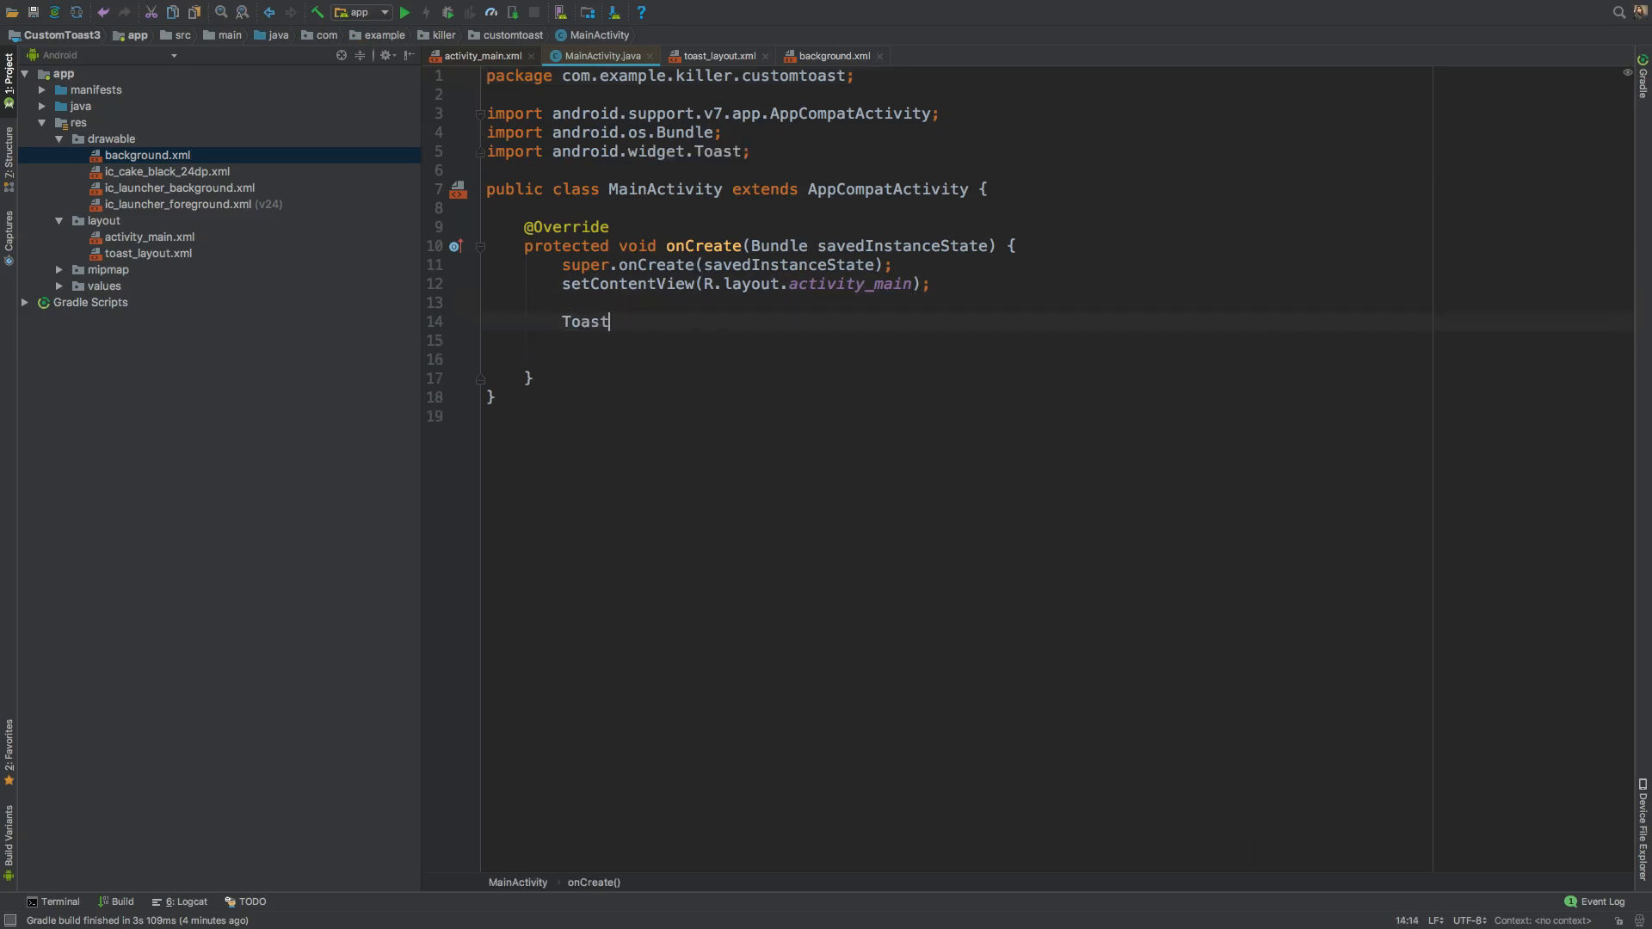
text(toast = new)
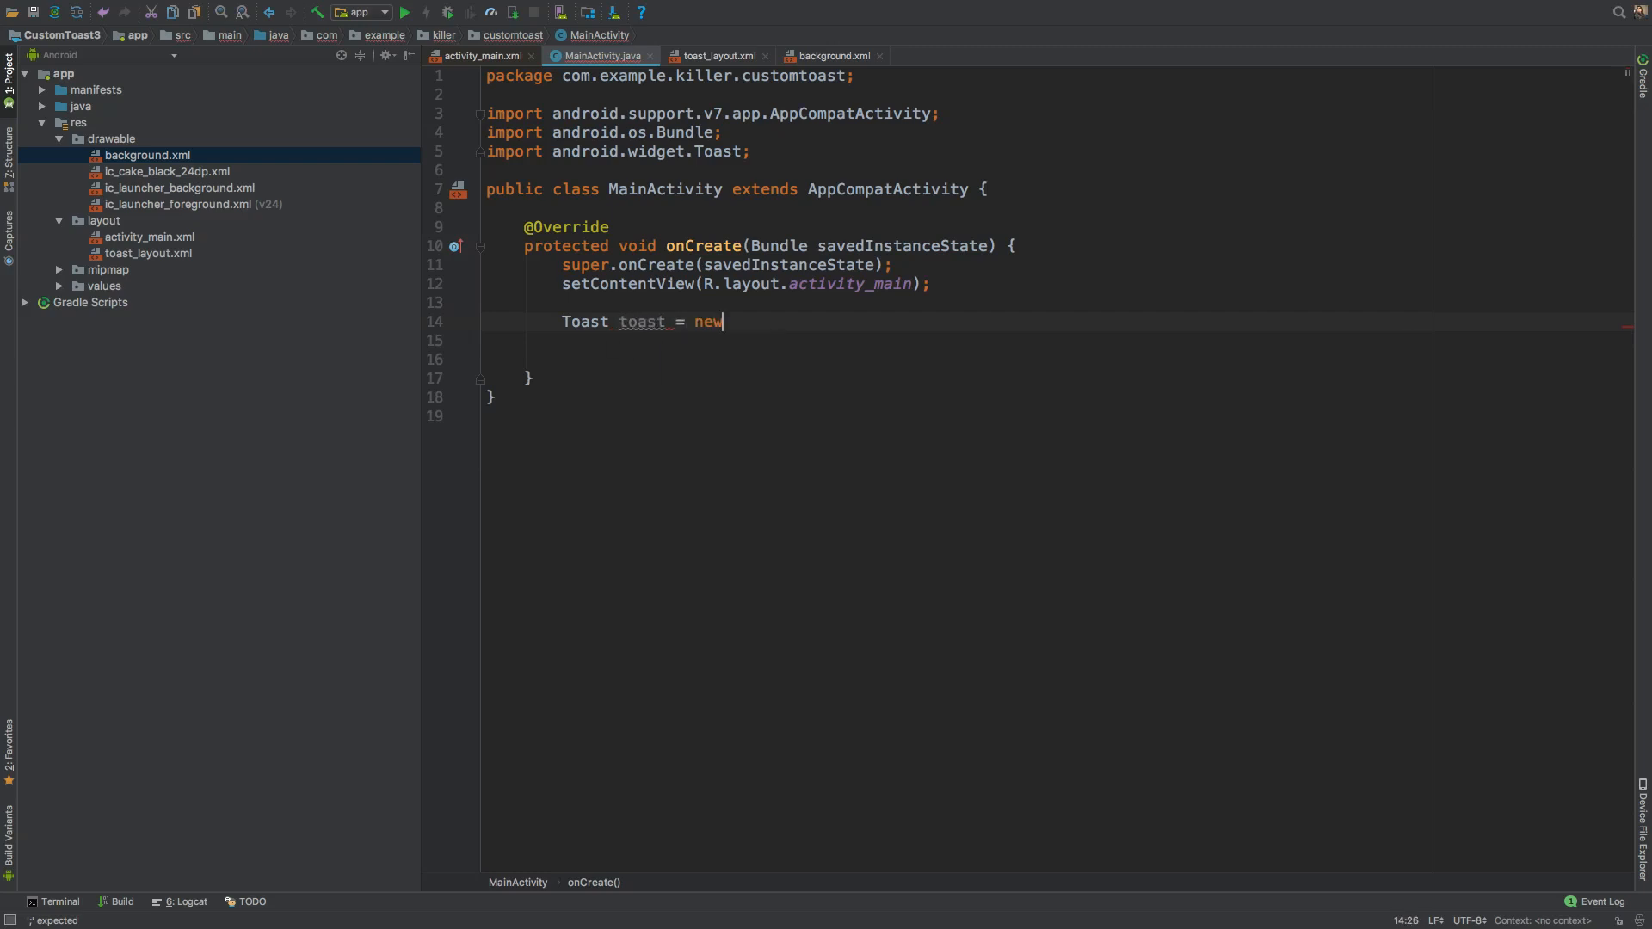
text(Toast())
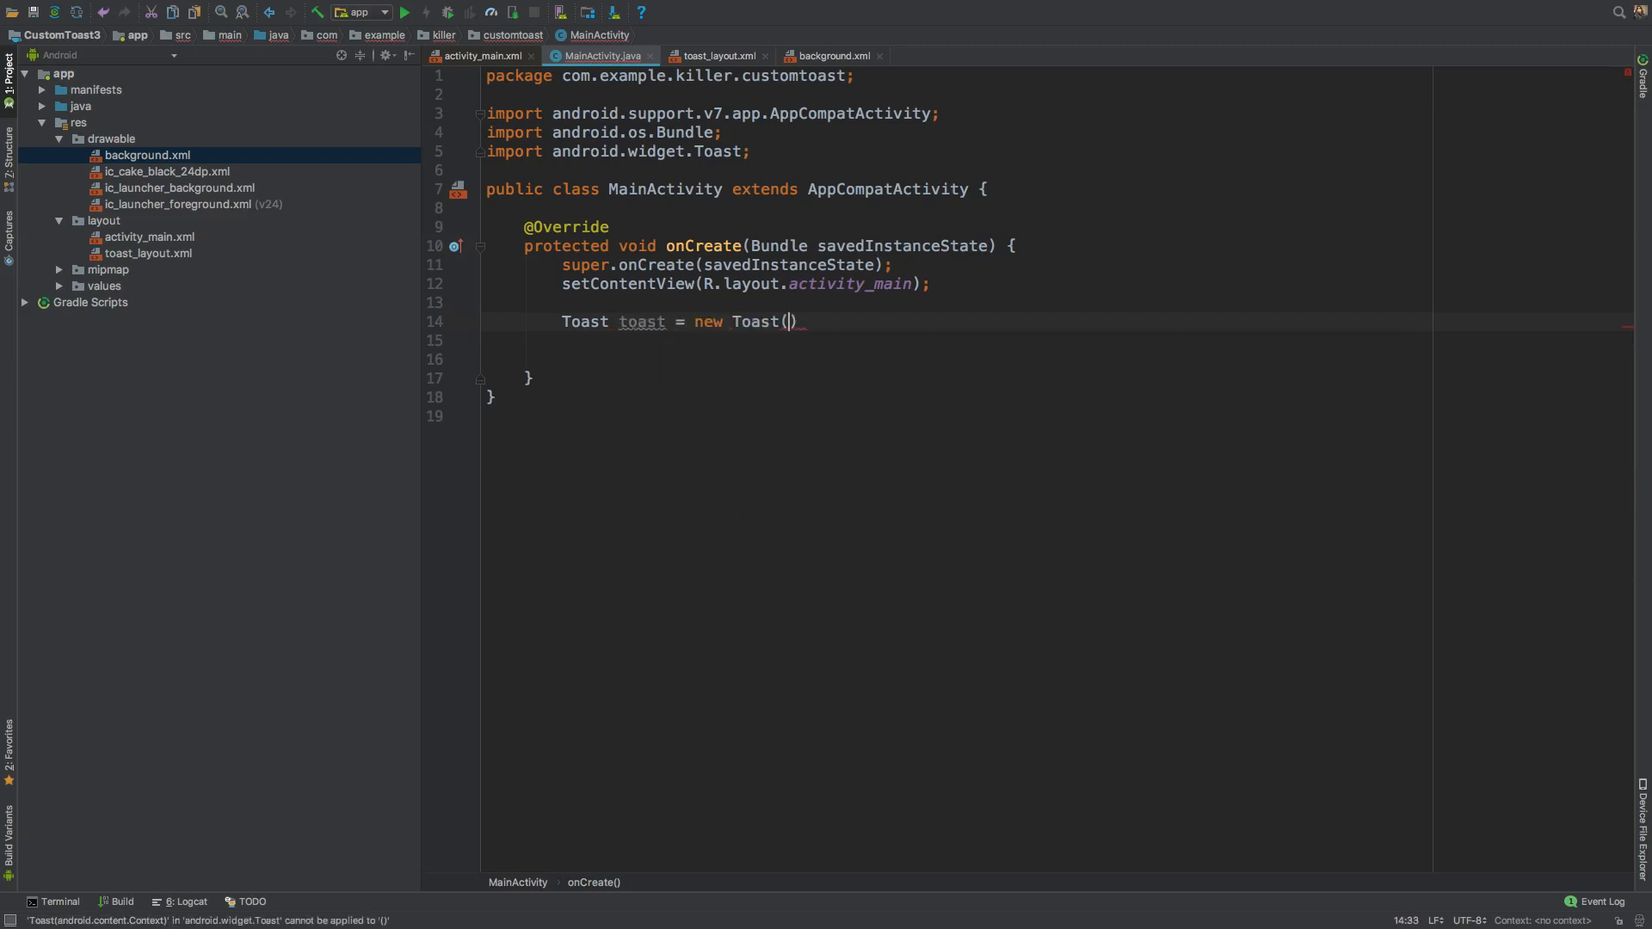
text(getApplicationContext())
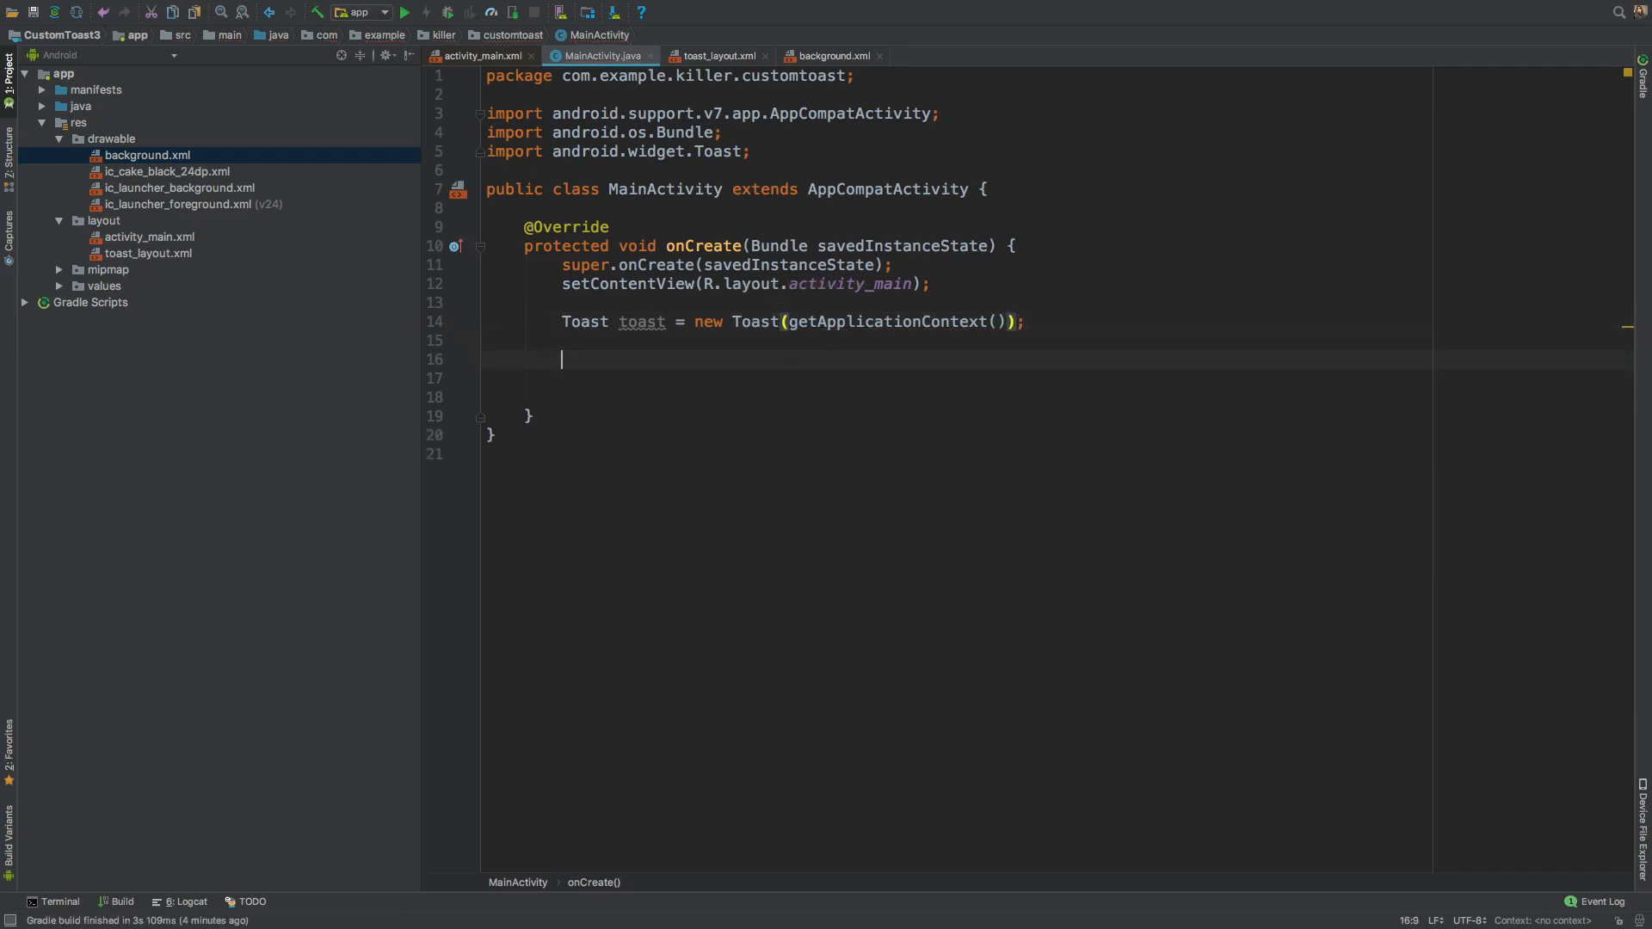
text(toast.setView();)
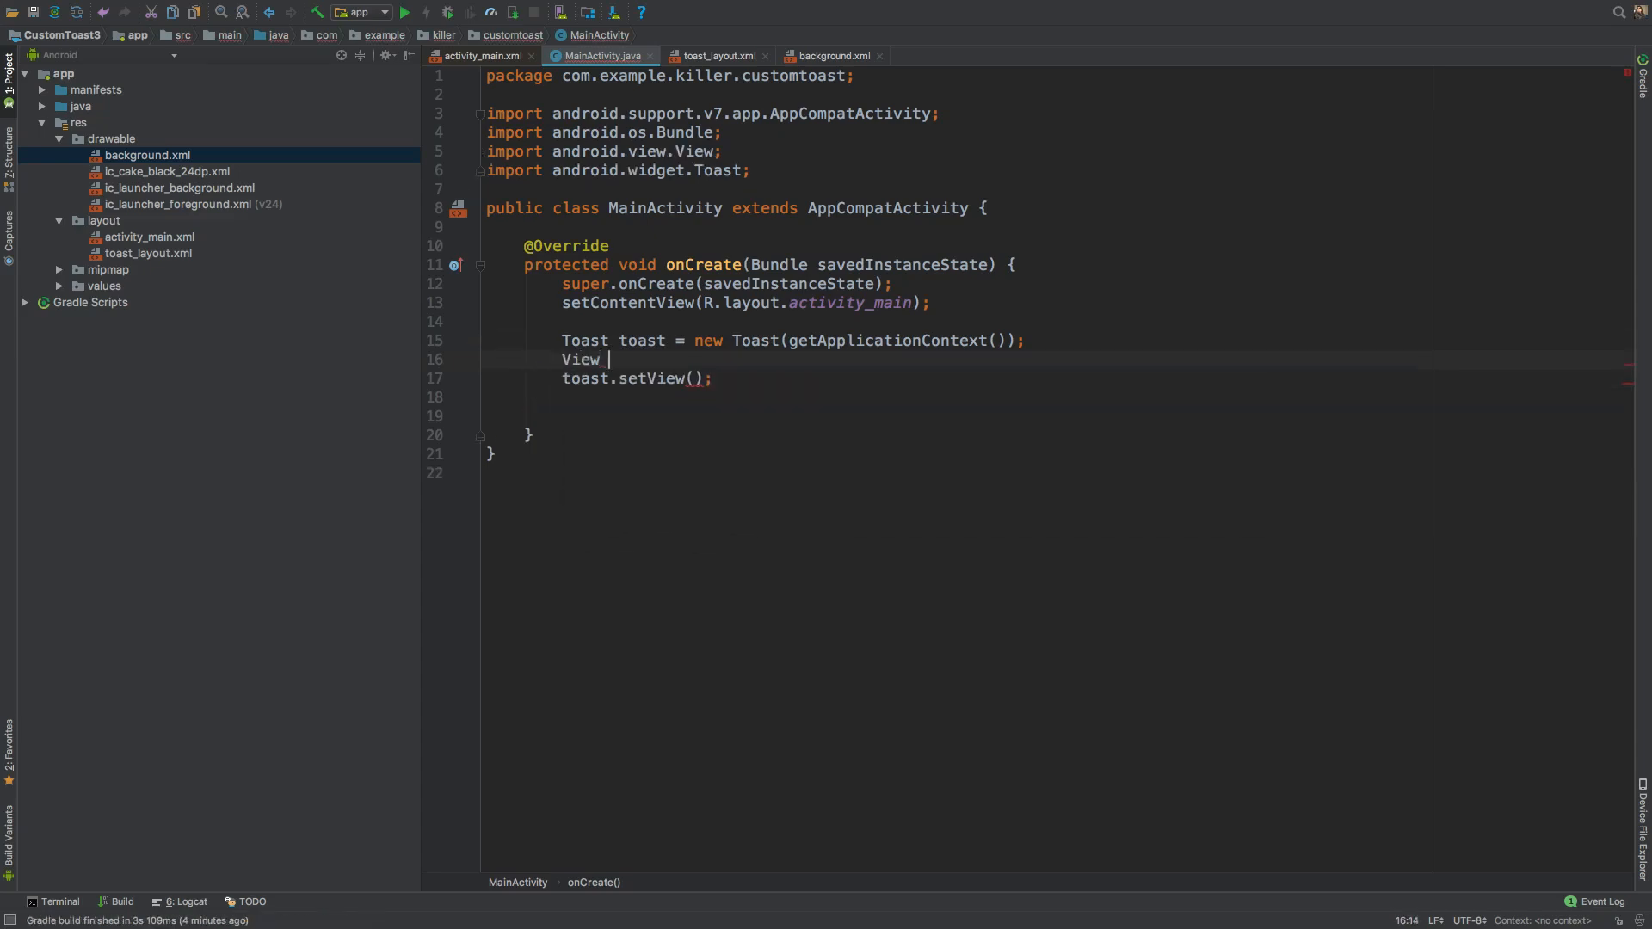
Step: Inflate R.layout.toast_layout into a View with LayoutInflater
text(view =)
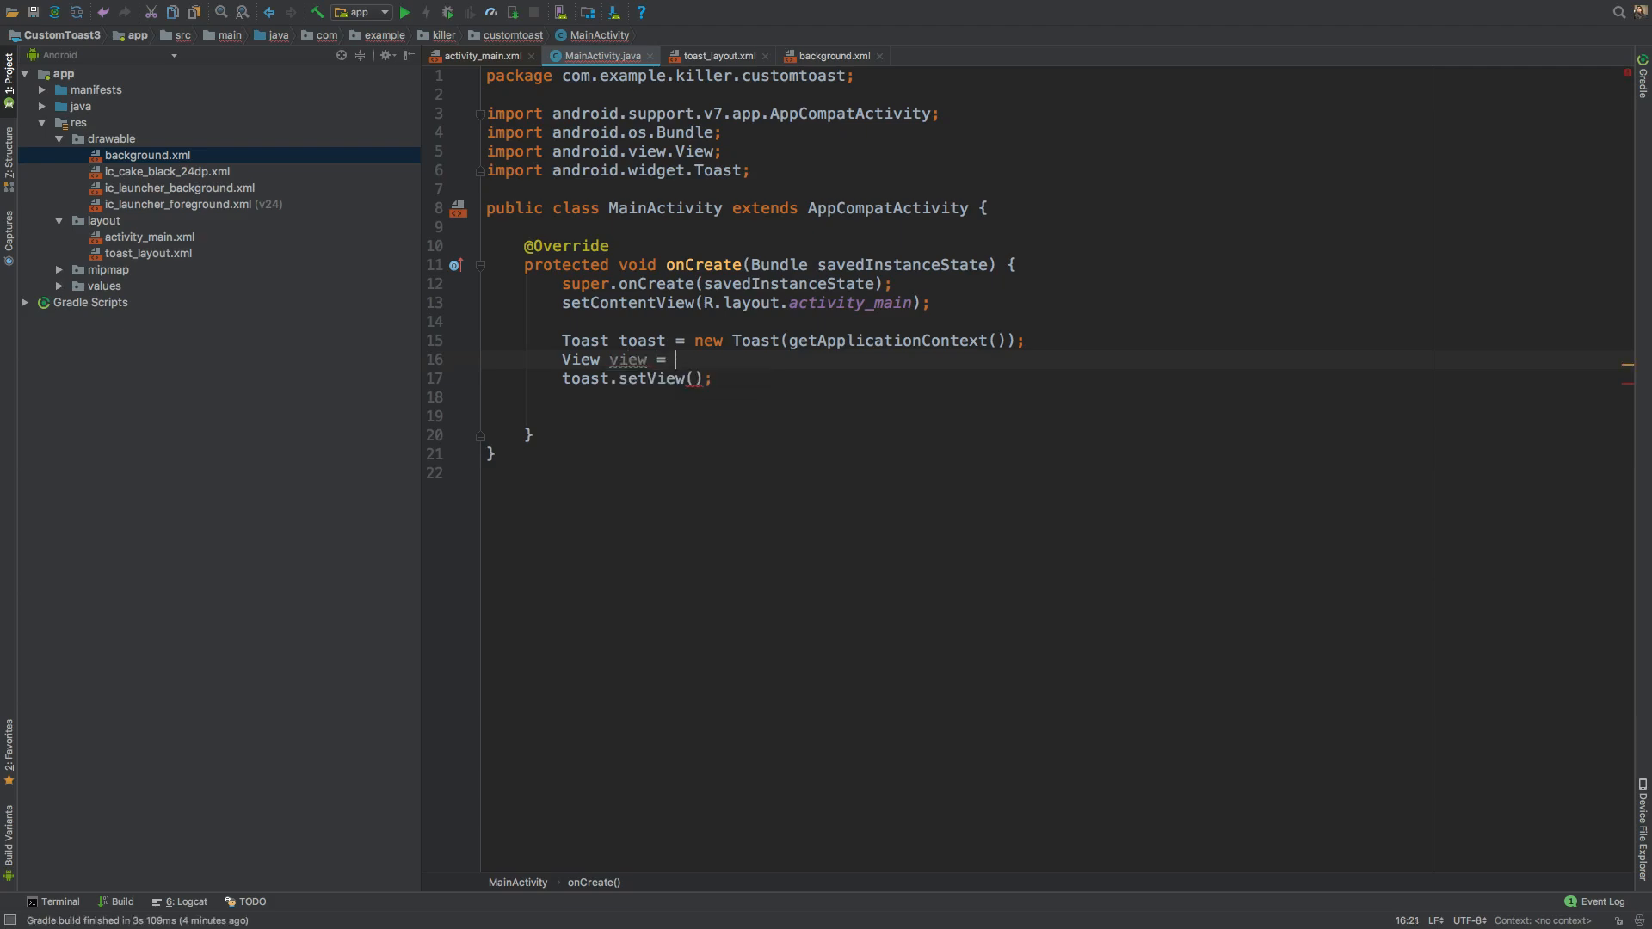
text(LayoutInflater.from(this)
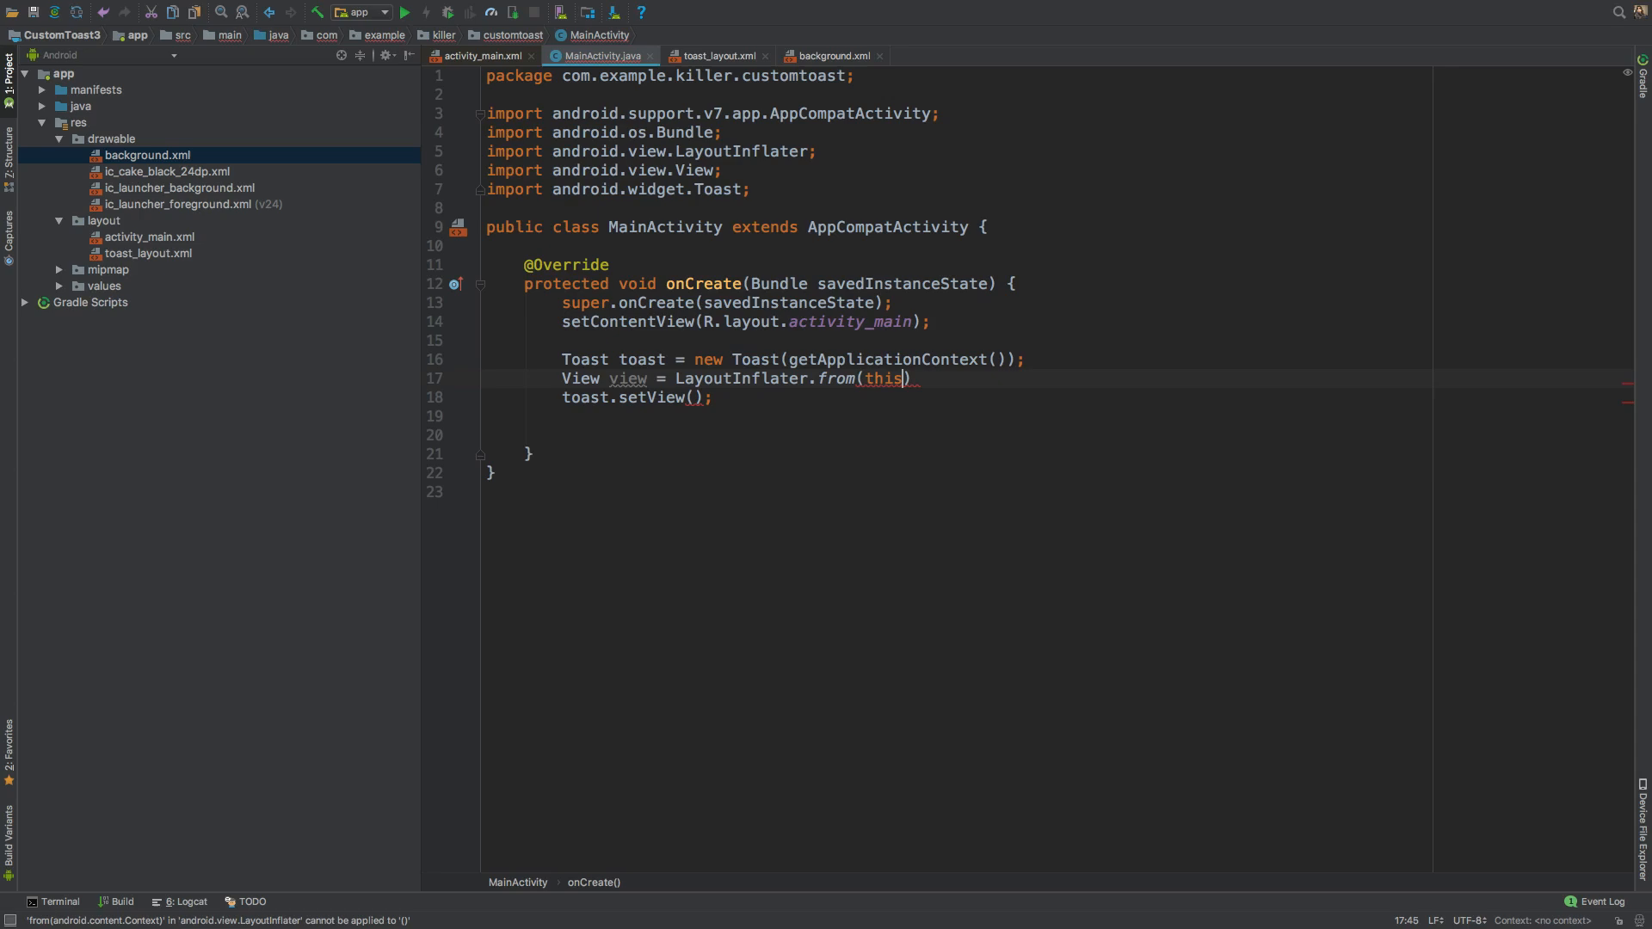
text(.)
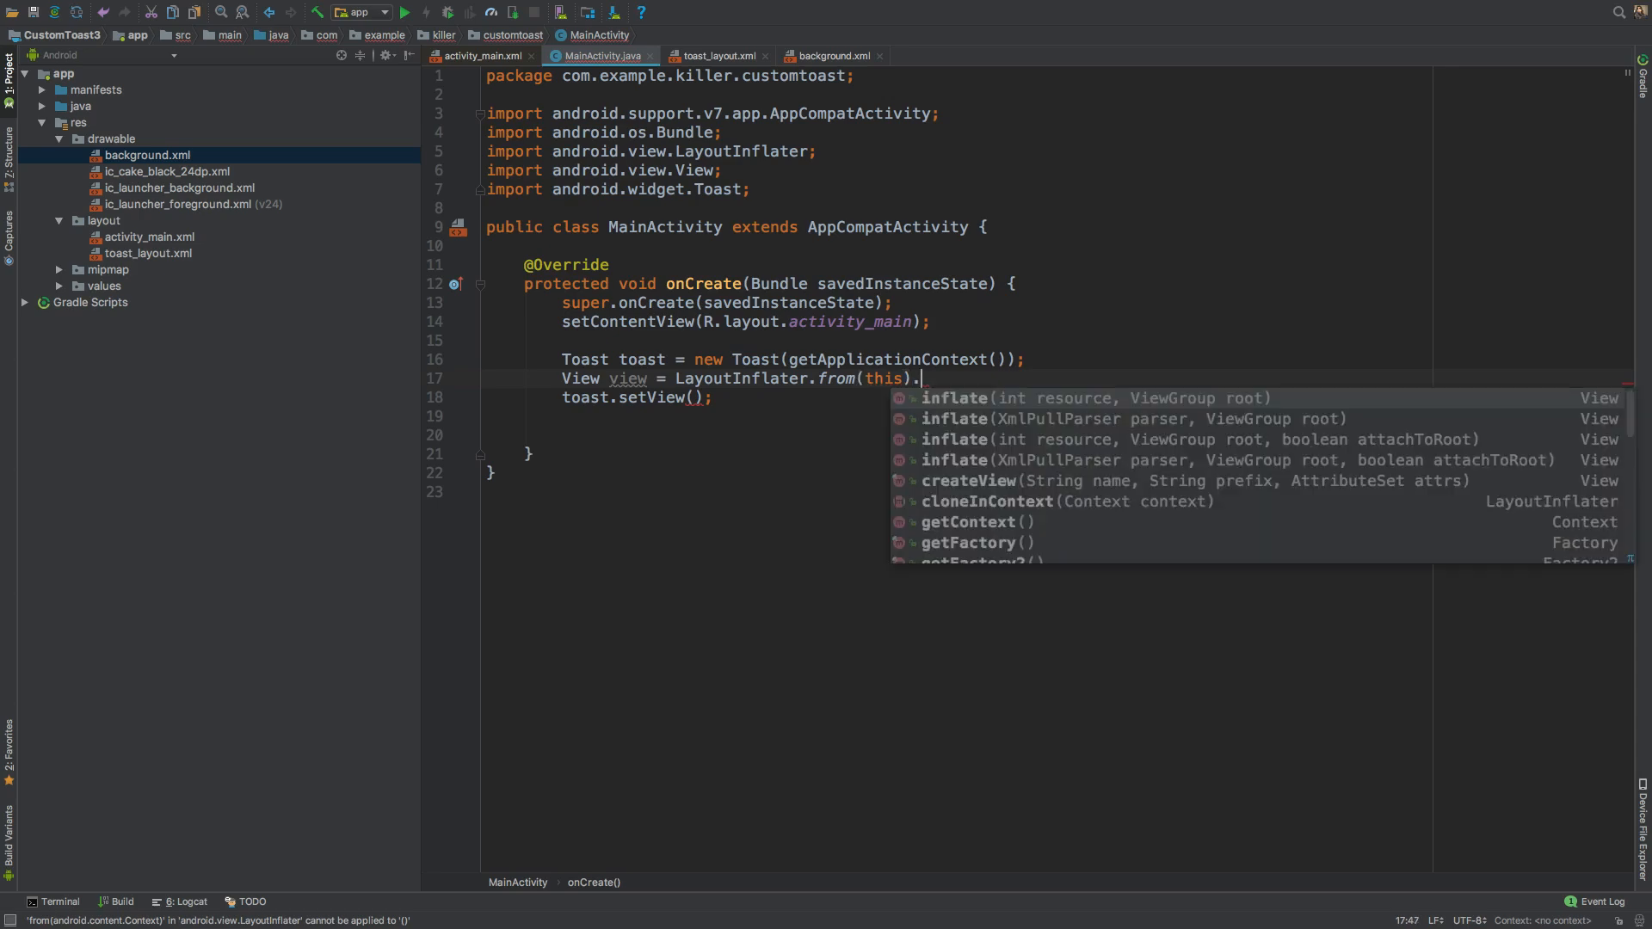
text(inflate(R.layout.toast_layout, null);)
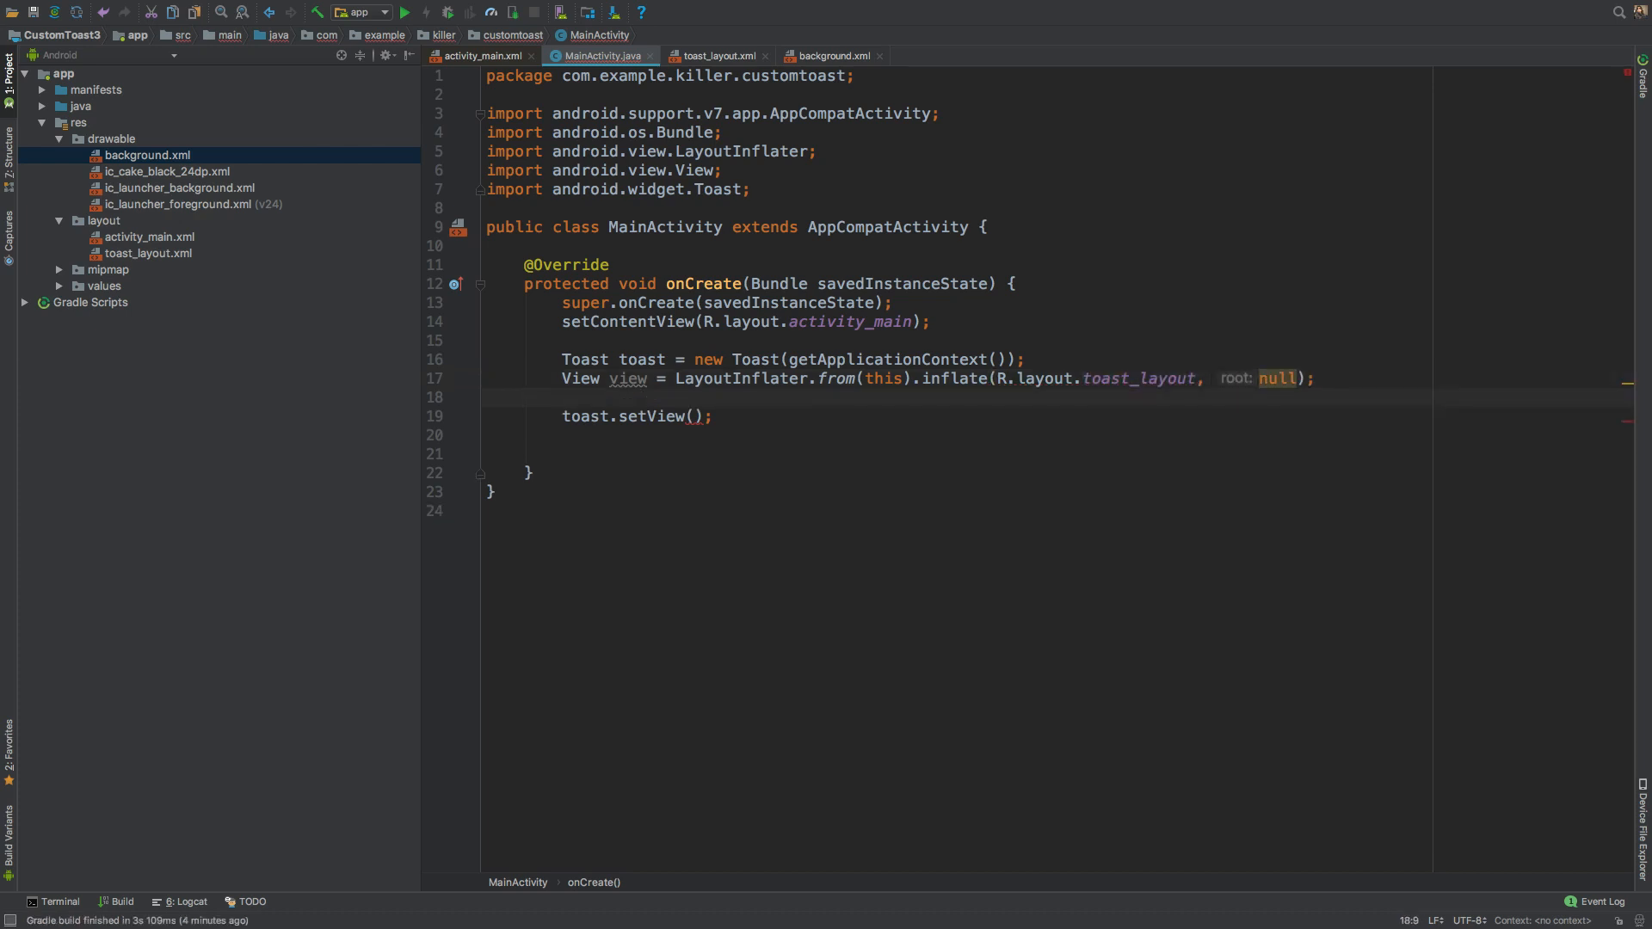
text(TextView toastTtextView)
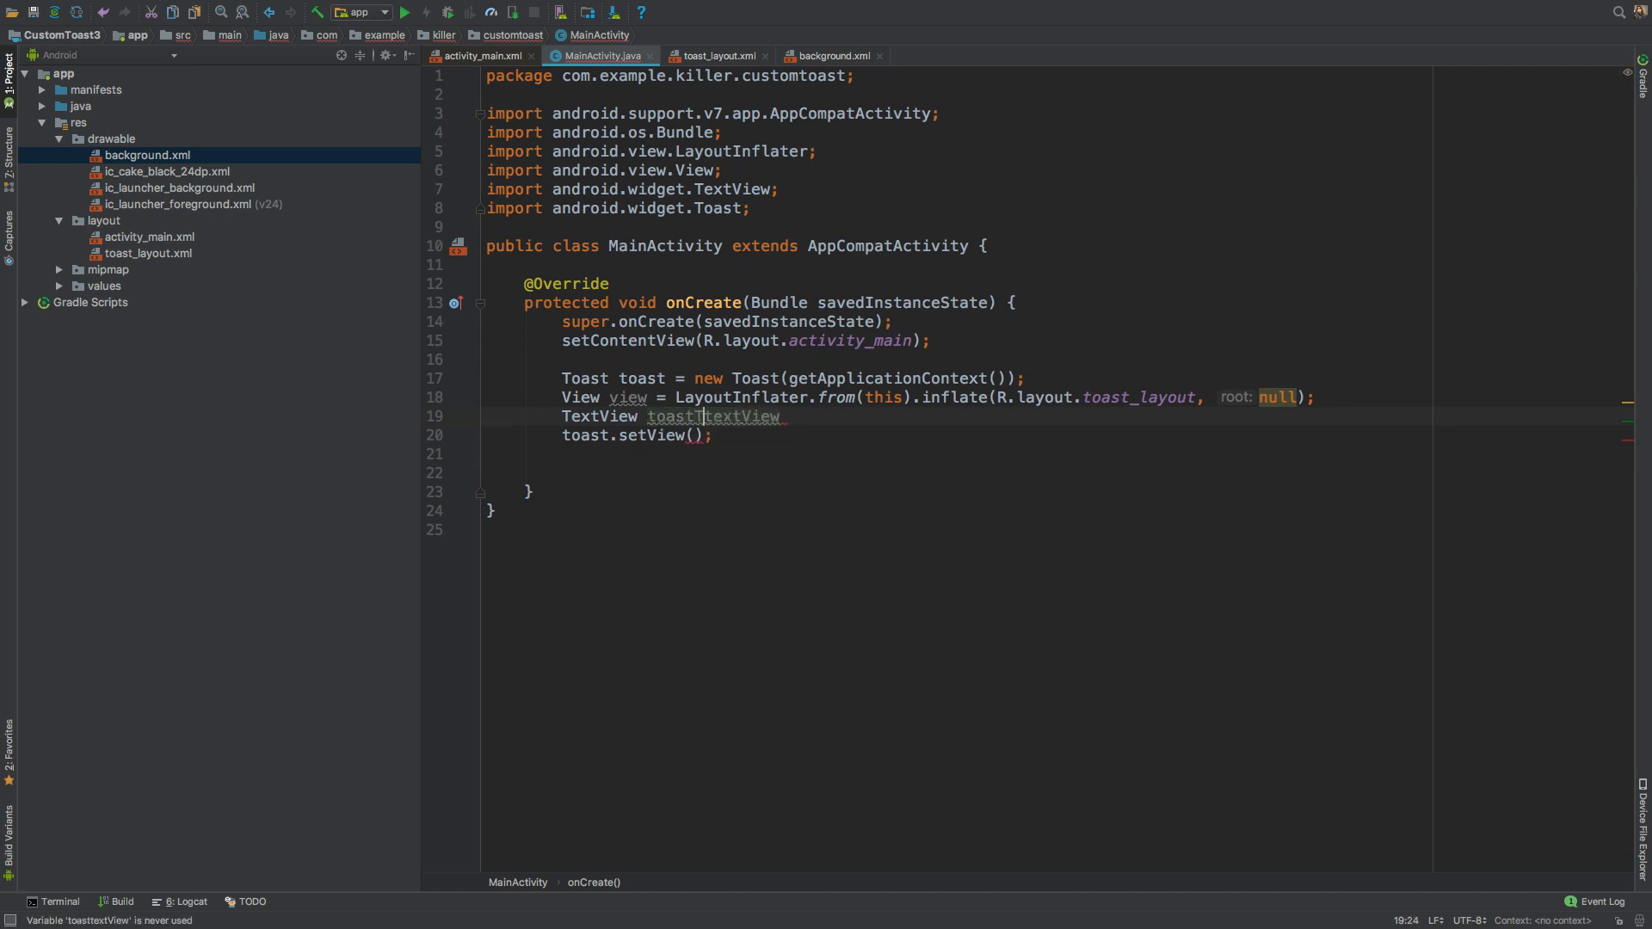
Step: Get toastTextView via view.findViewById(R.id.textViewToast)
text(= v)
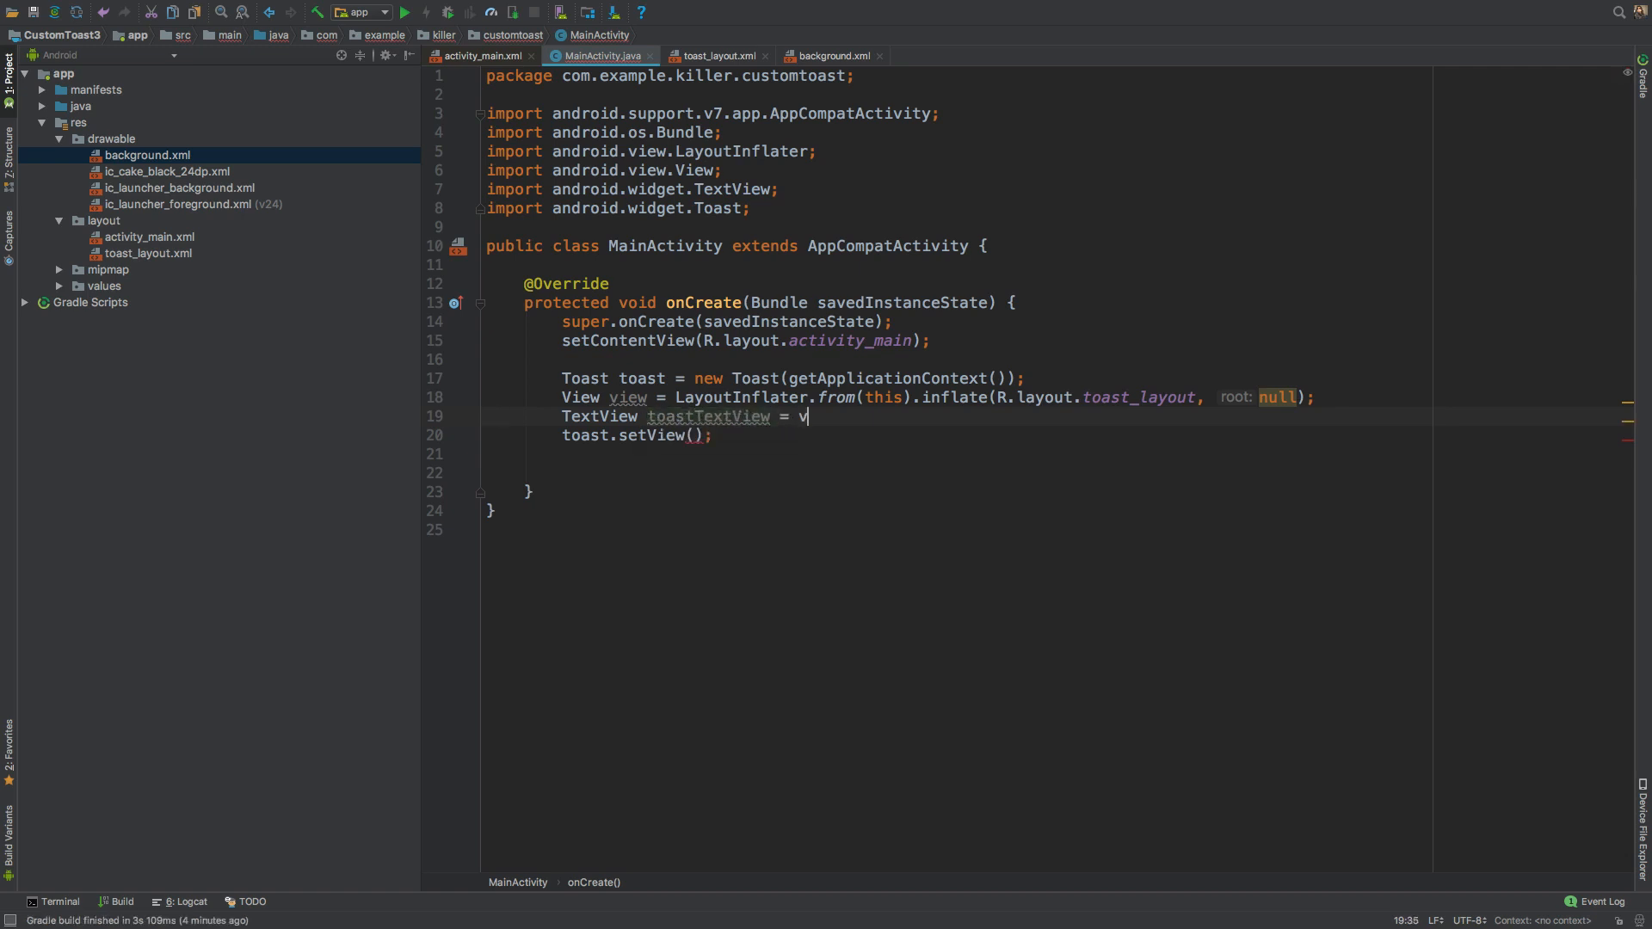
text(iew.fi)
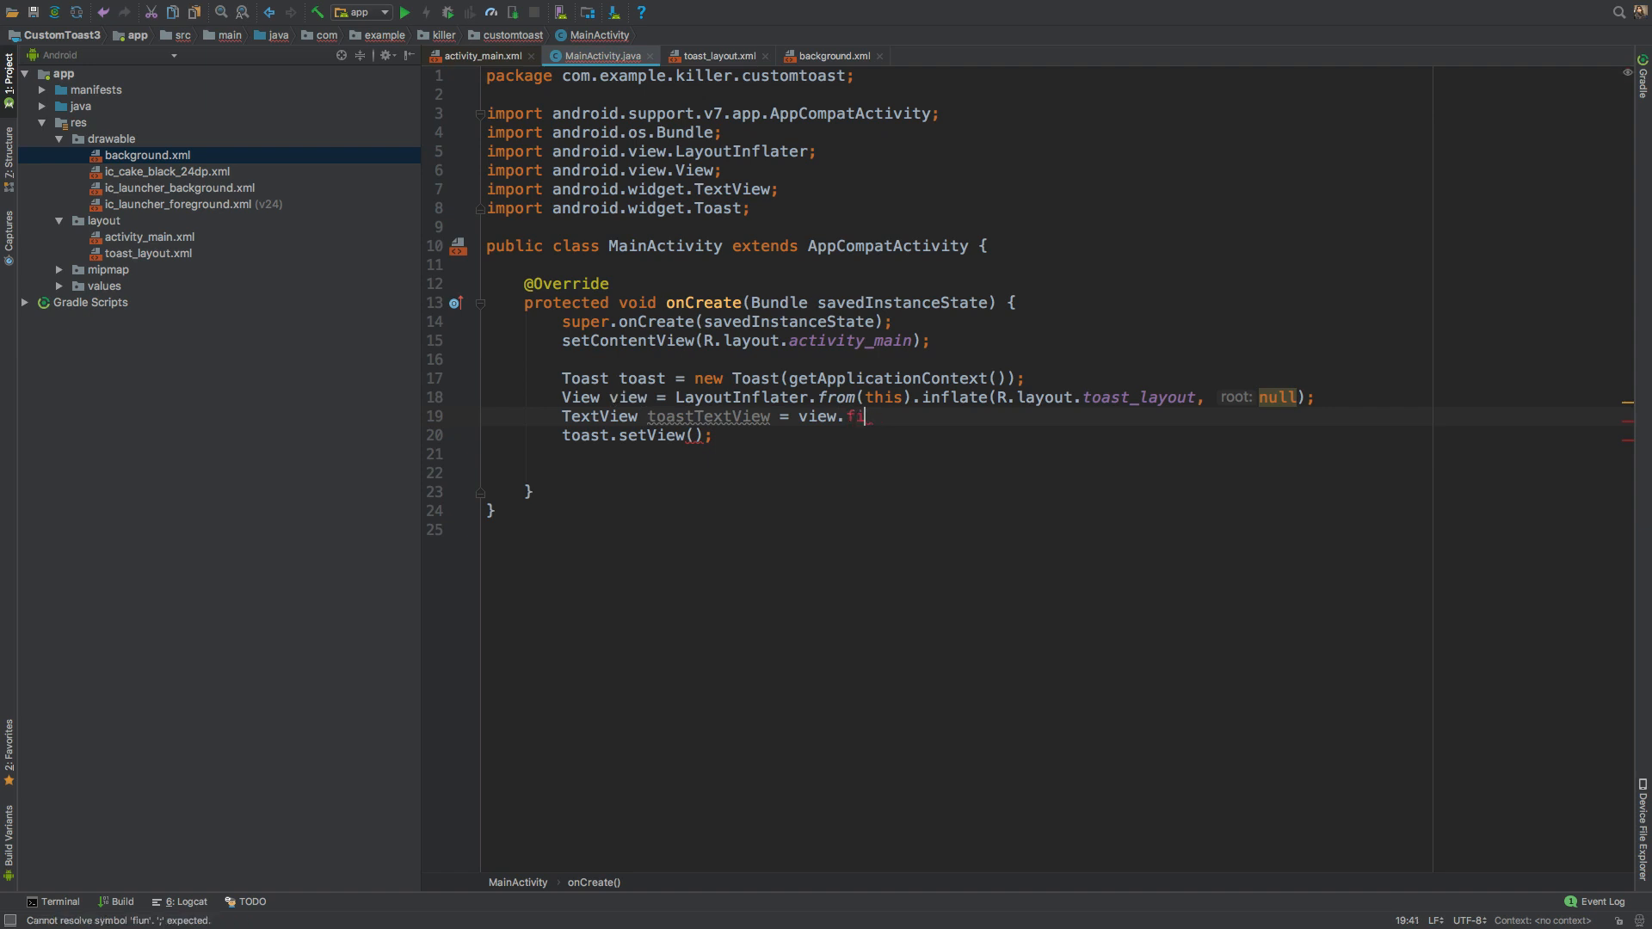
text(indViewById())
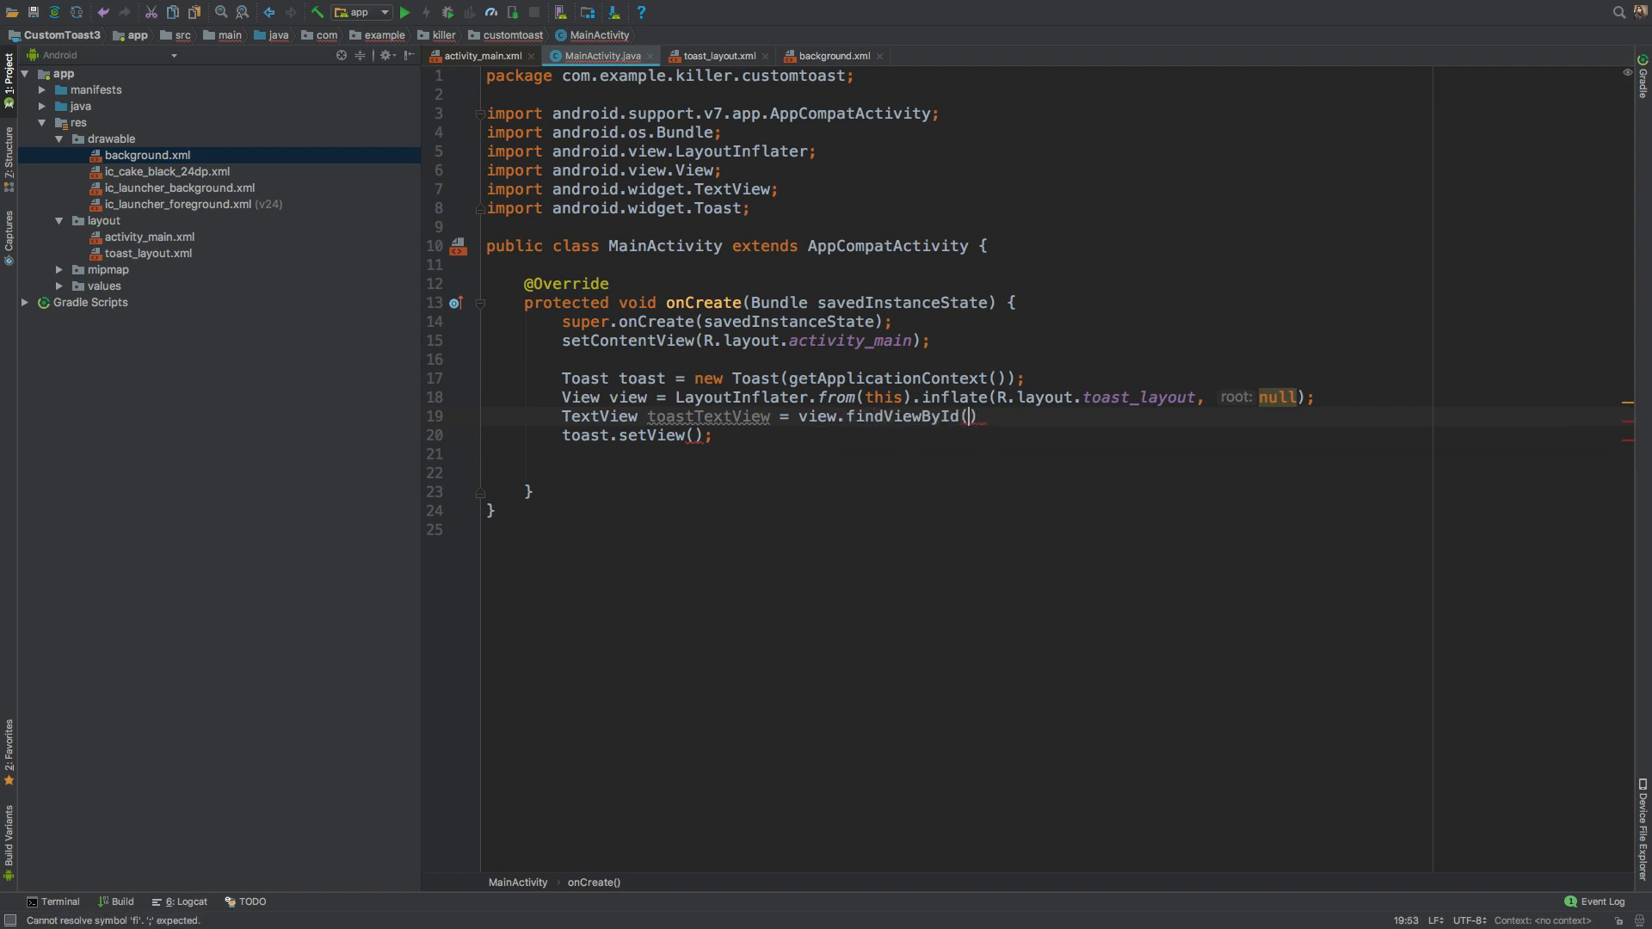
text(R.id.)
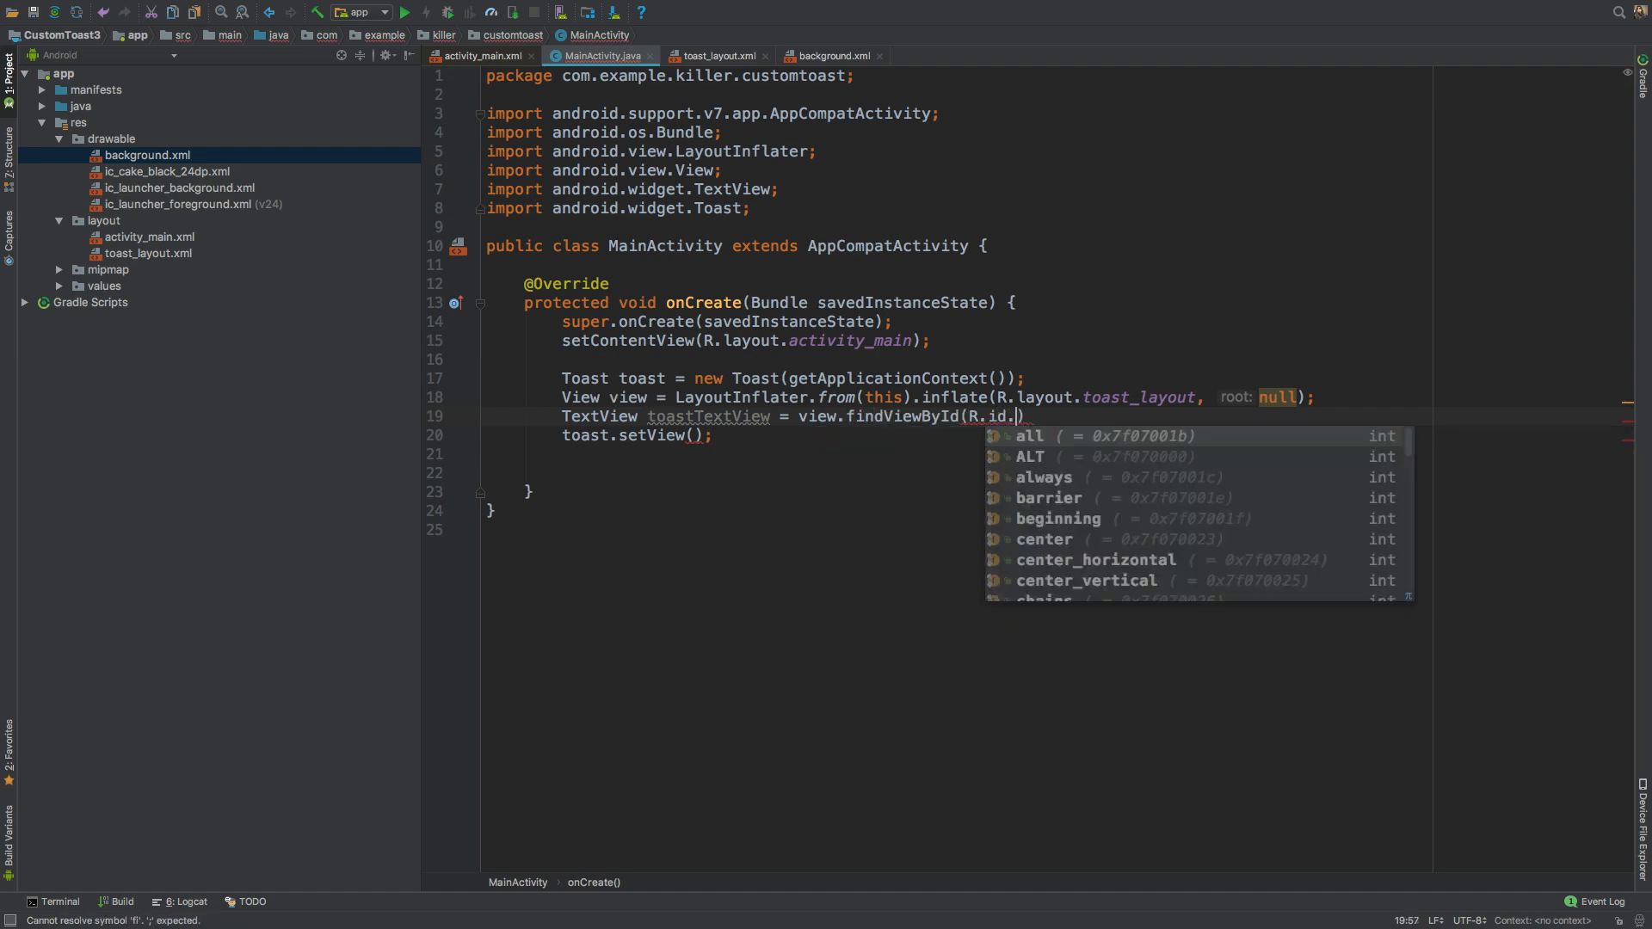
text(textViewToast)
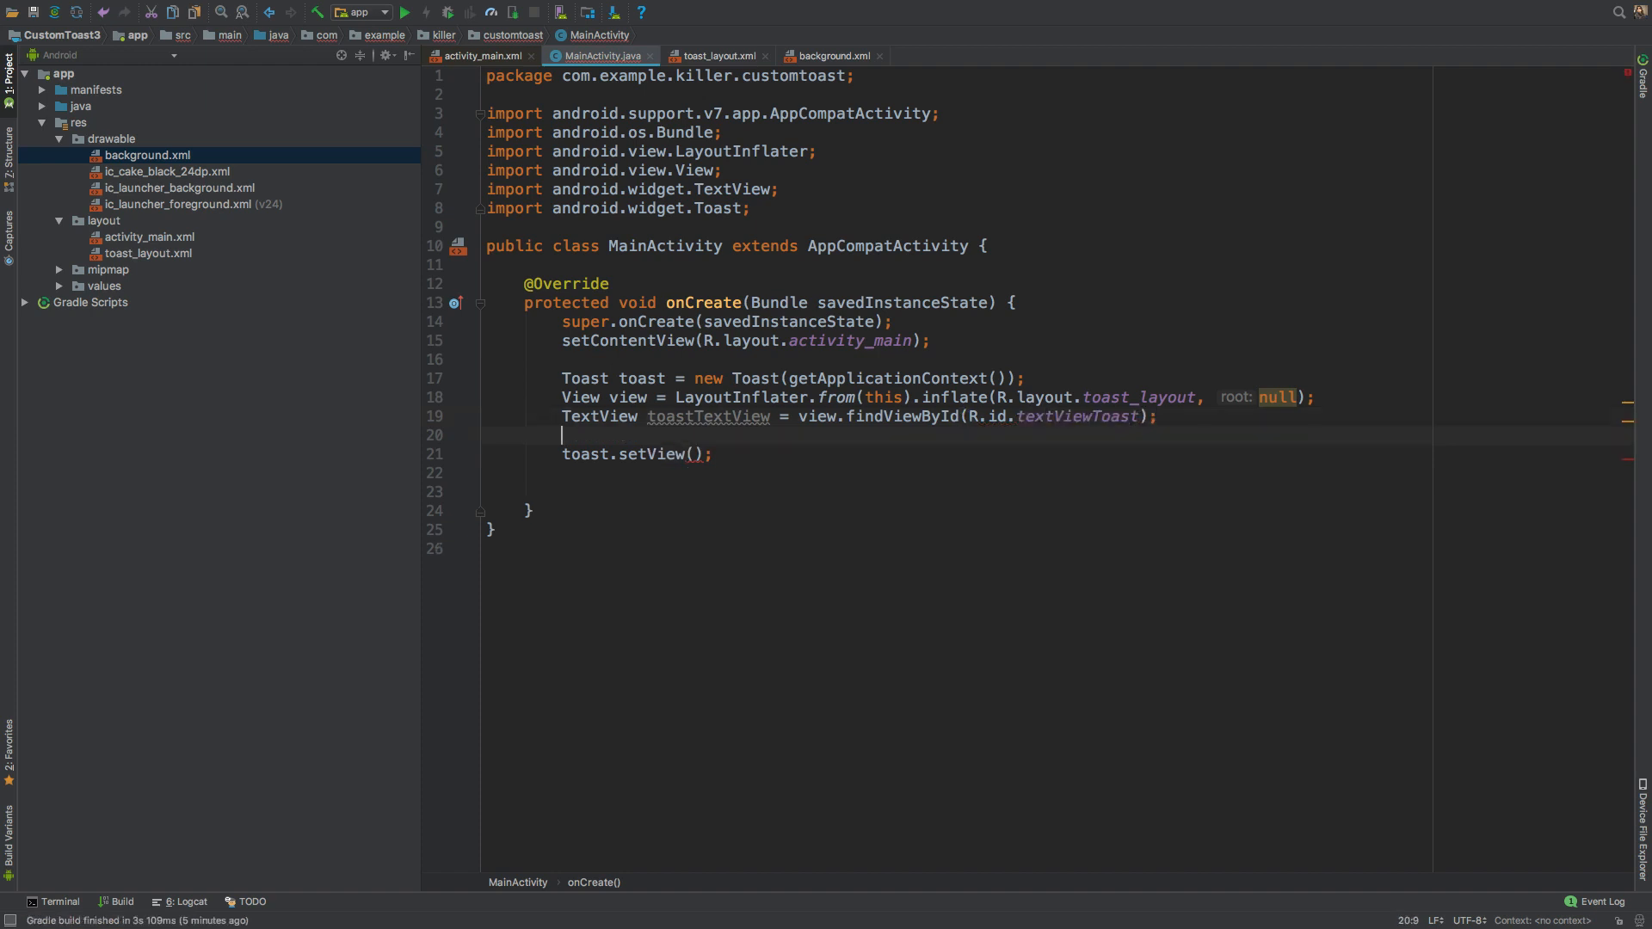
Step: Set toastTextView's text to "Happy Birthday"
text(toastTextView)
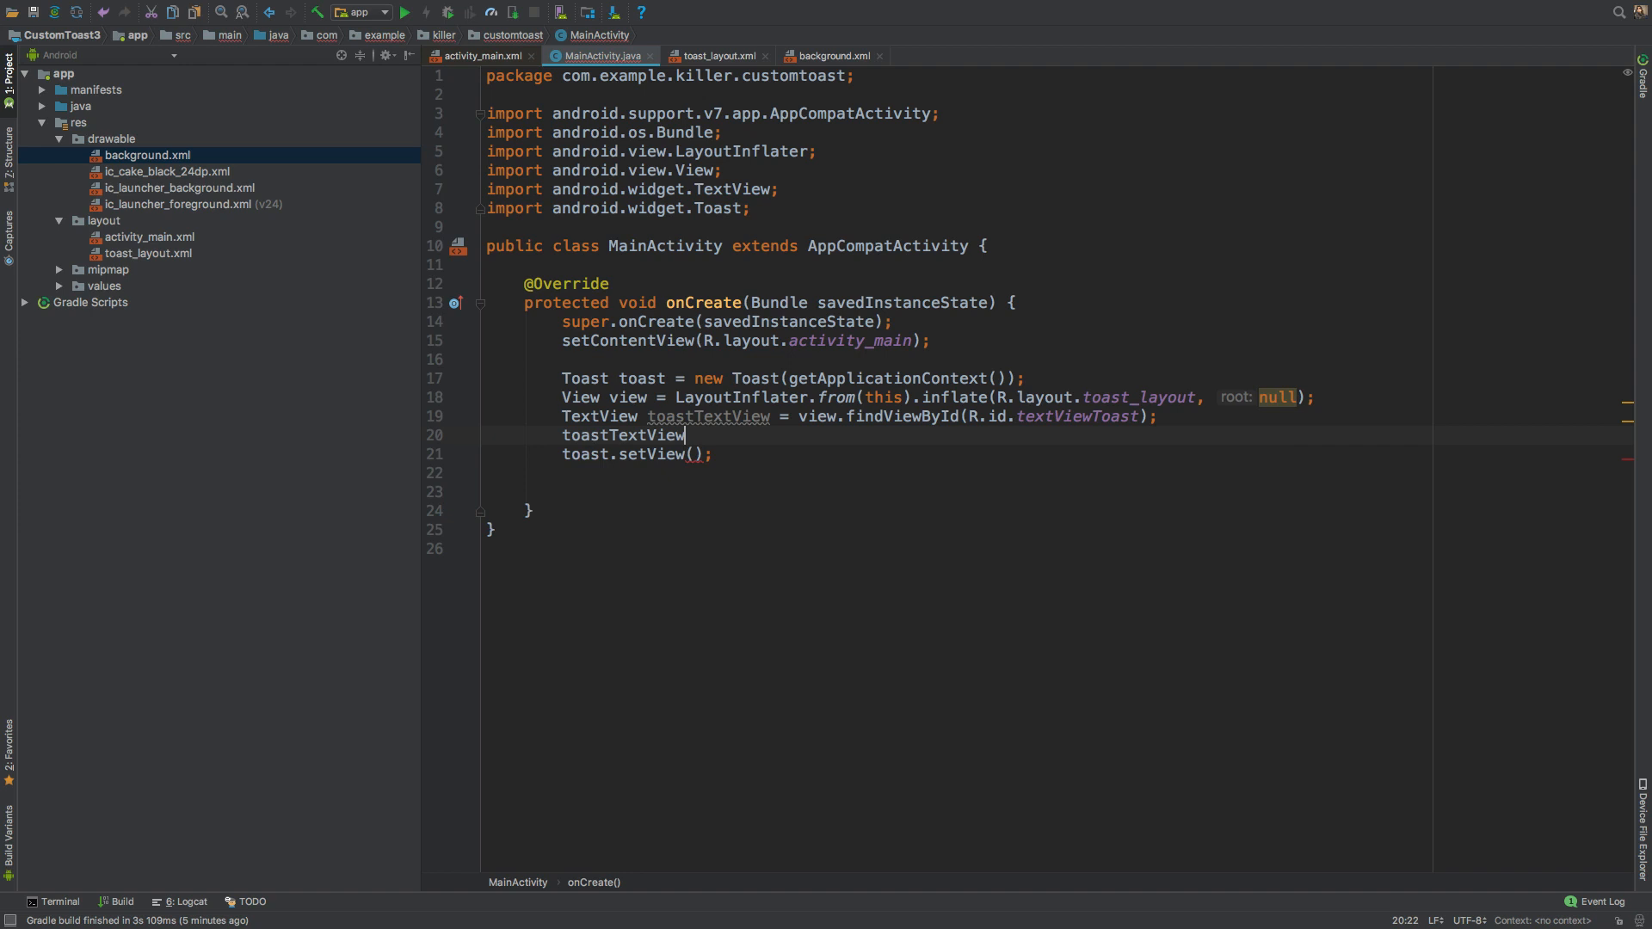
text(.setText("");)
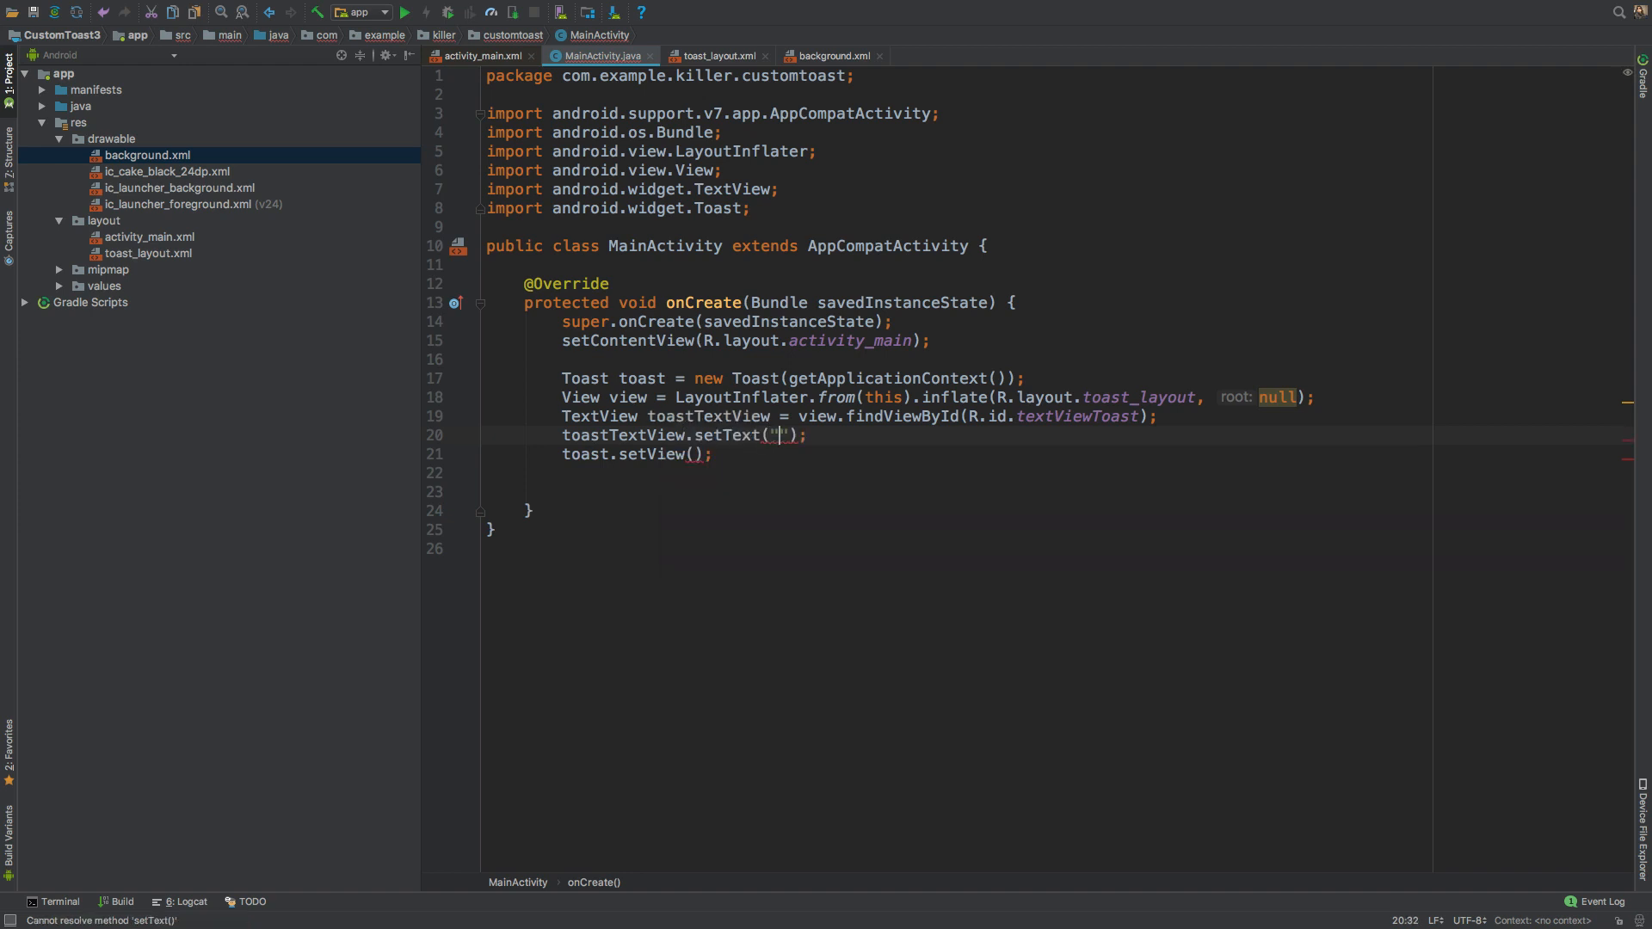
text(Happy)
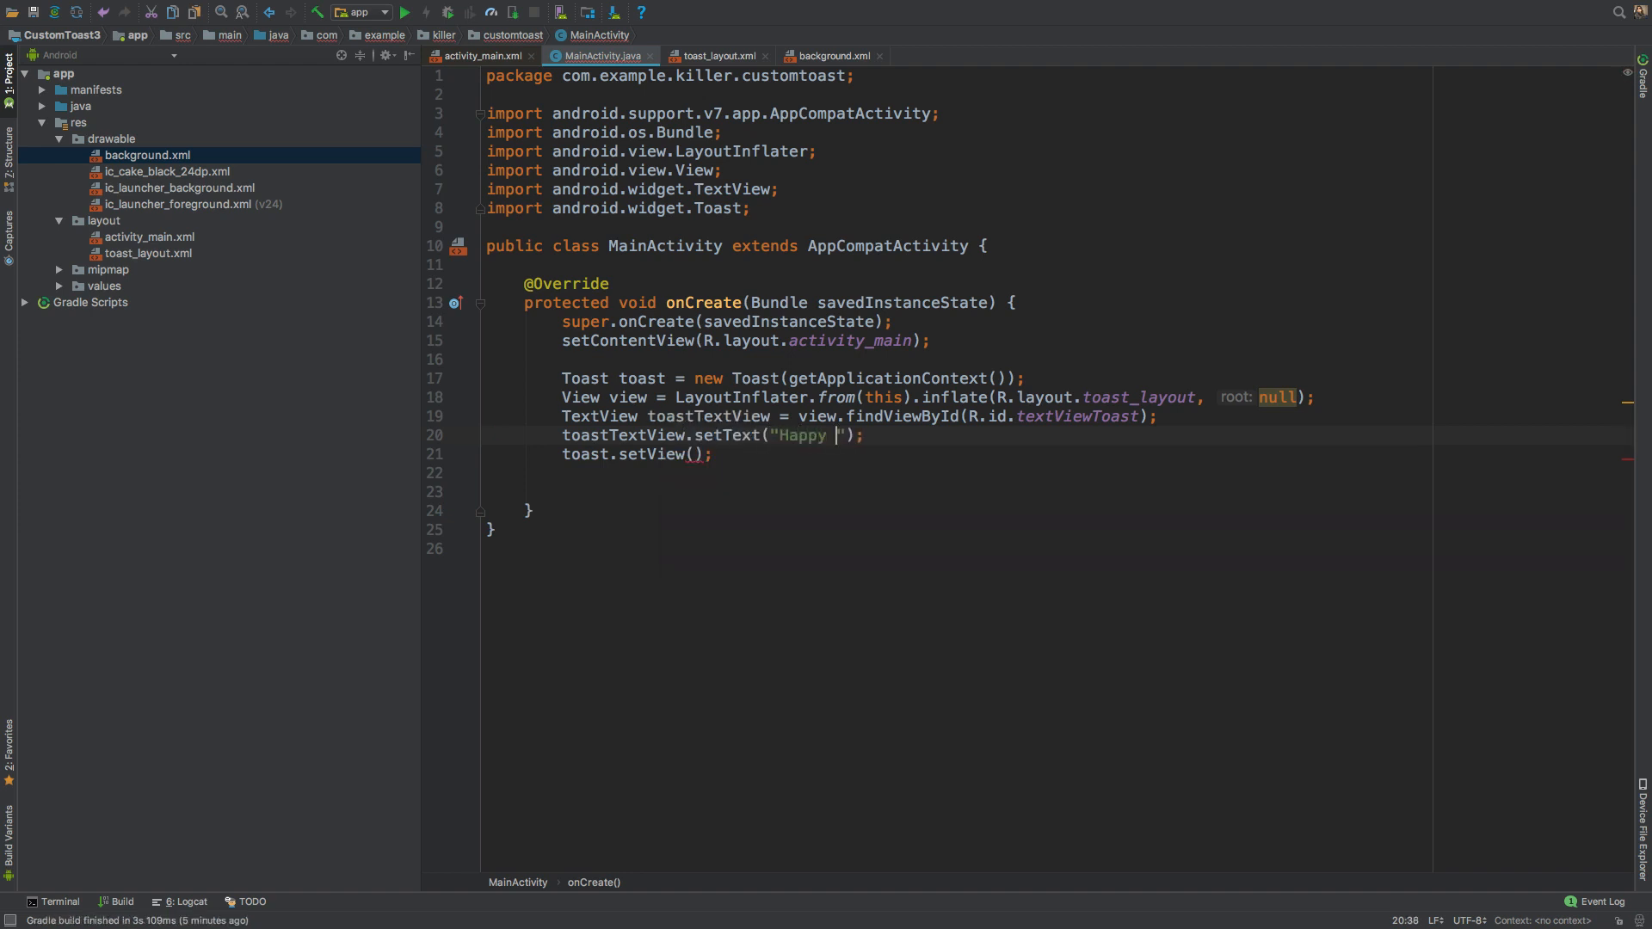
text(Bir)
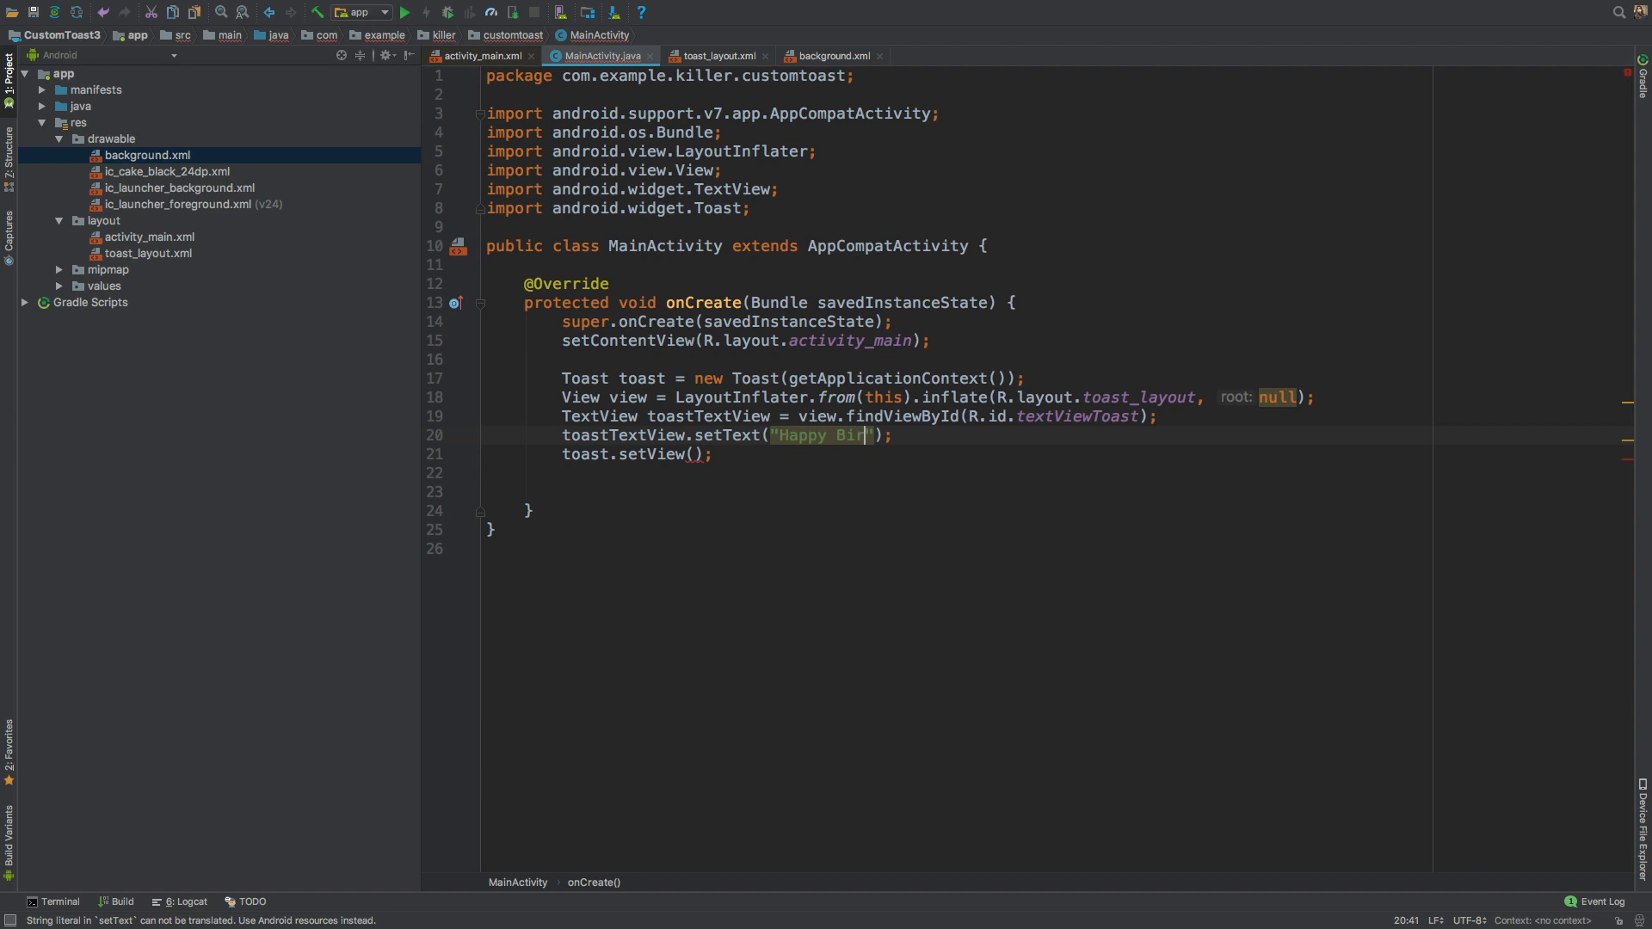
text(thday)
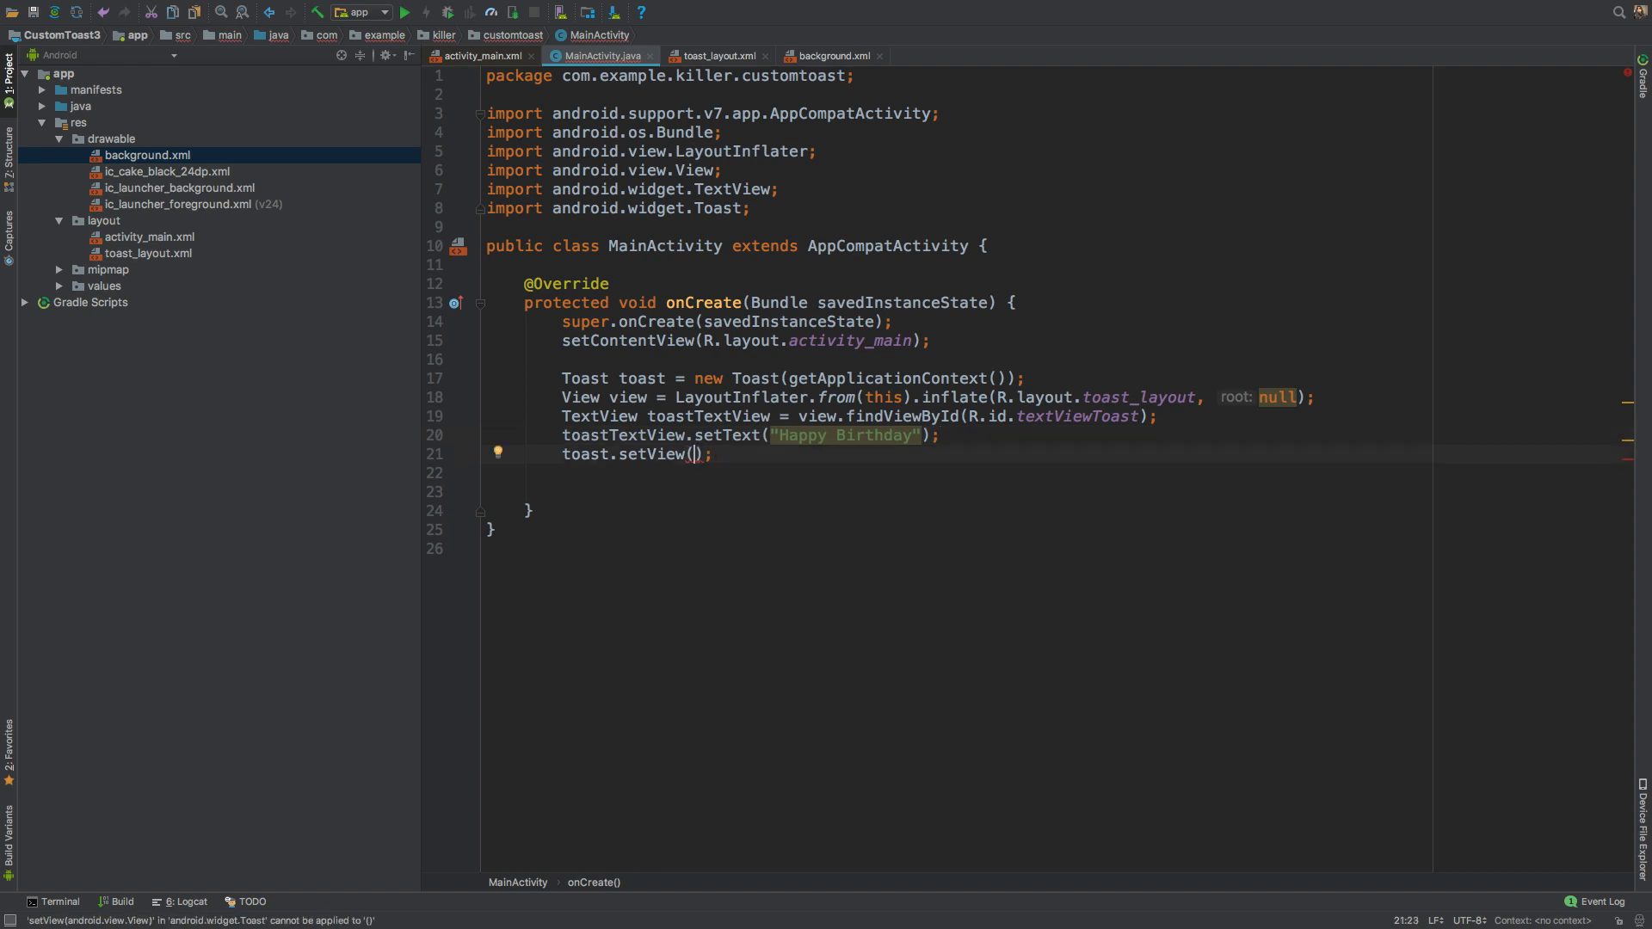
Step: Attach the inflated view to the toast and set its duration to LENGTH_LONG
text(view)
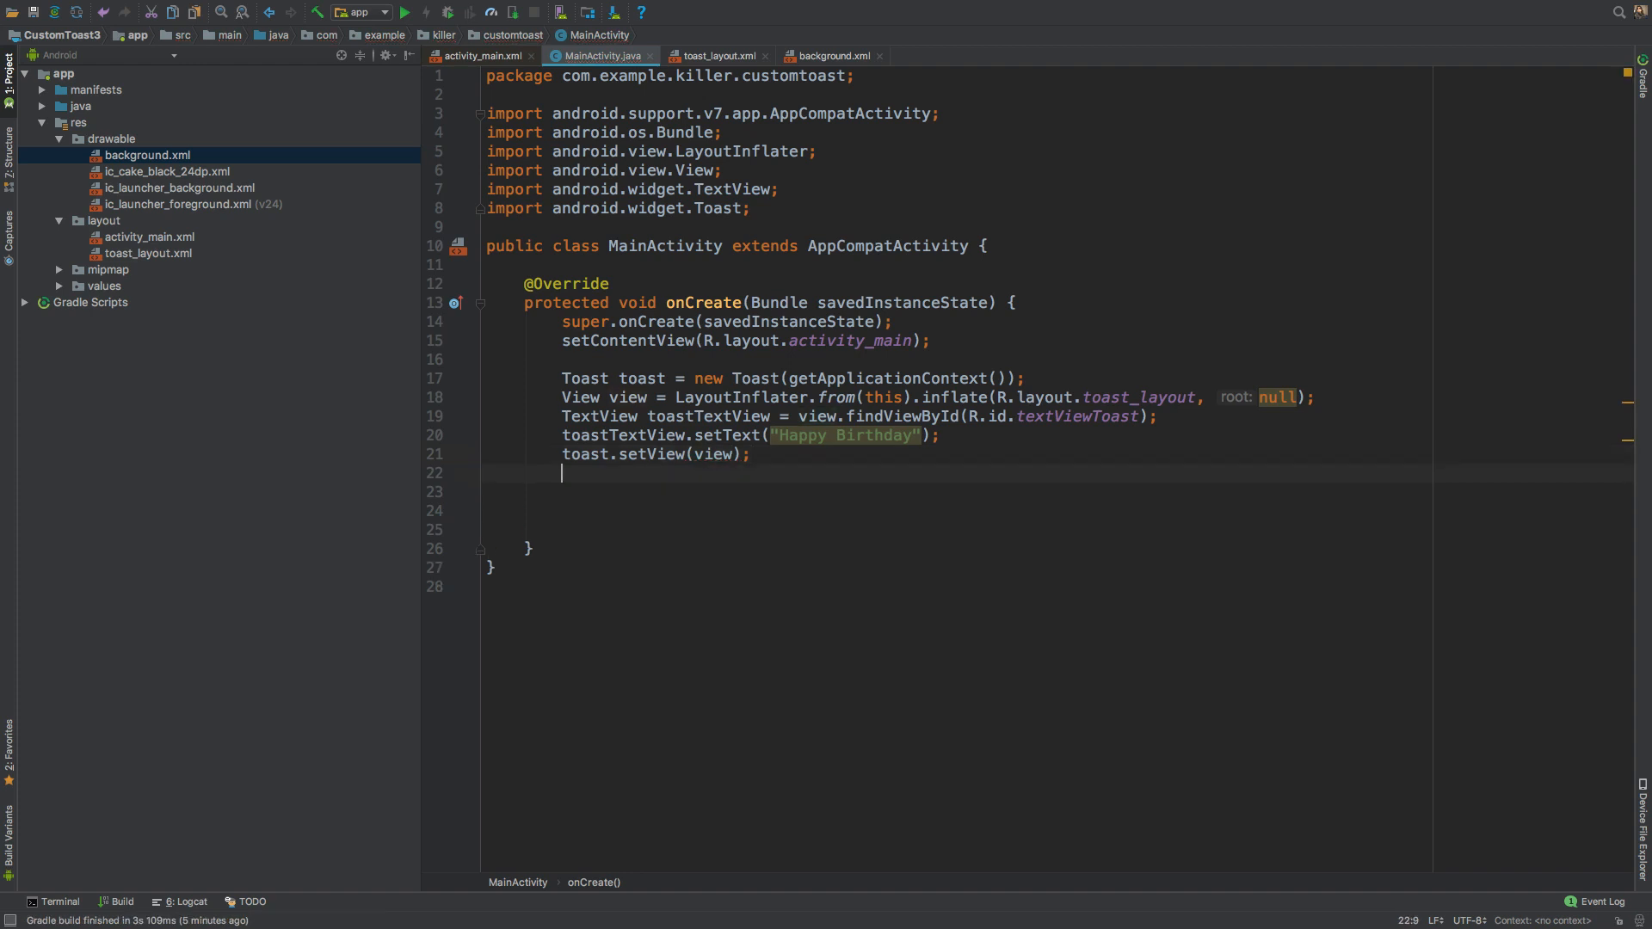
text(toast.set)
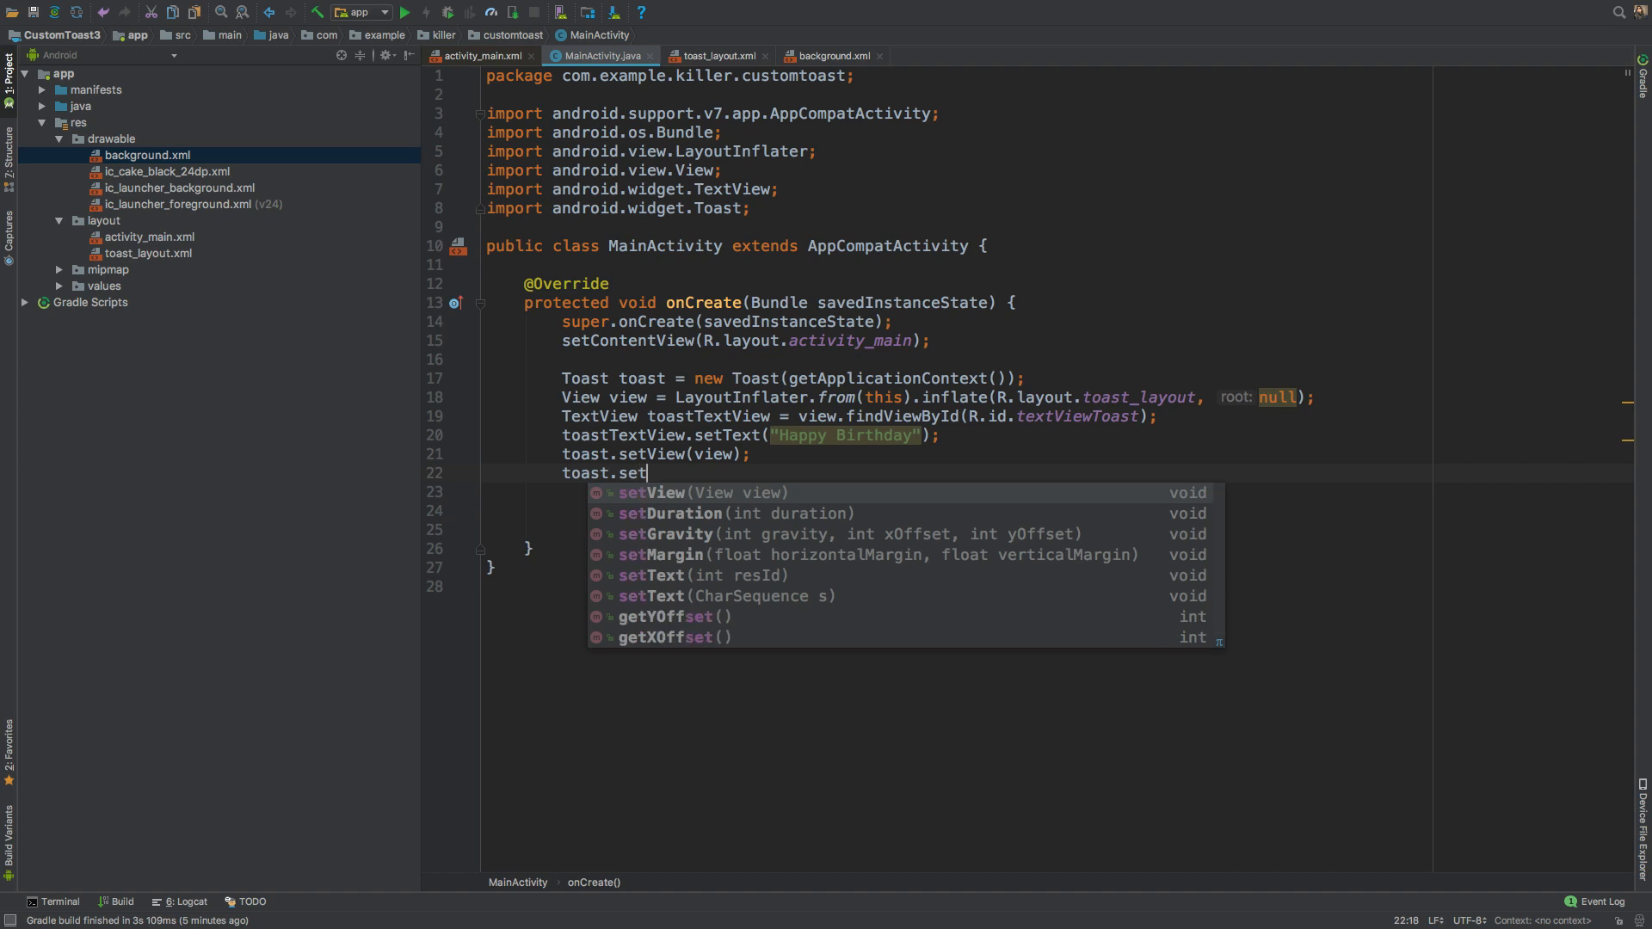
text(Duration(Toast.LENGTH_LONG);)
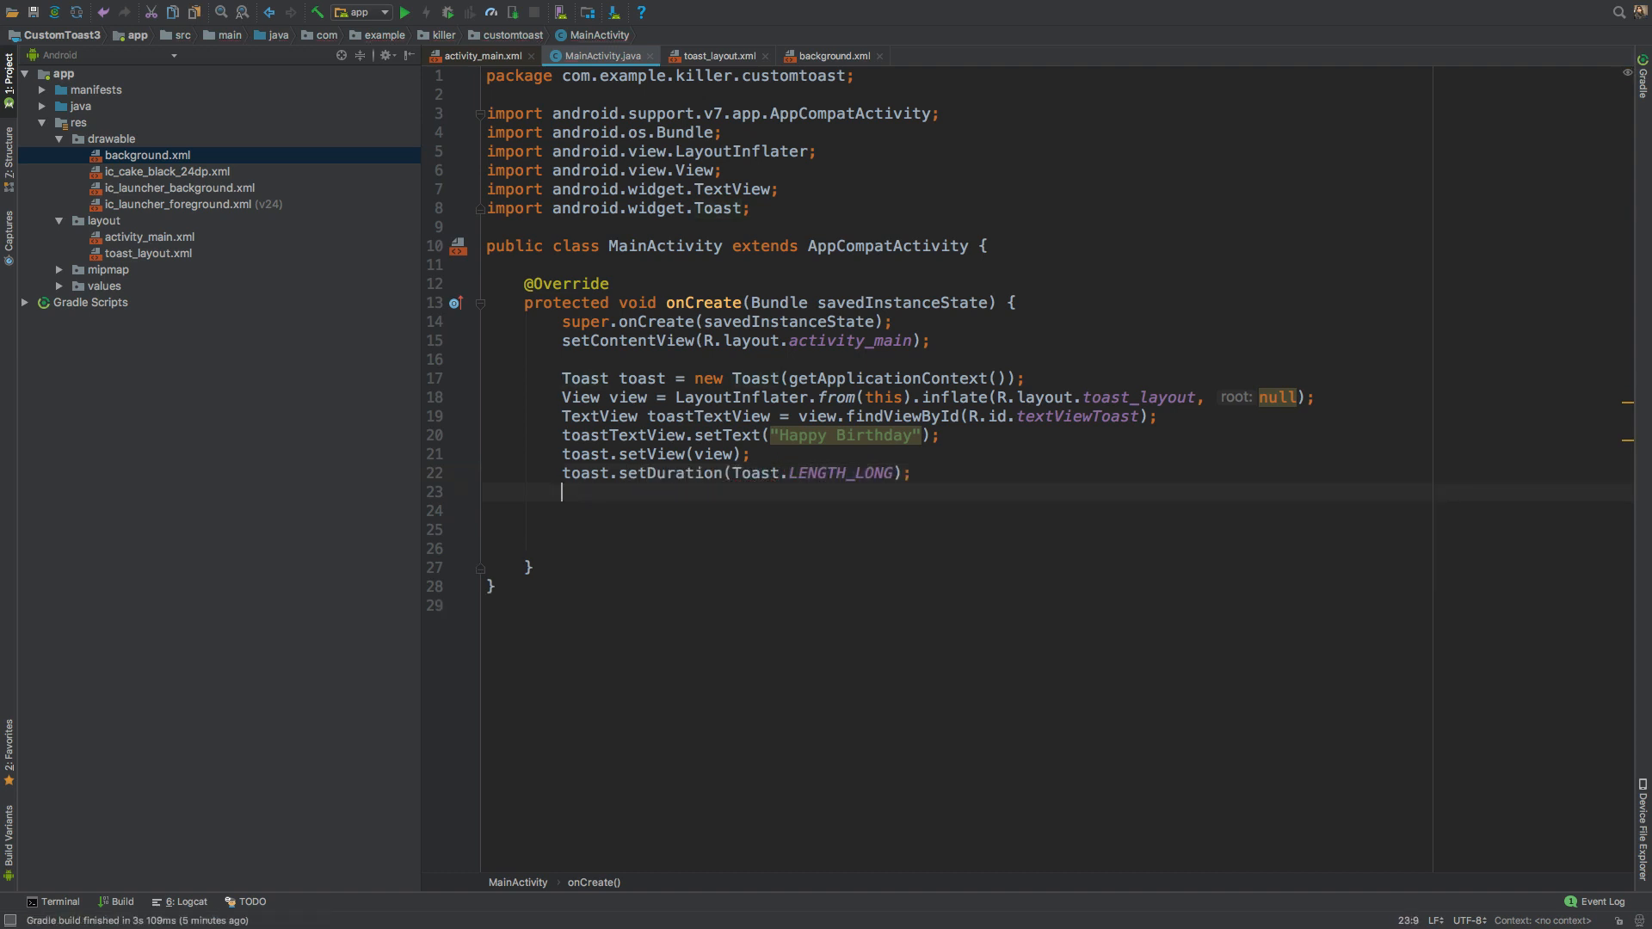
text(toast.show();)
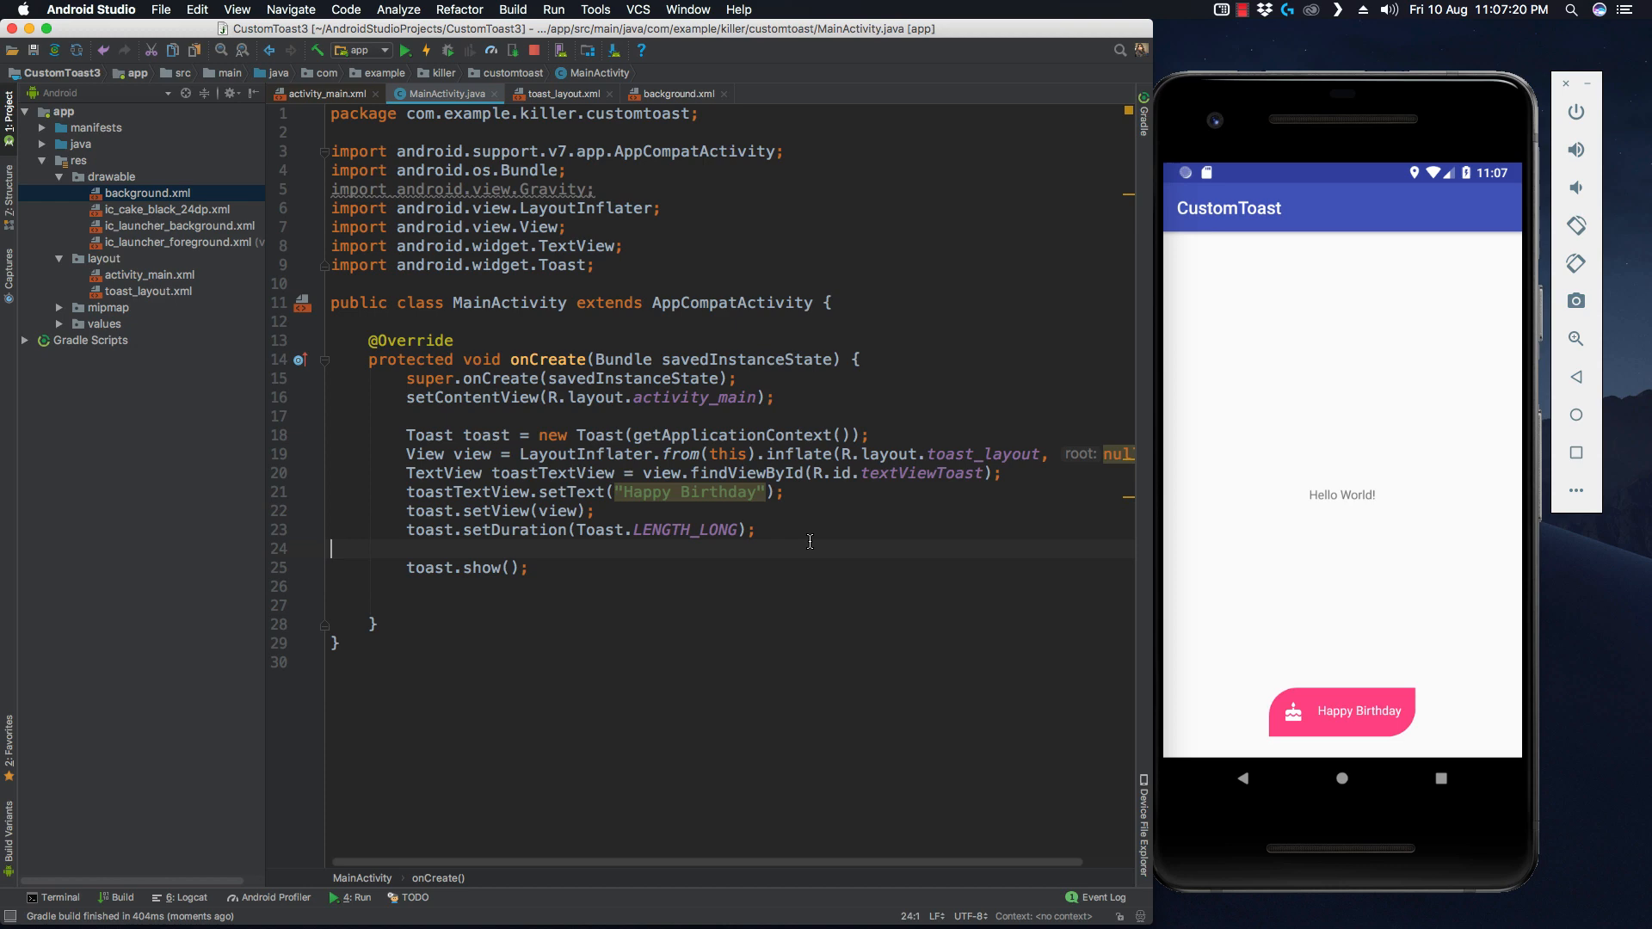
Step: Insert a blank line above the toast.show() call in onCreate
key(enter)
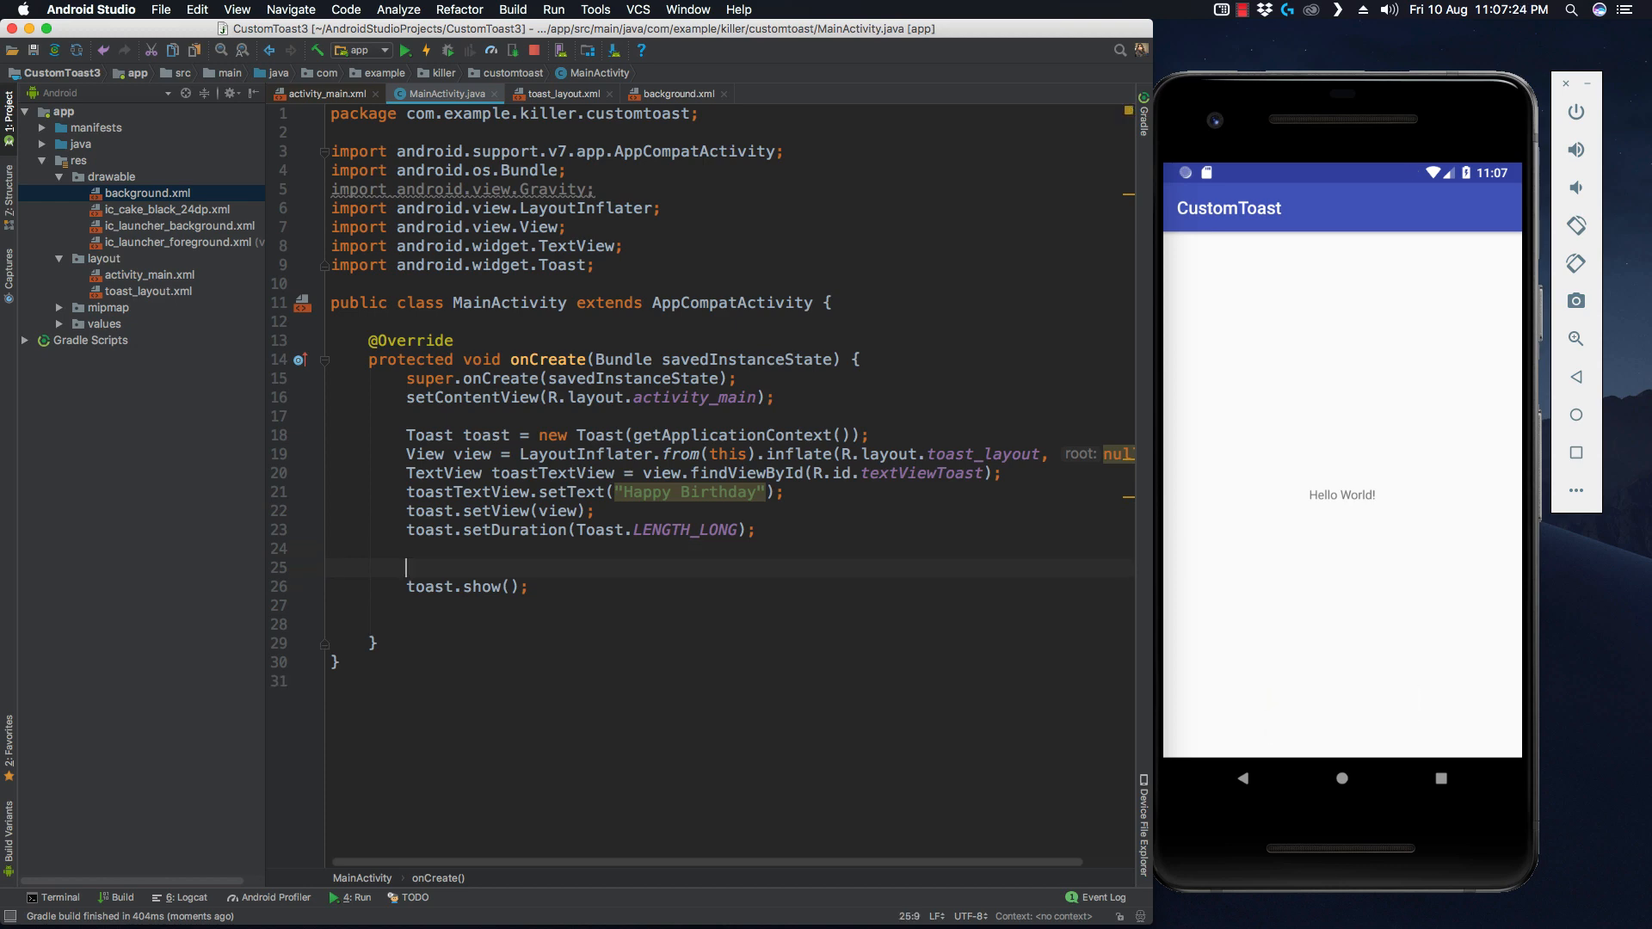
Step: Add toast.setGravity(Gravity.BOTTOM | Gravity.END, 0, yOffset) above toast.show()
text(toast.setGravity(G);)
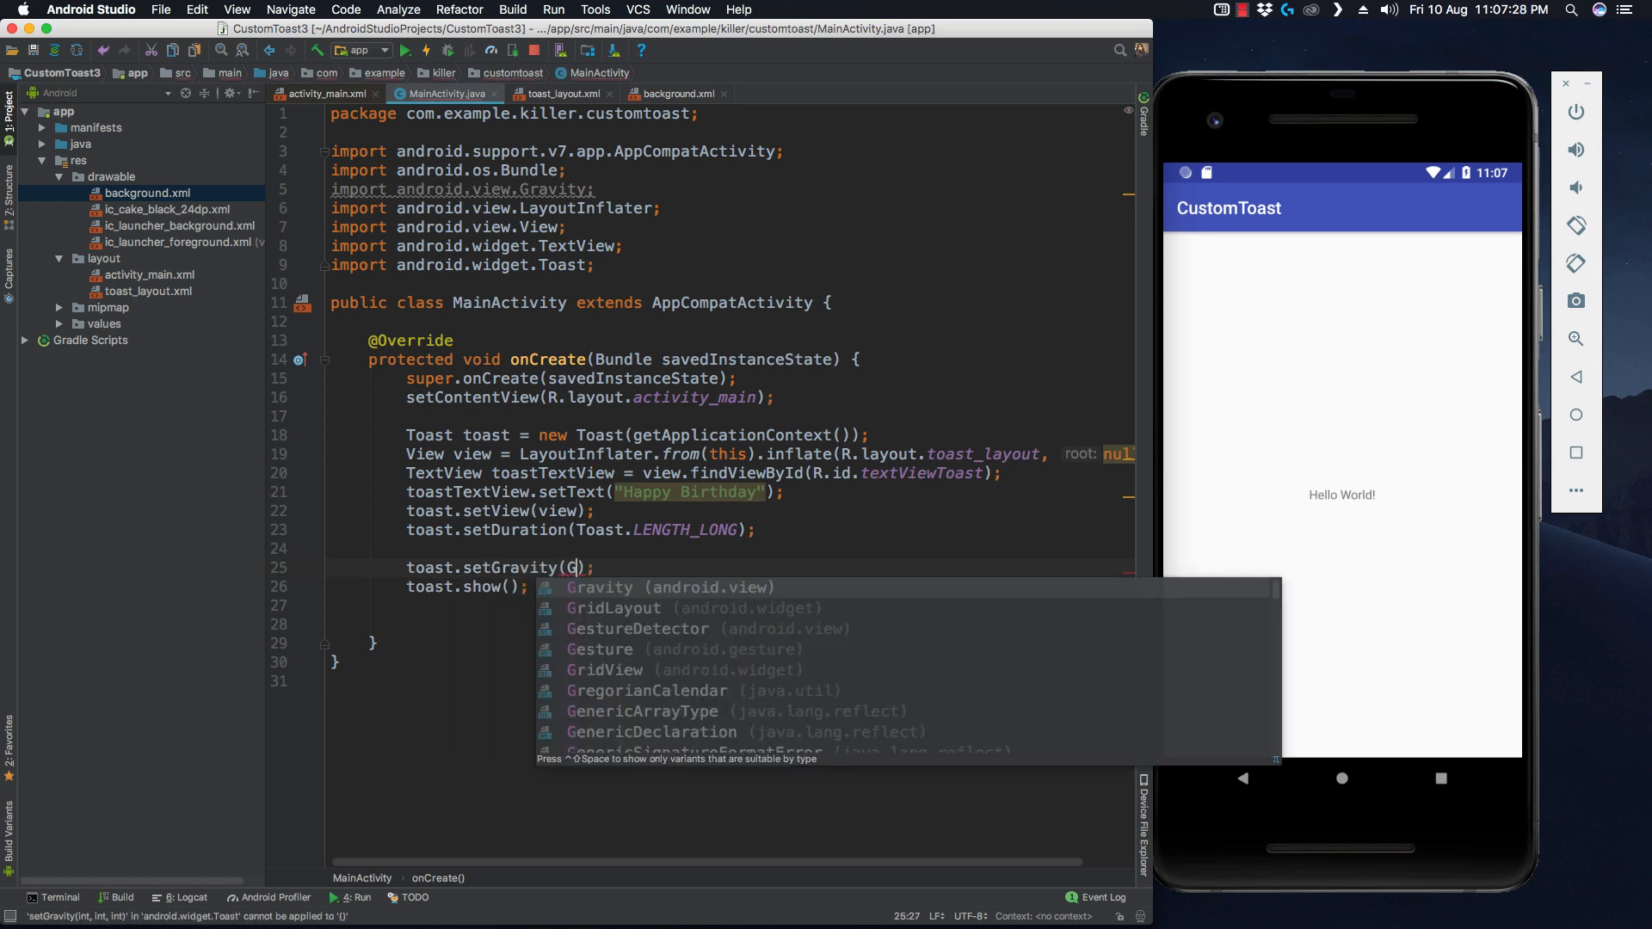
text(ravity.)
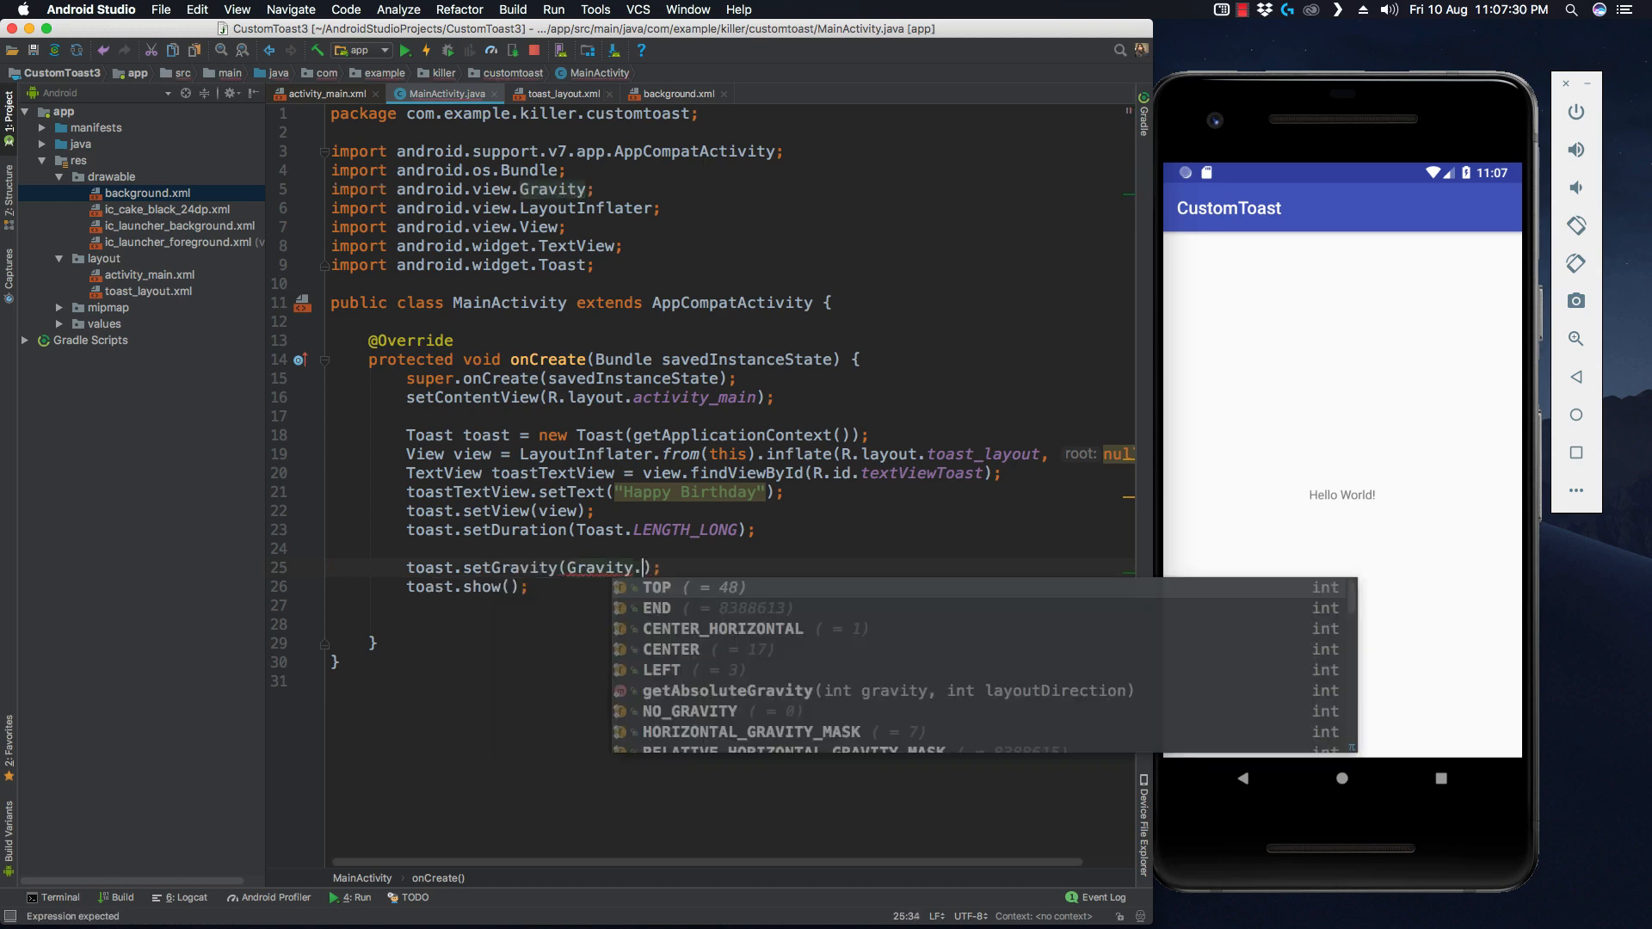
text(BOTTOM)
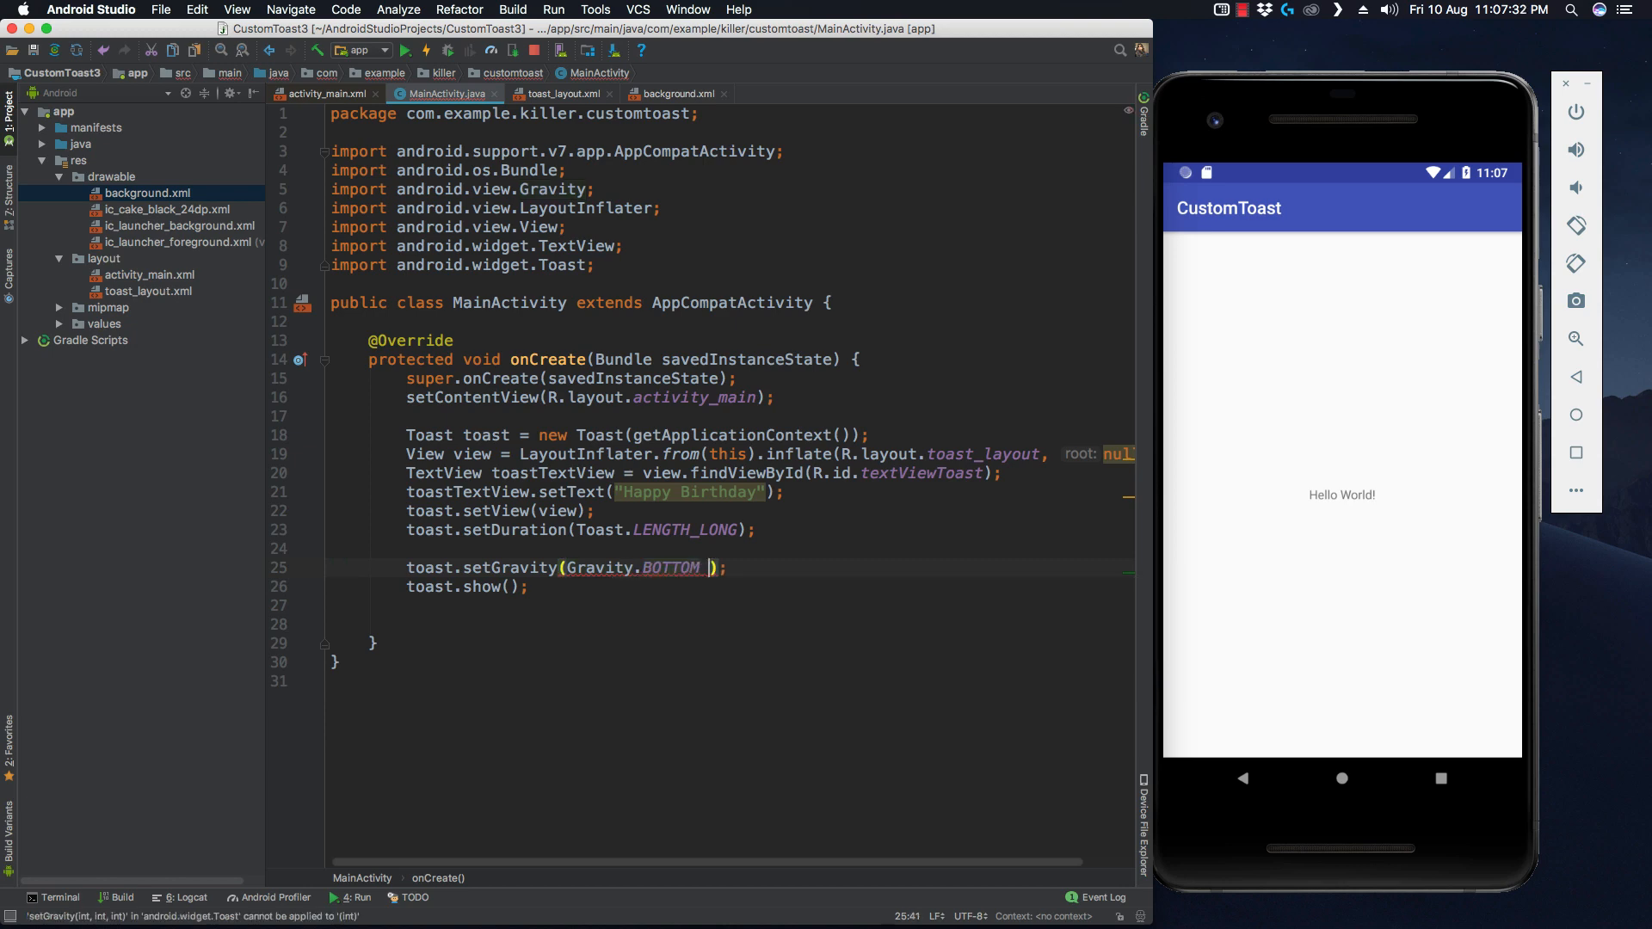
text(| G)
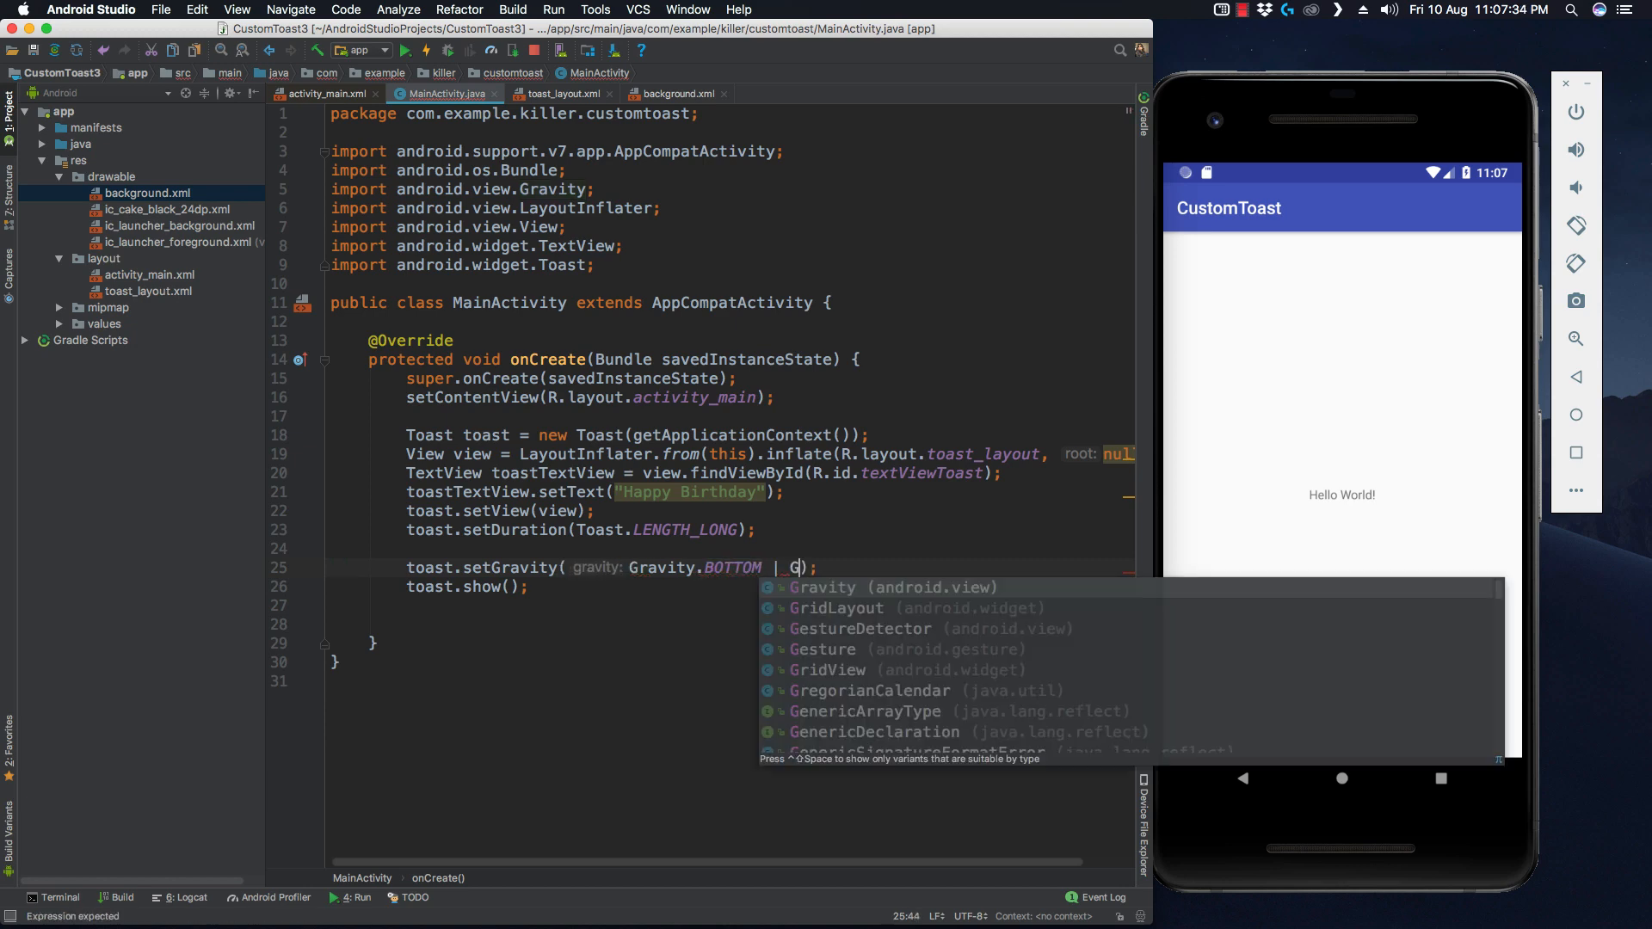
text(Gravity.END,)
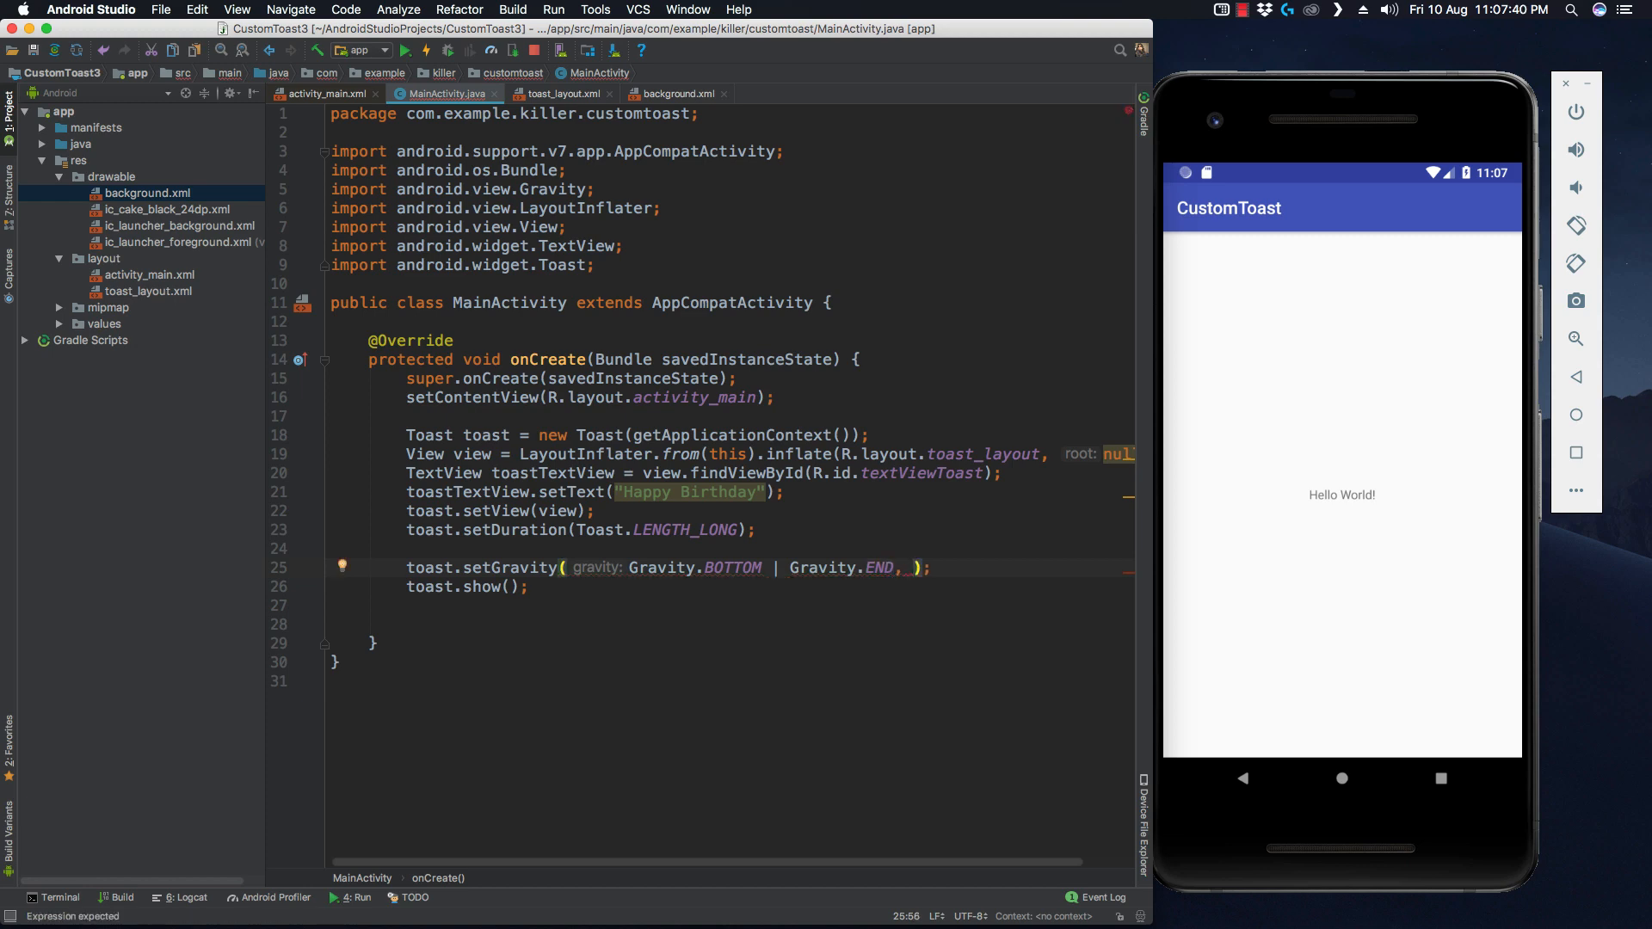
text(0,)
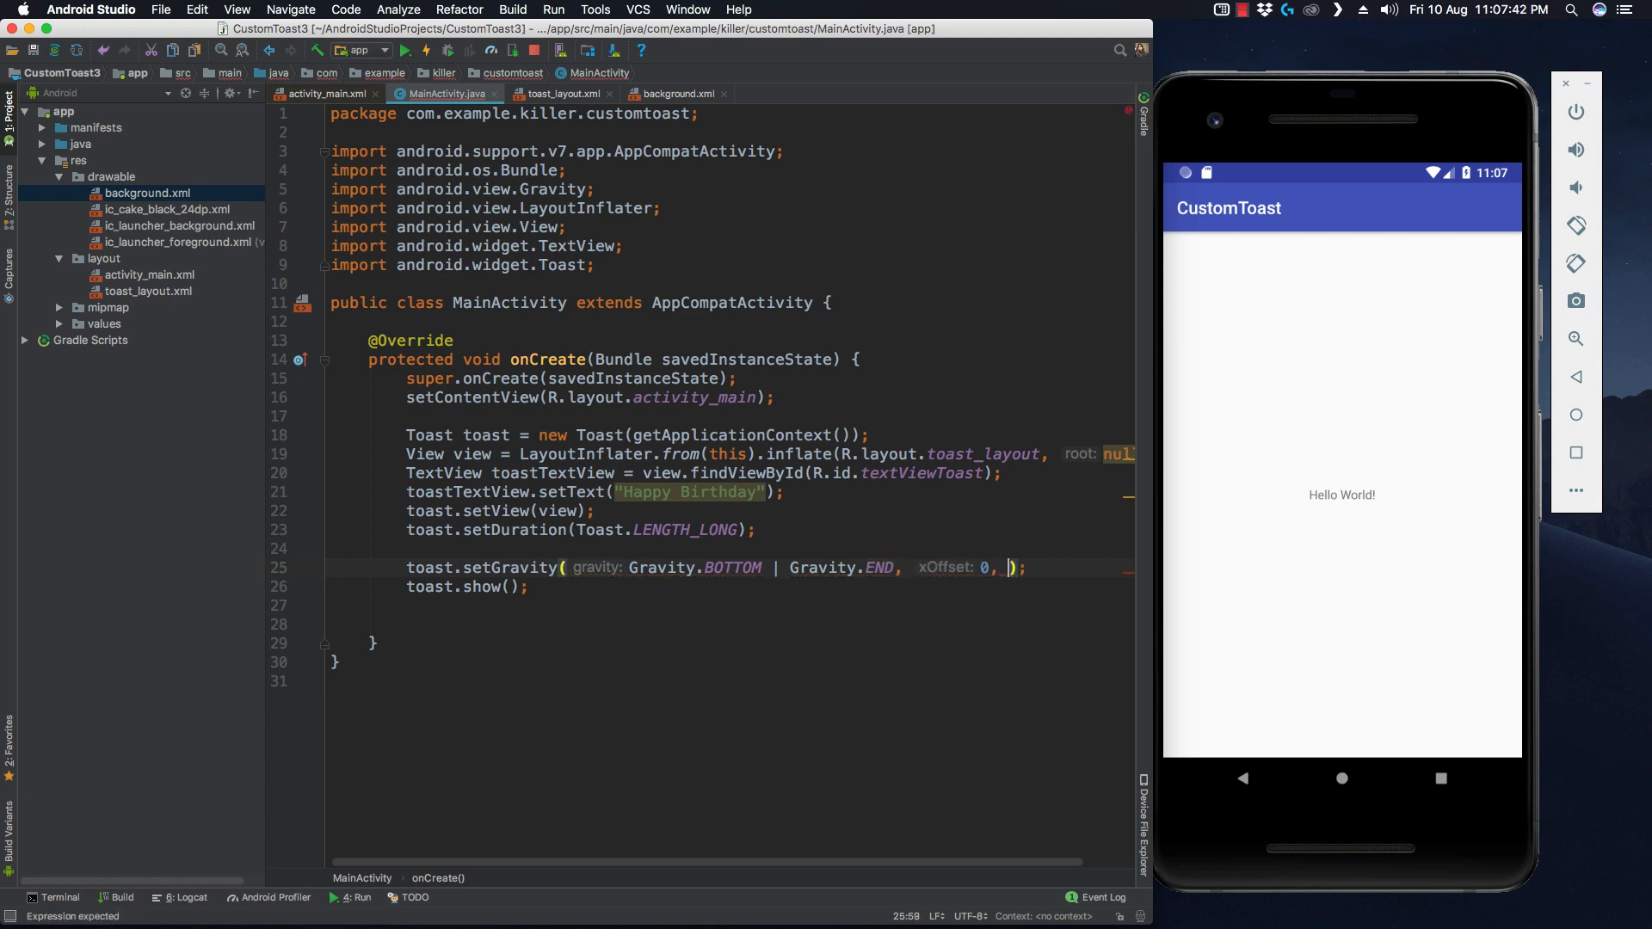
text(yOffset: 16)
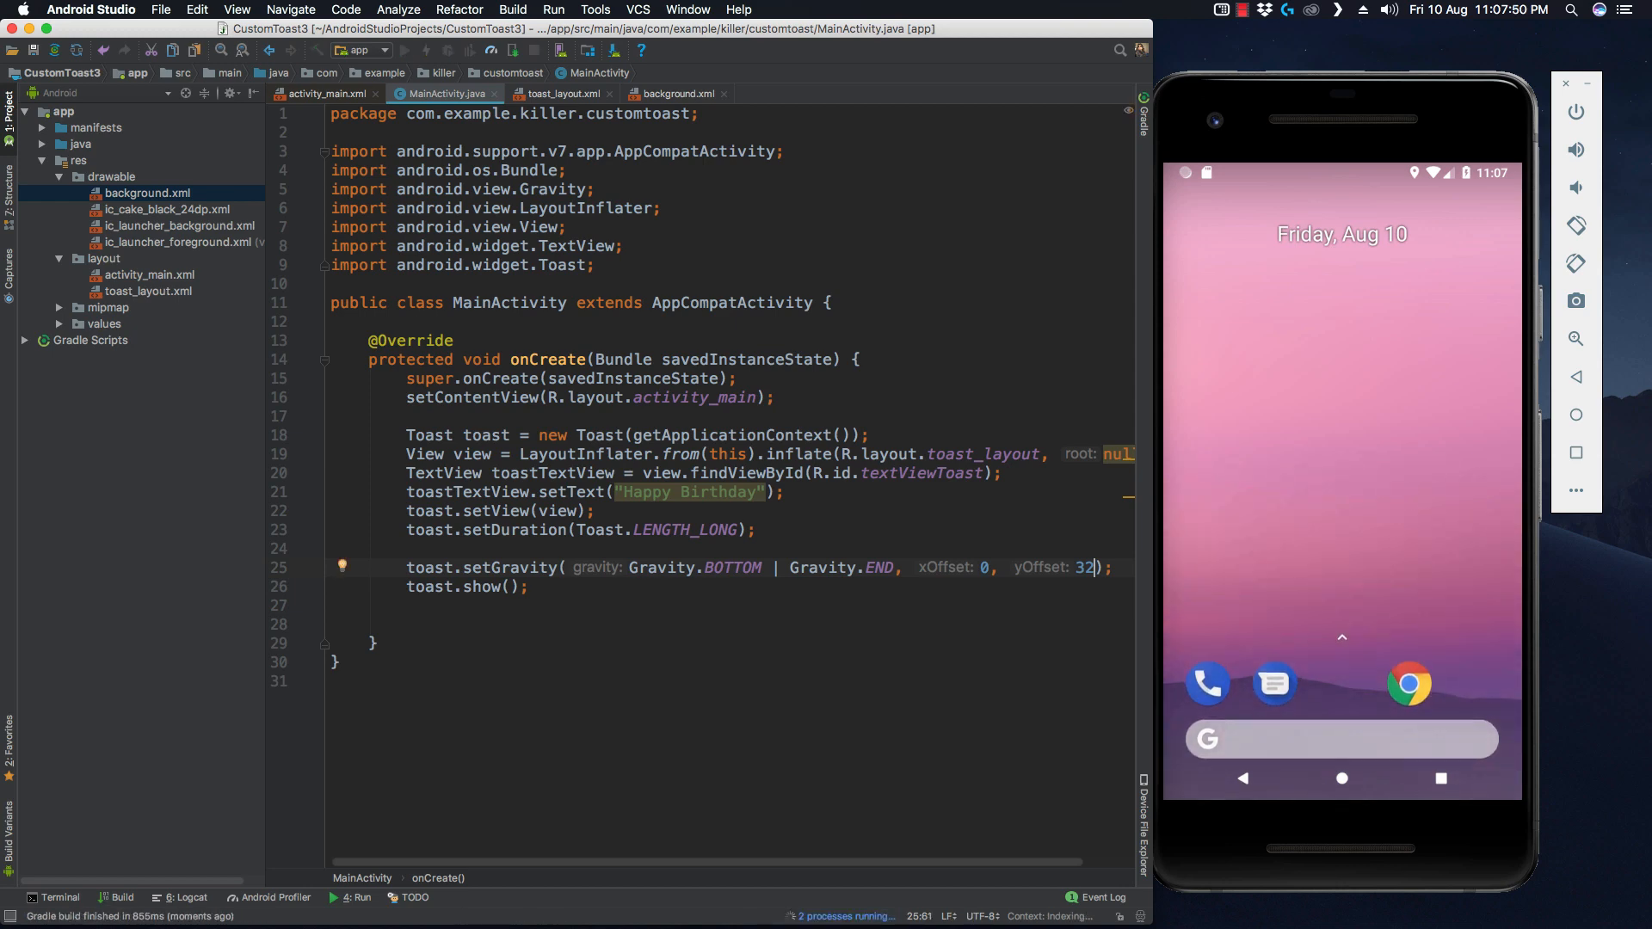
Step: Return to MainActivity and change the setGravity x-offset from 0 to 32
click(404, 48)
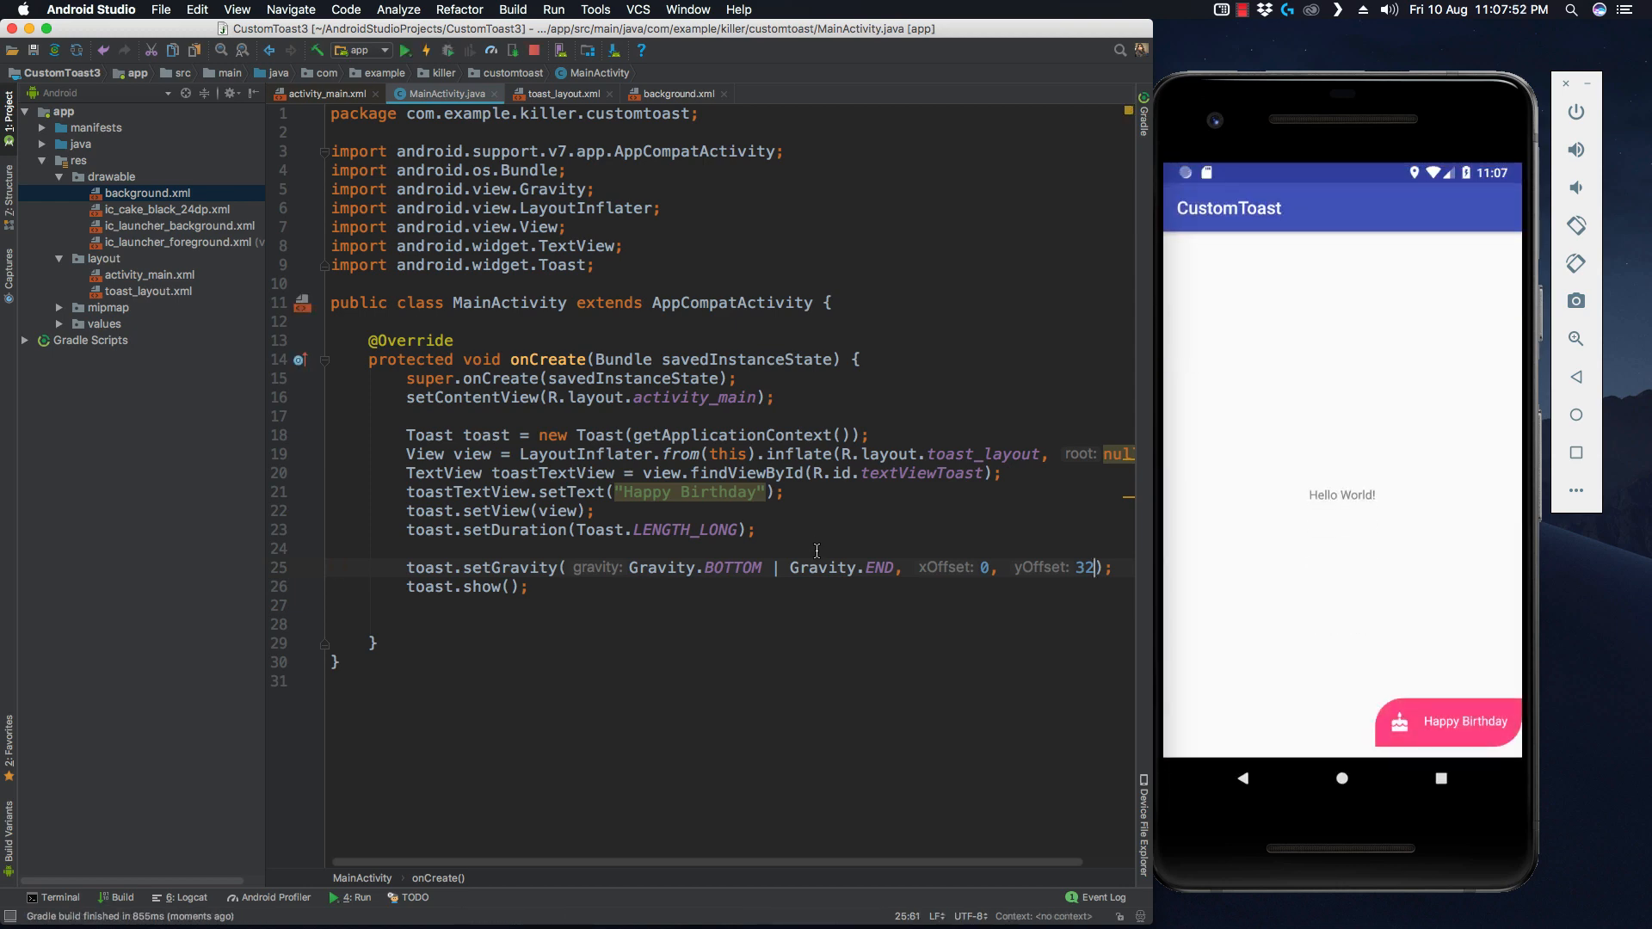
mouse_move(1344, 737)
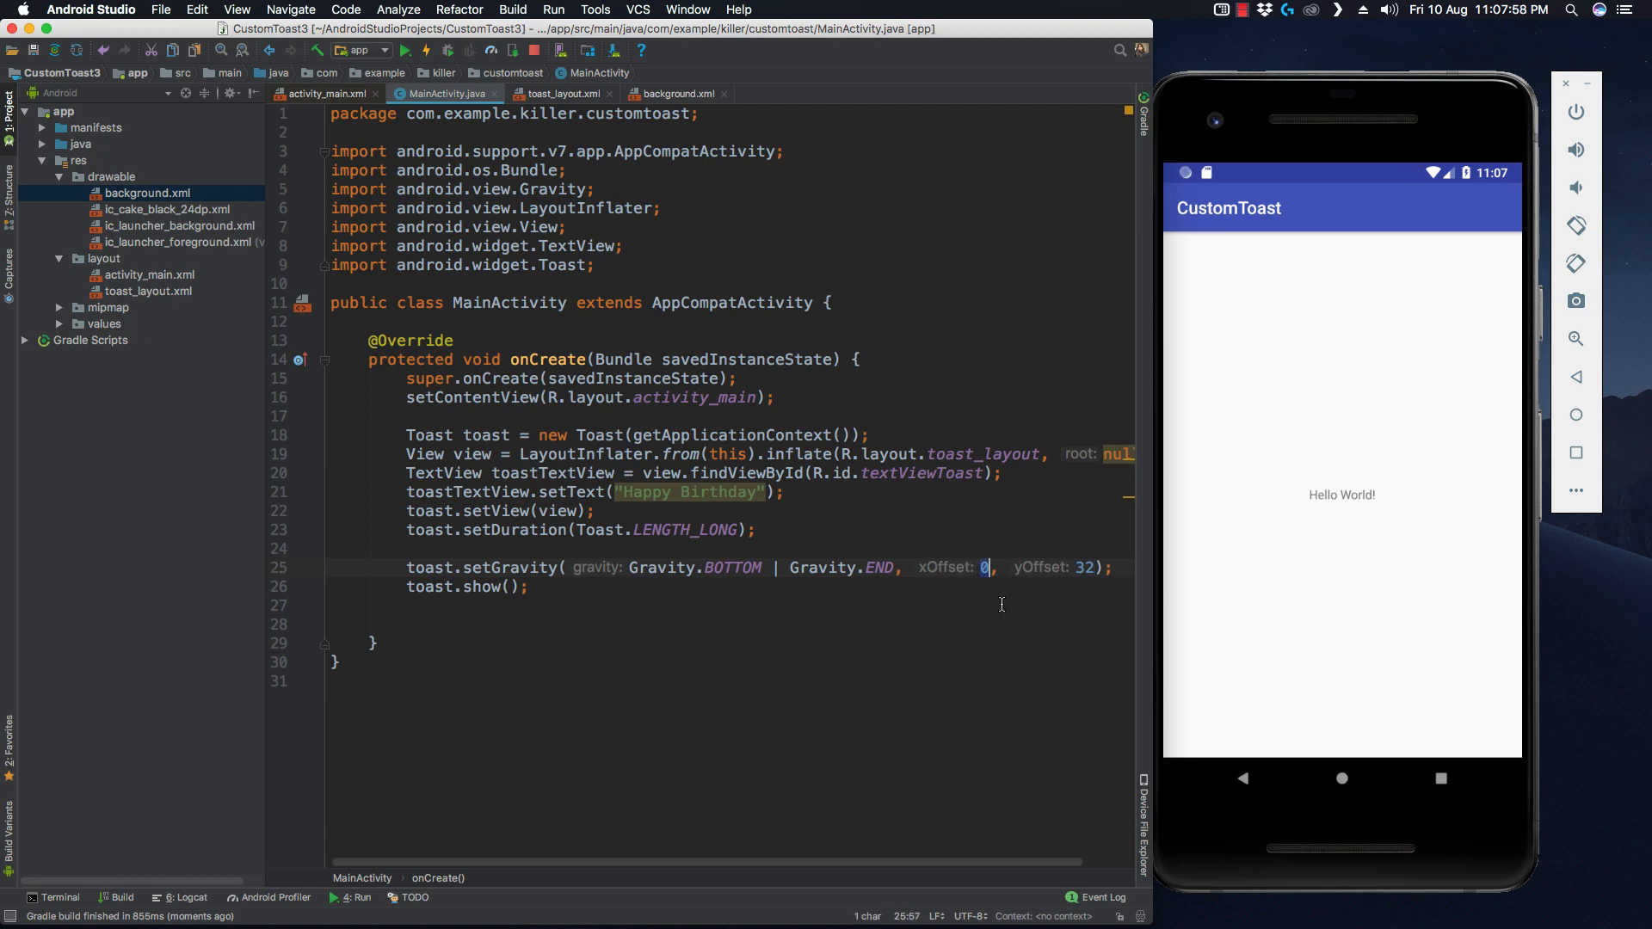
text(32)
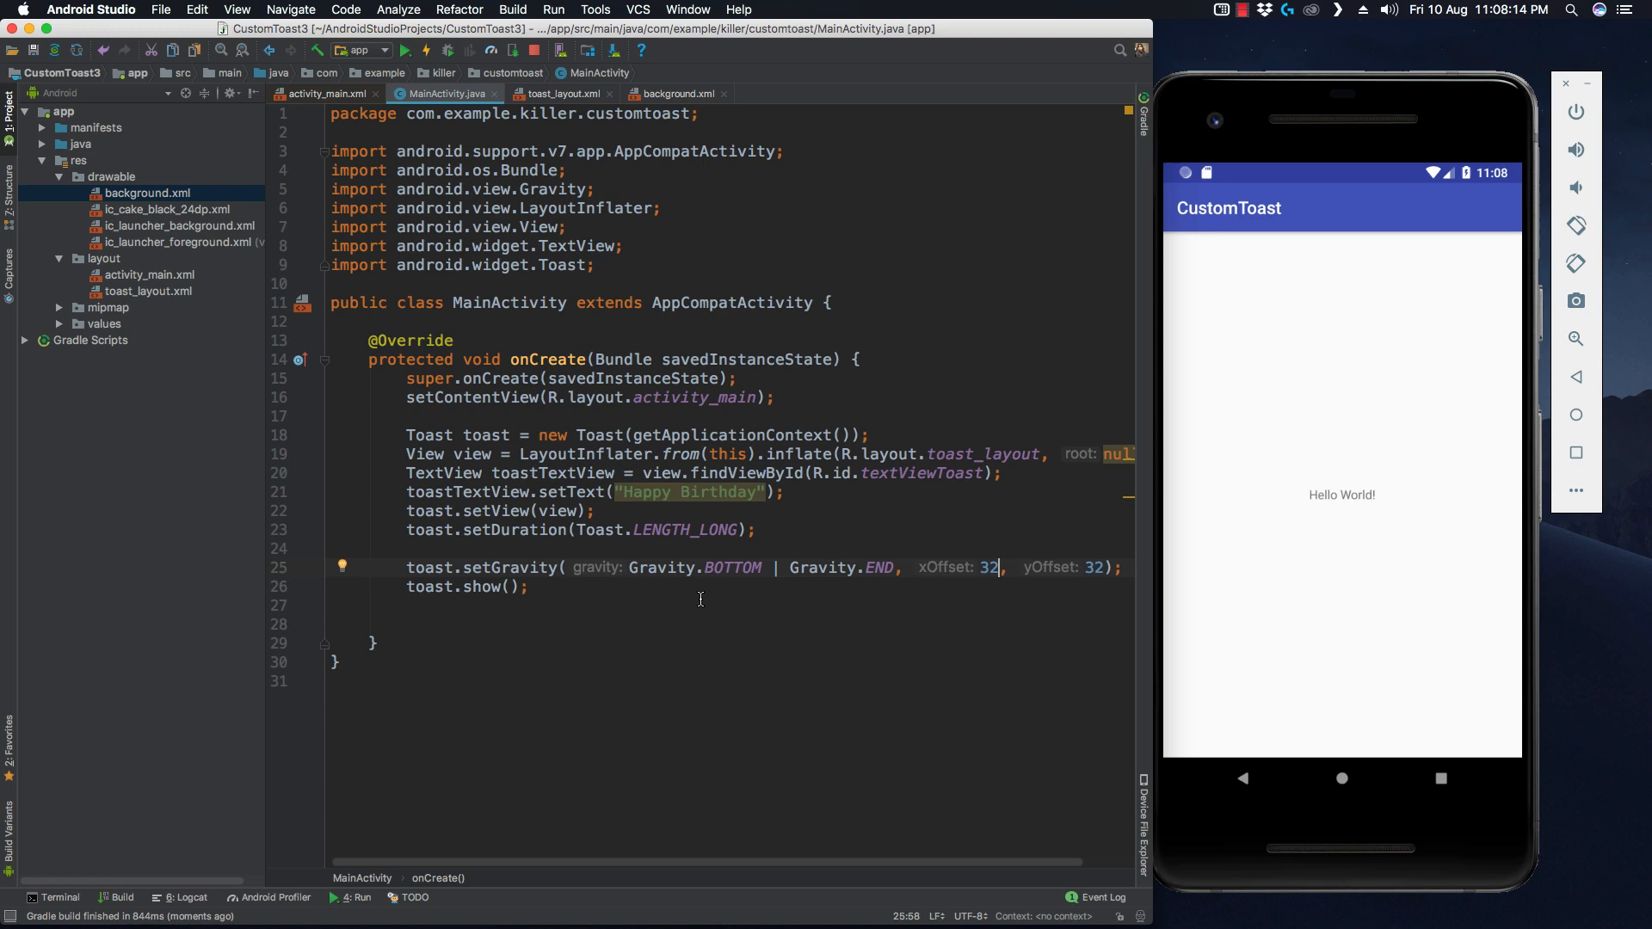
Step: Replace the bottom-end gravity with Gravity.CENTER and reset the x-offset to 0
double_click(730, 567)
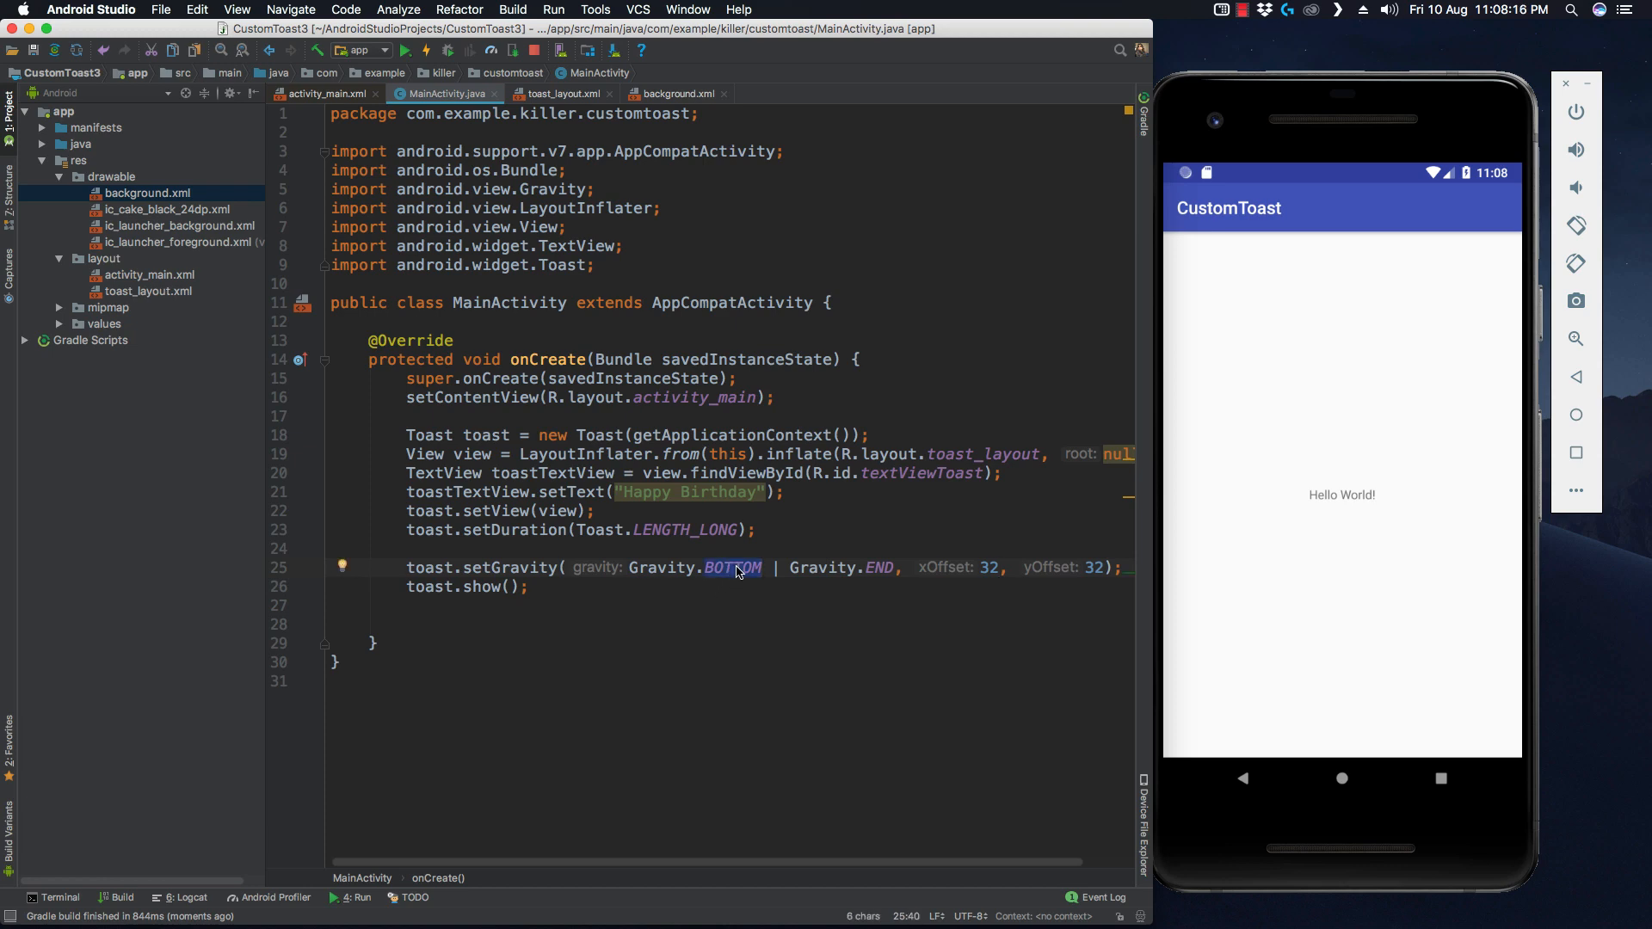
text(CENTER)
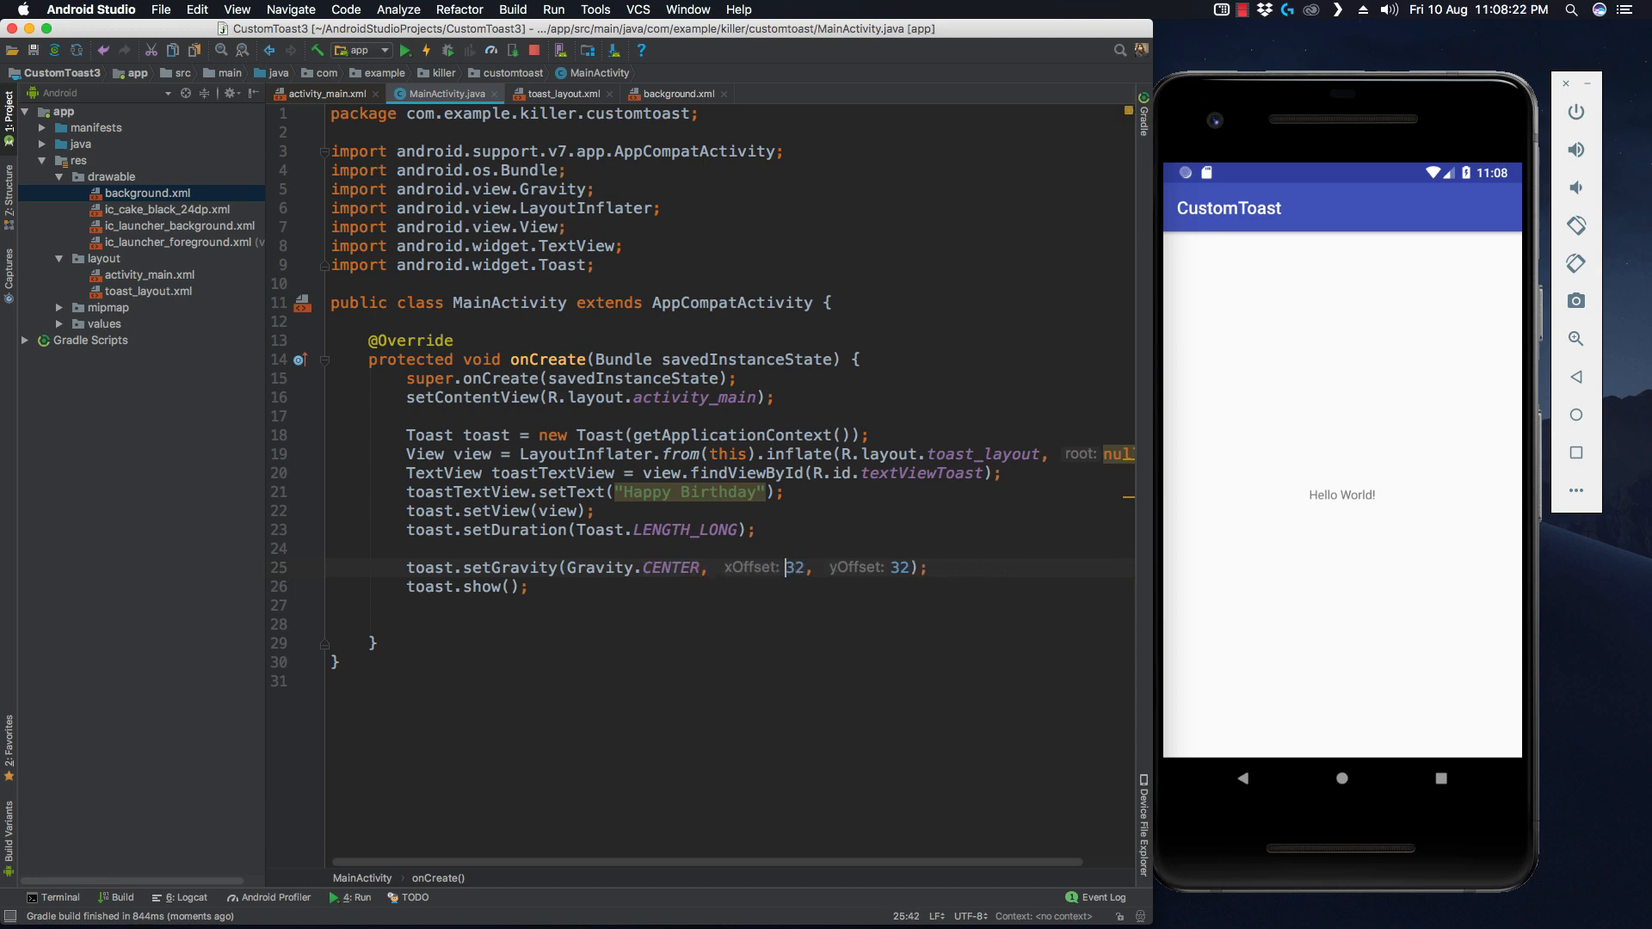
text(0)
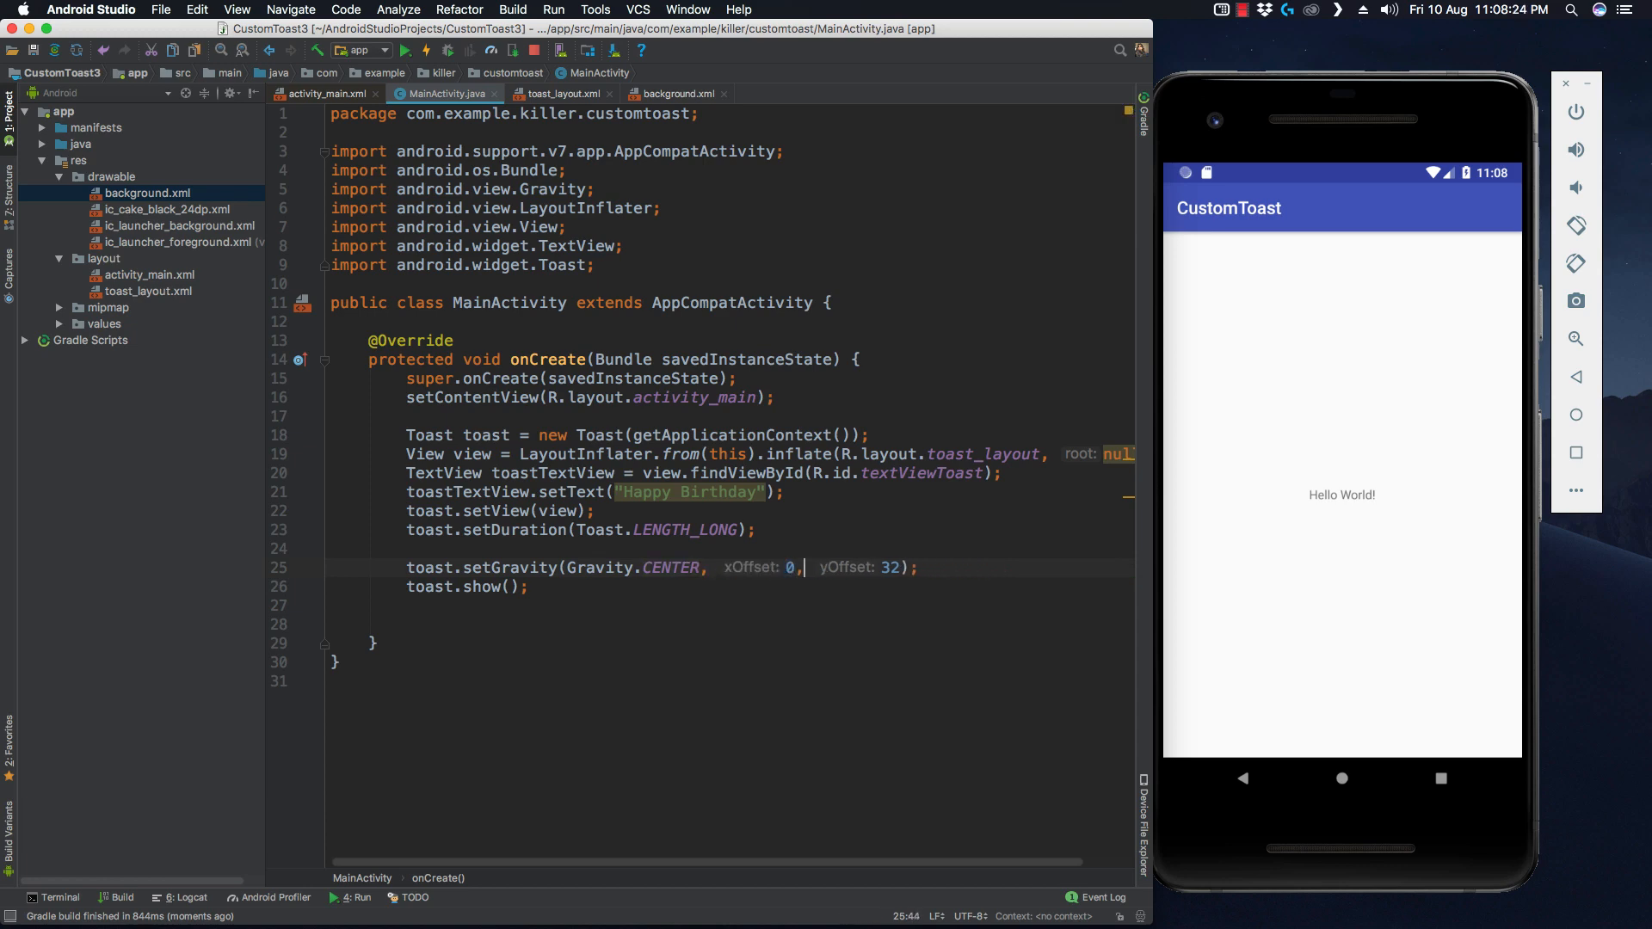